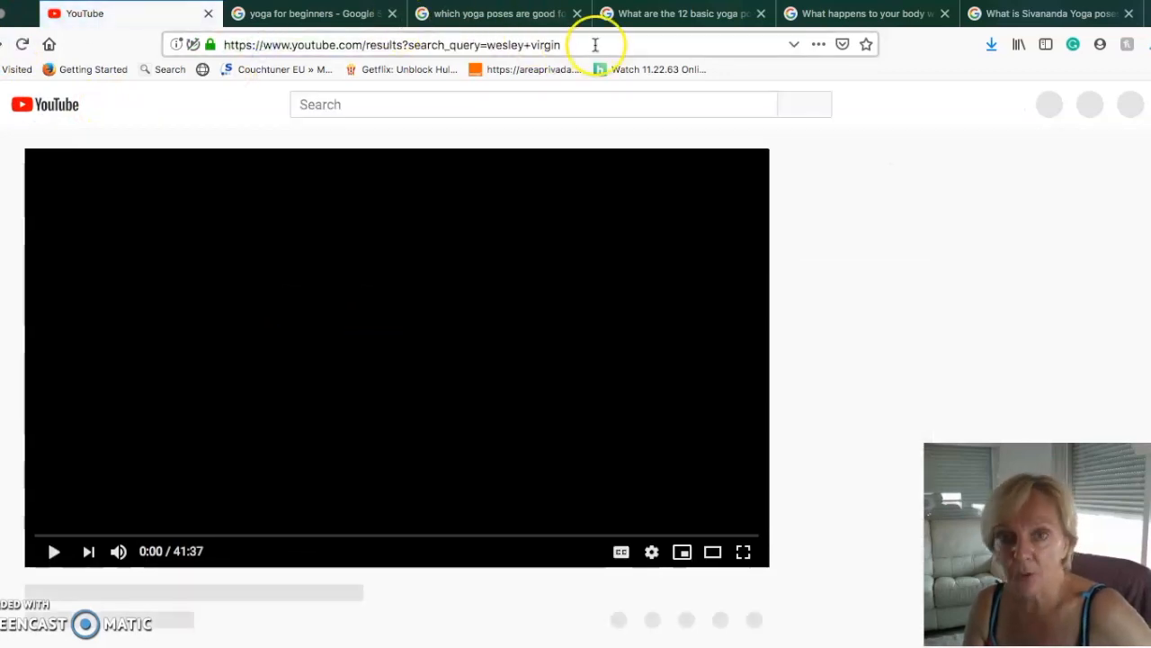
Step: Go to google.com and enter 'yoga' in the search box to see autocomplete suggestions
text(google.com/)
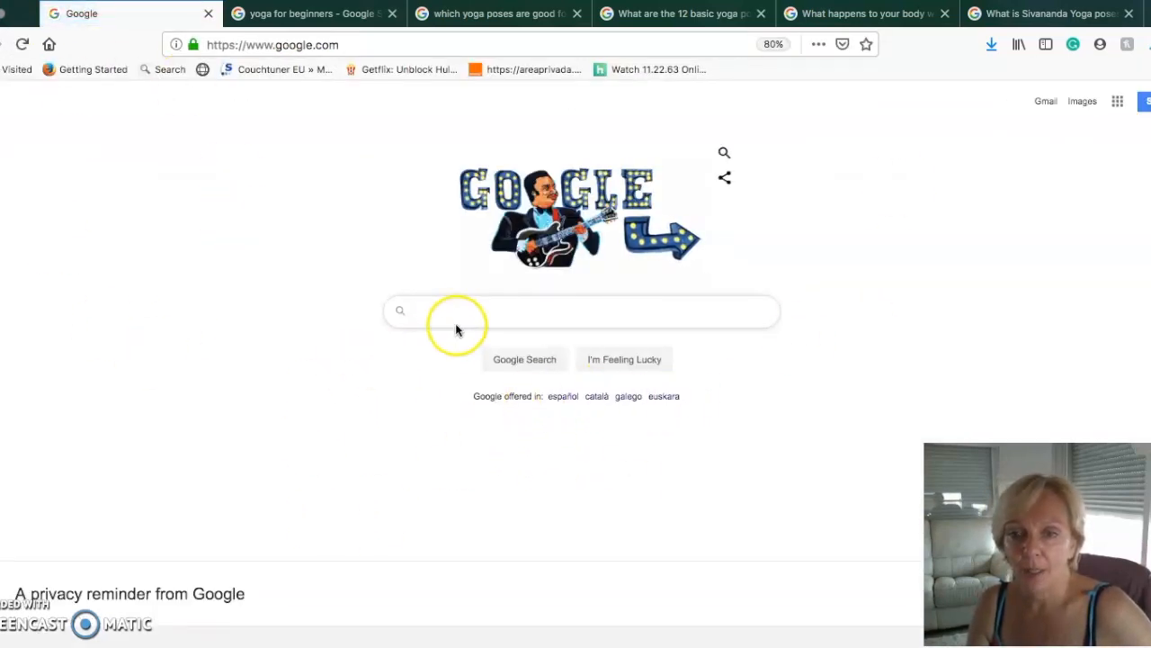
text(yoga)
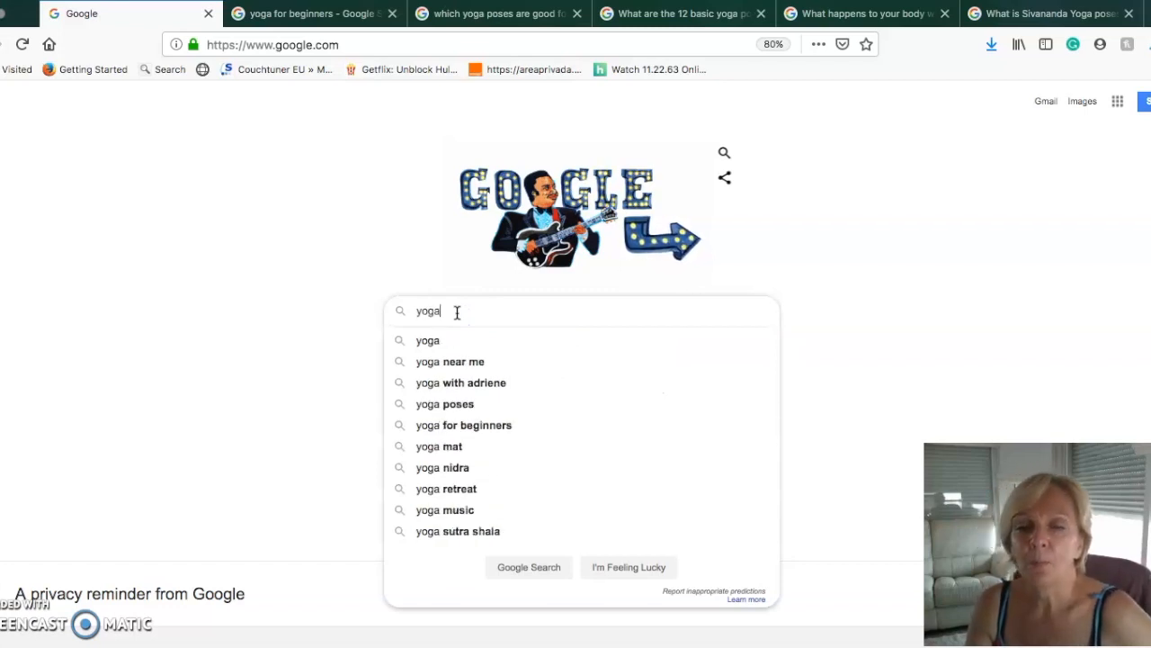
mouse_move(468, 340)
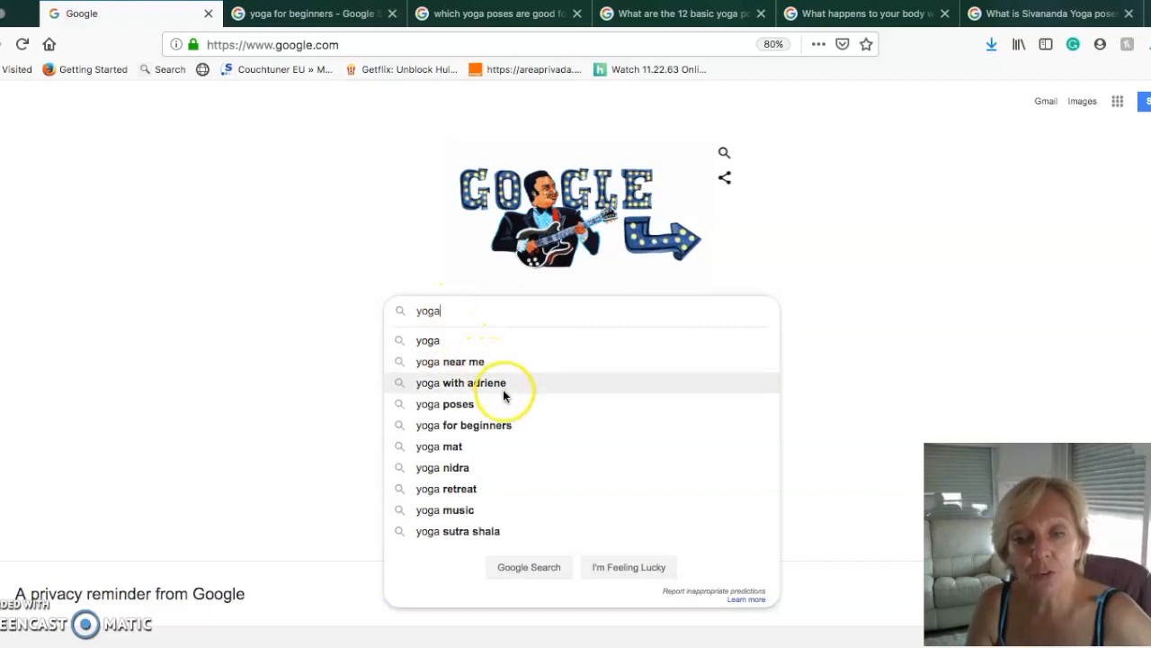
mouse_move(512, 425)
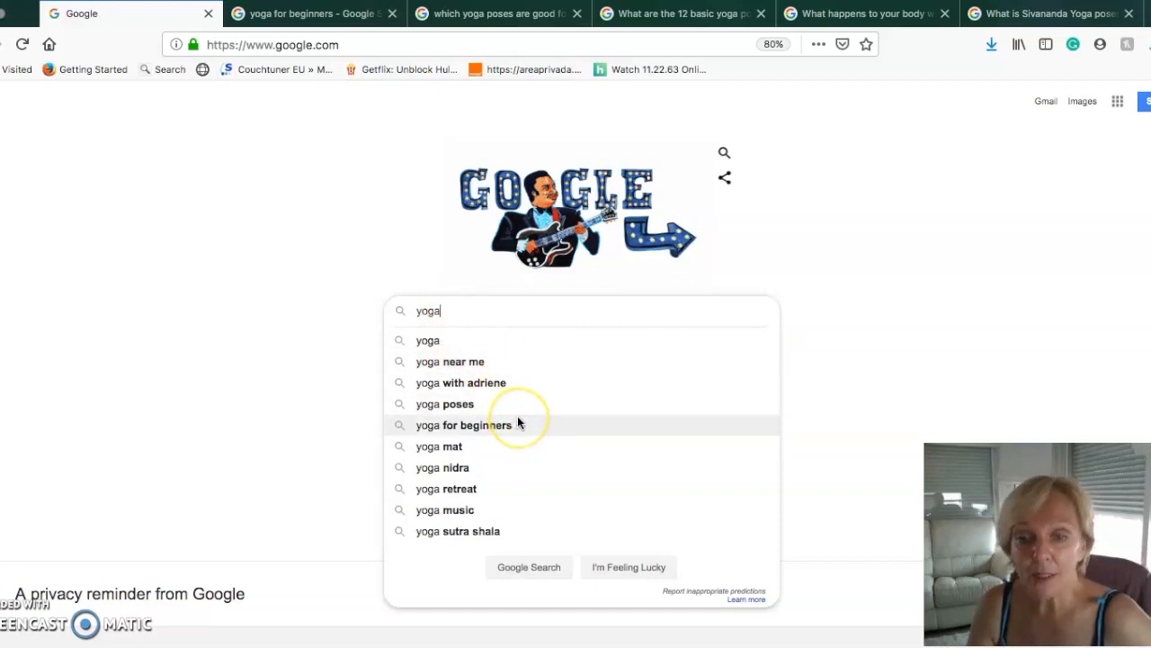
mouse_move(529, 424)
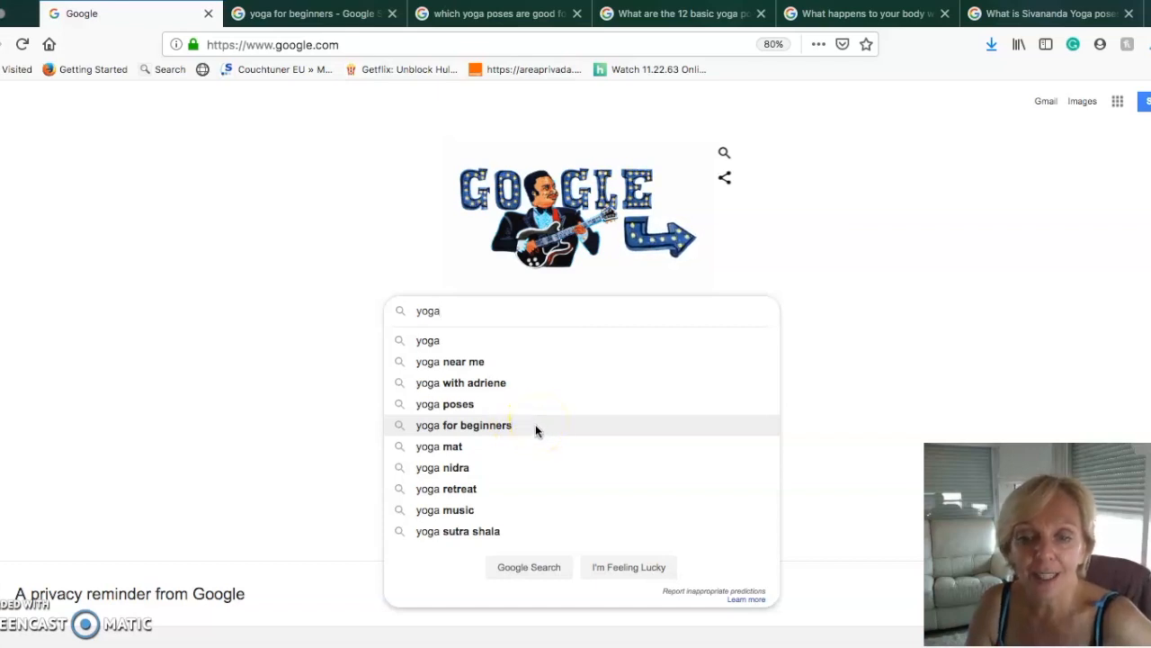
mouse_move(525, 489)
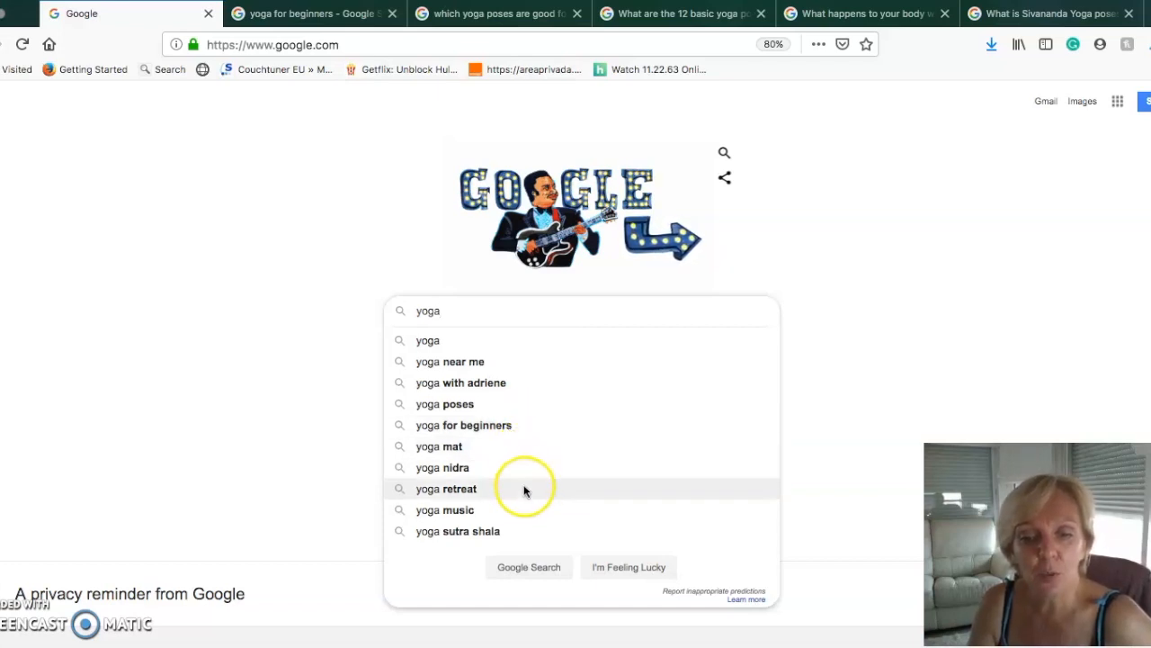
mouse_move(513, 360)
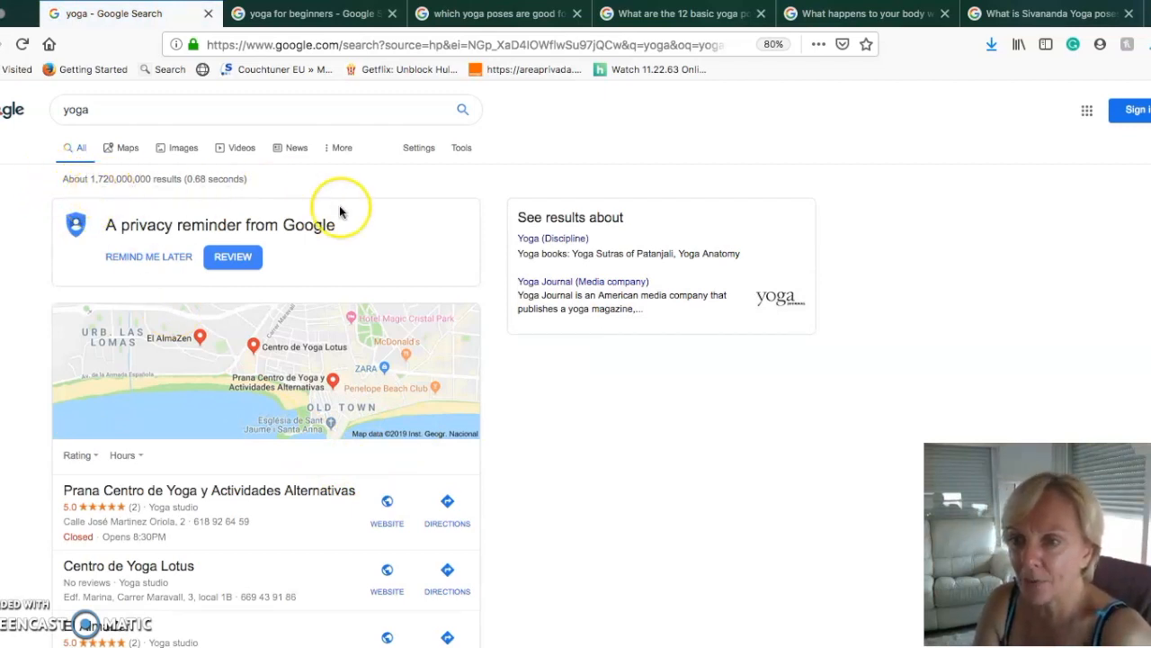
mouse_move(908, 349)
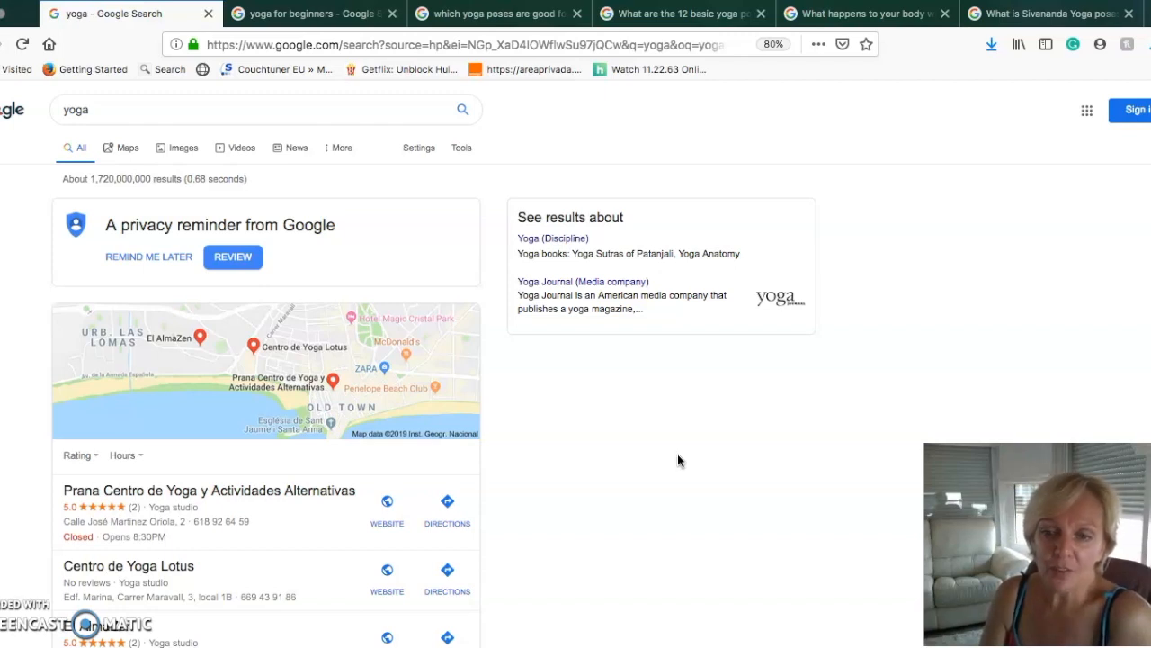
Step: Scroll down through the 'yoga' results page, about 1.72 billion results
scroll(down, 3)
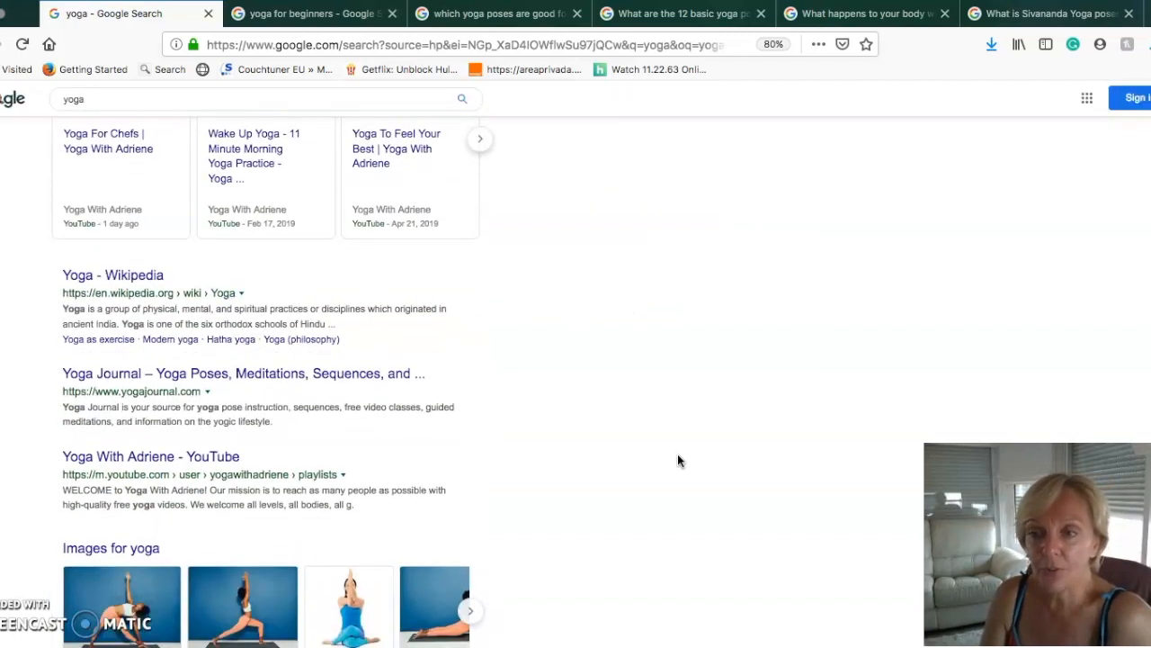
scroll(down, 3)
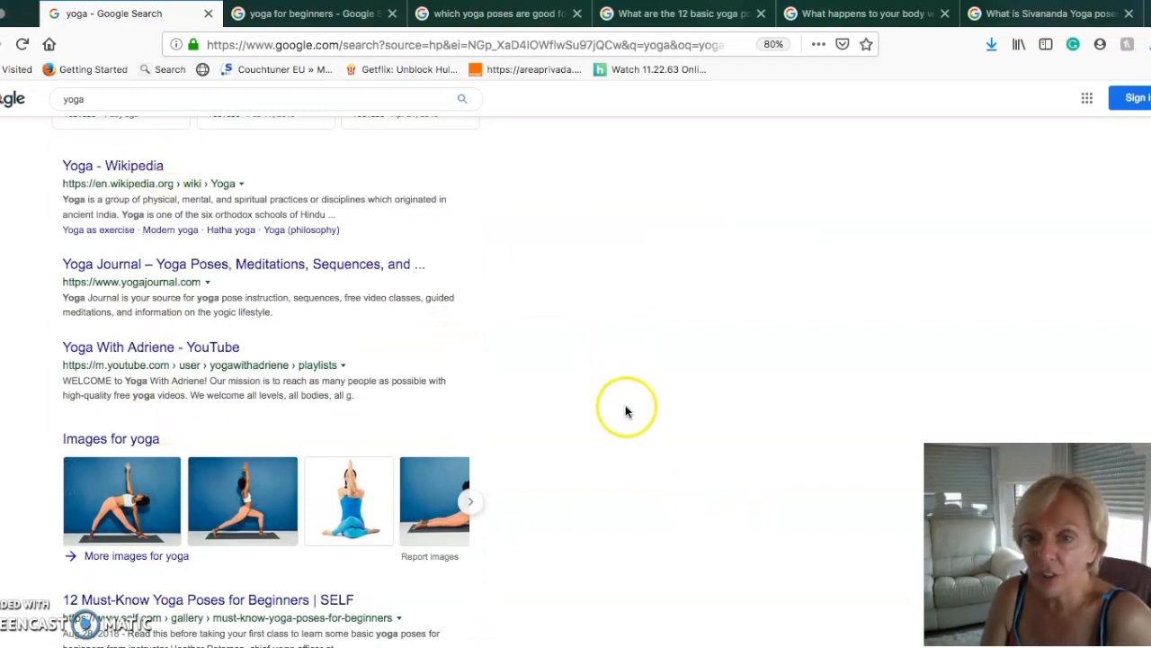
scroll(down, 3)
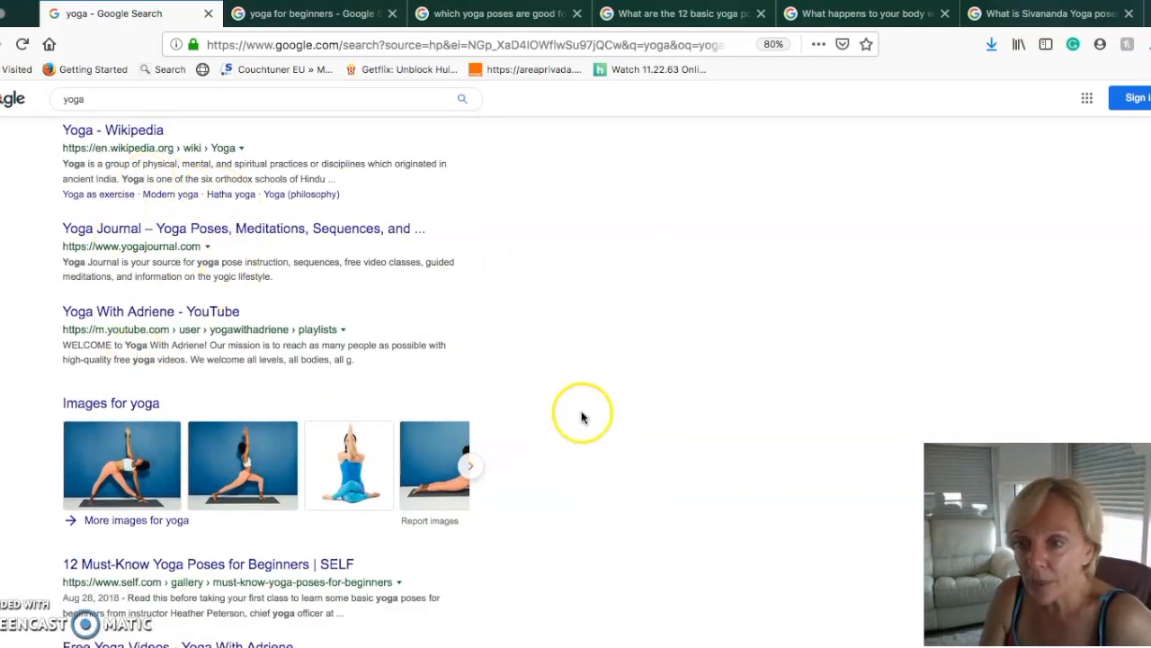
scroll(down, 3)
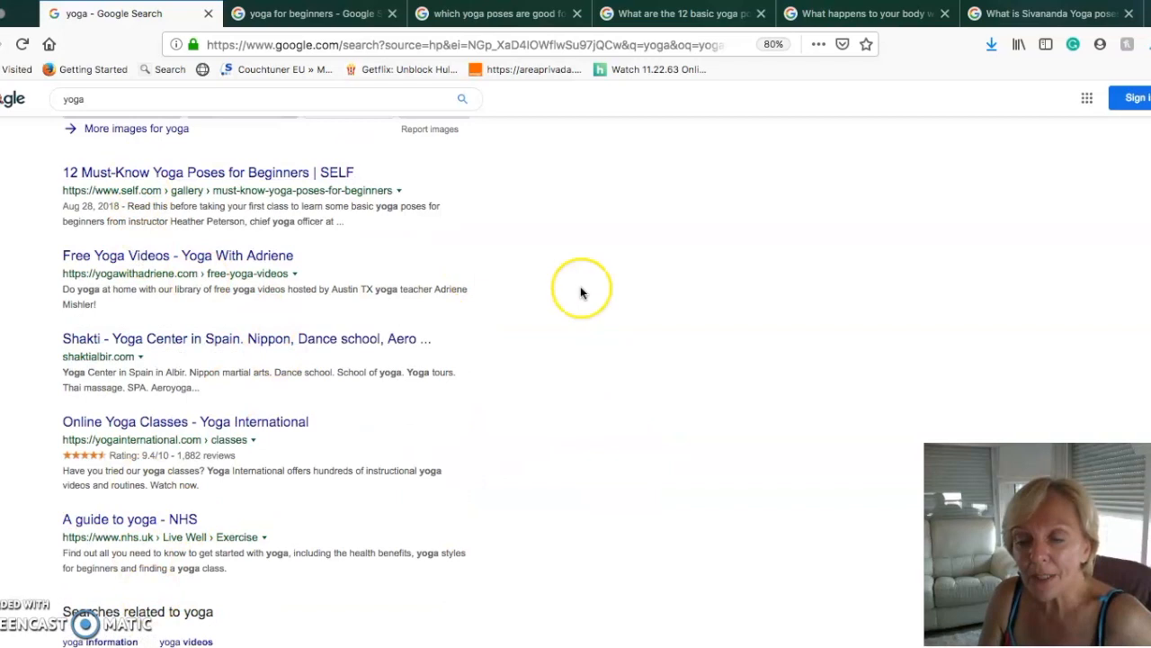
mouse_move(626, 356)
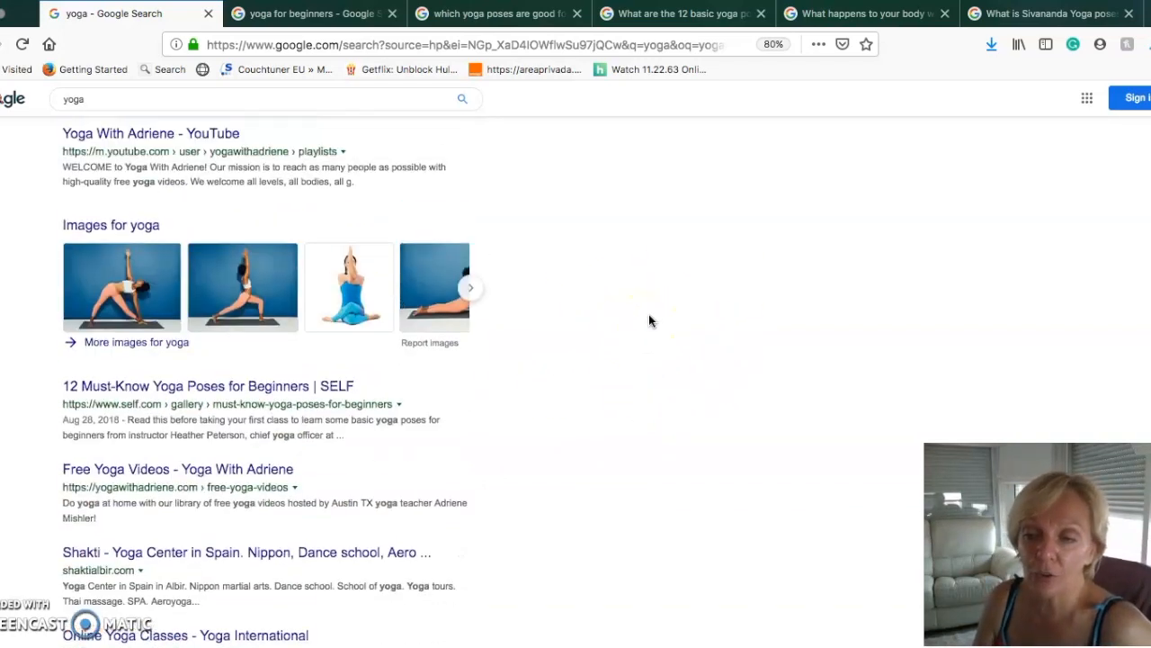
mouse_move(518, 387)
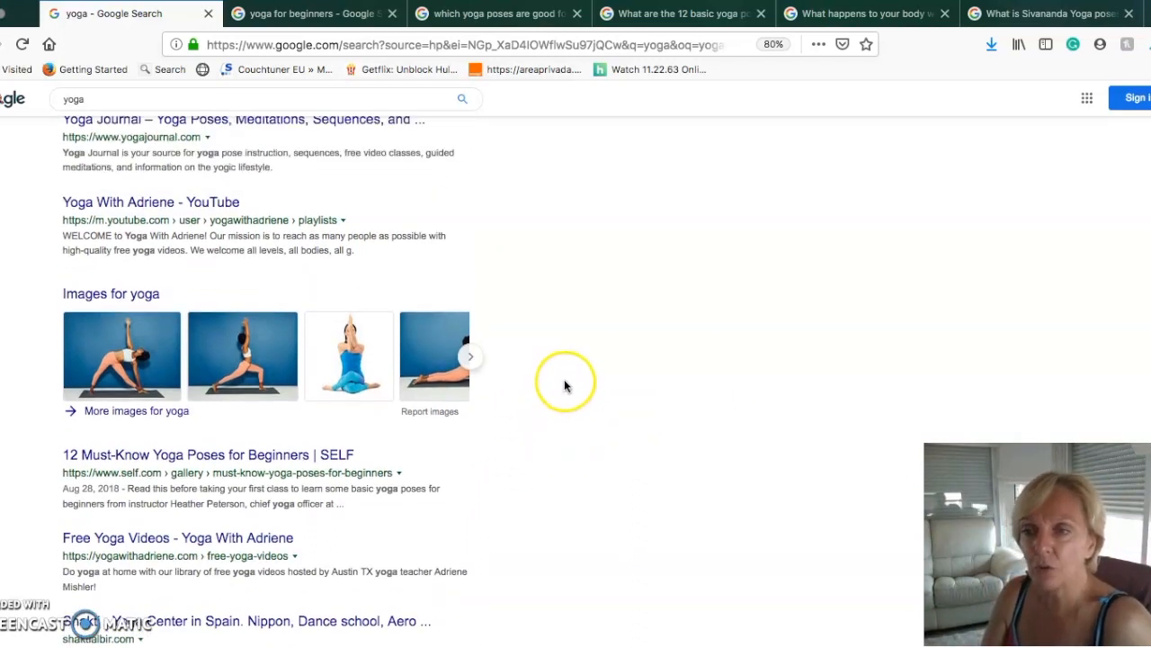
scroll(down, 3)
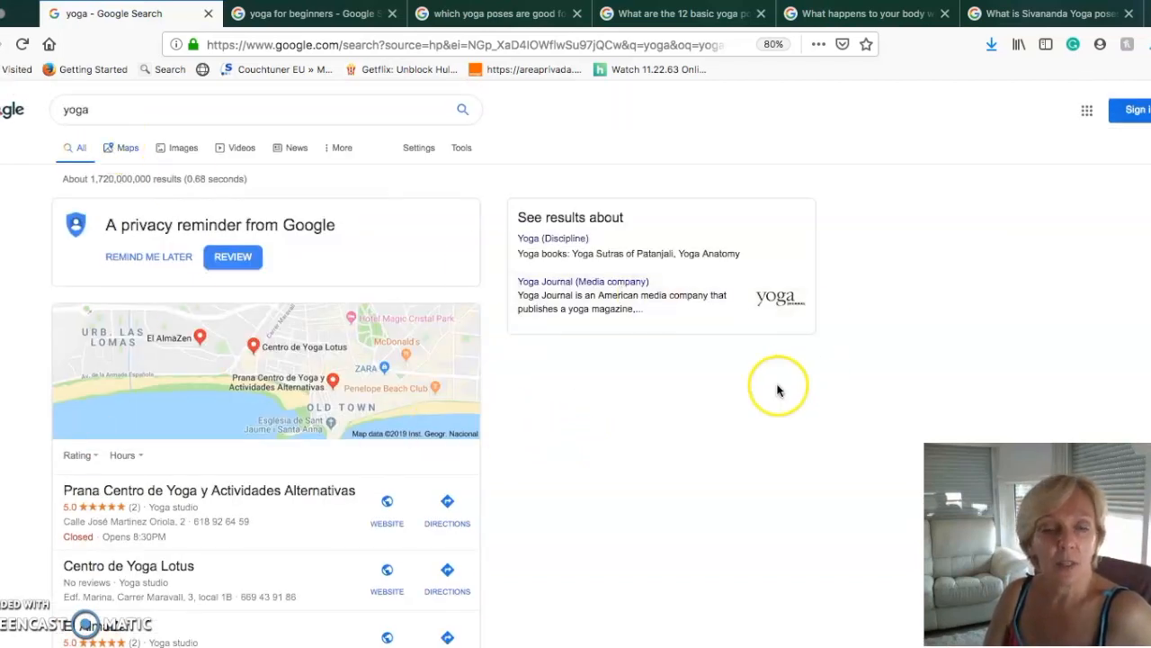
mouse_move(692, 513)
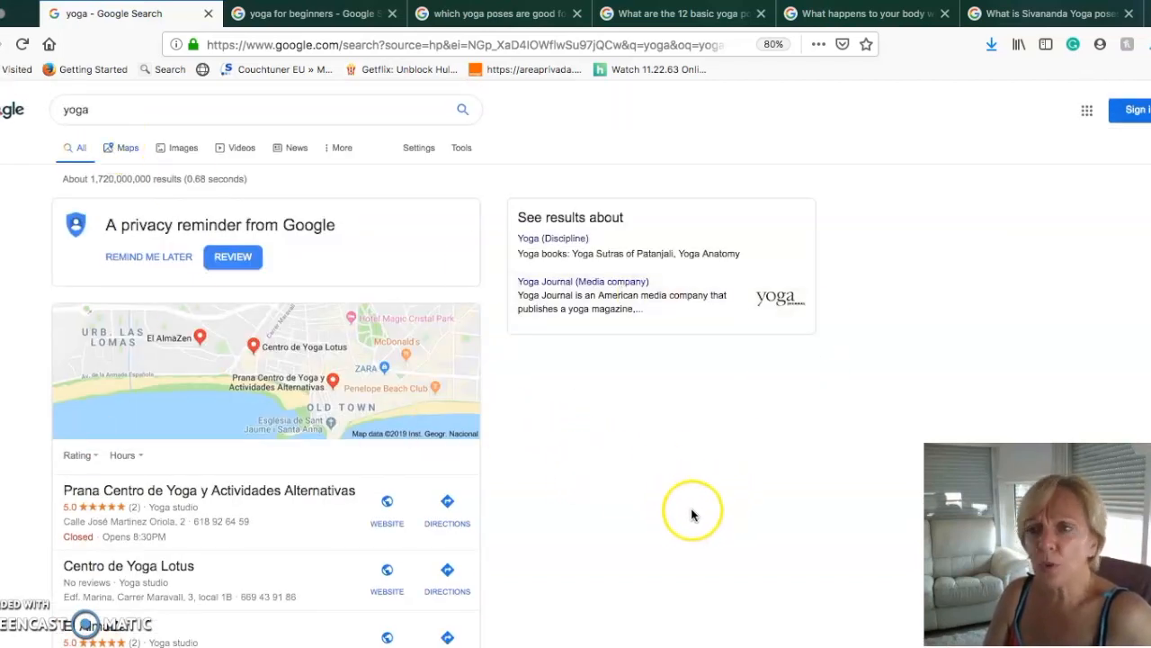
mouse_move(791, 557)
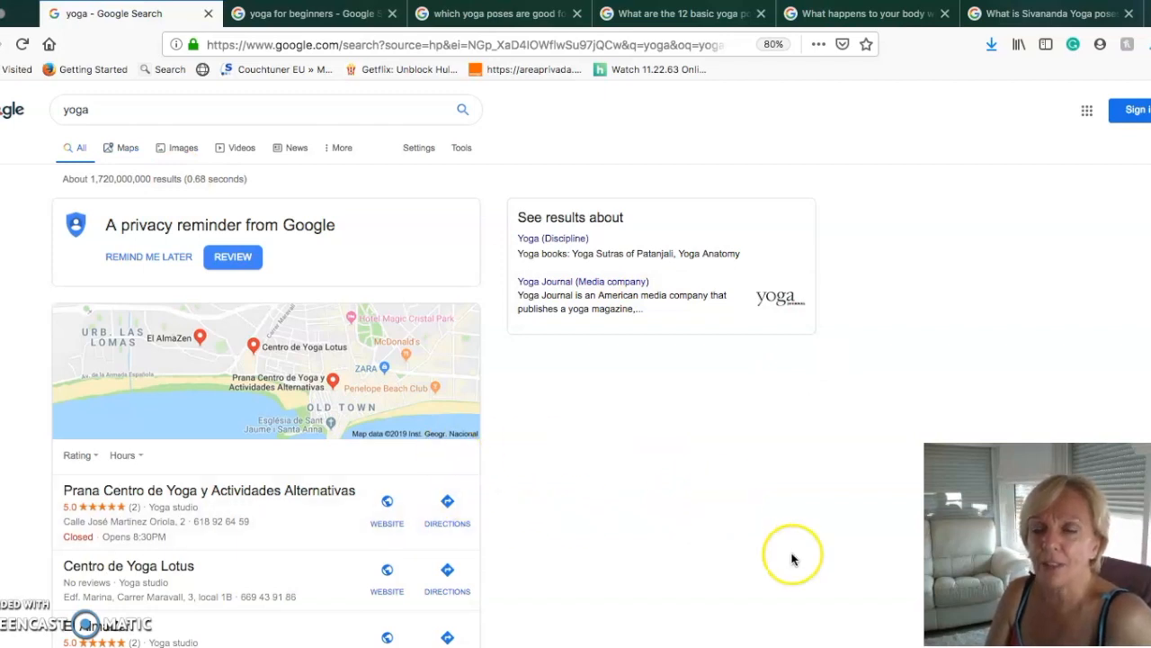
mouse_move(752, 500)
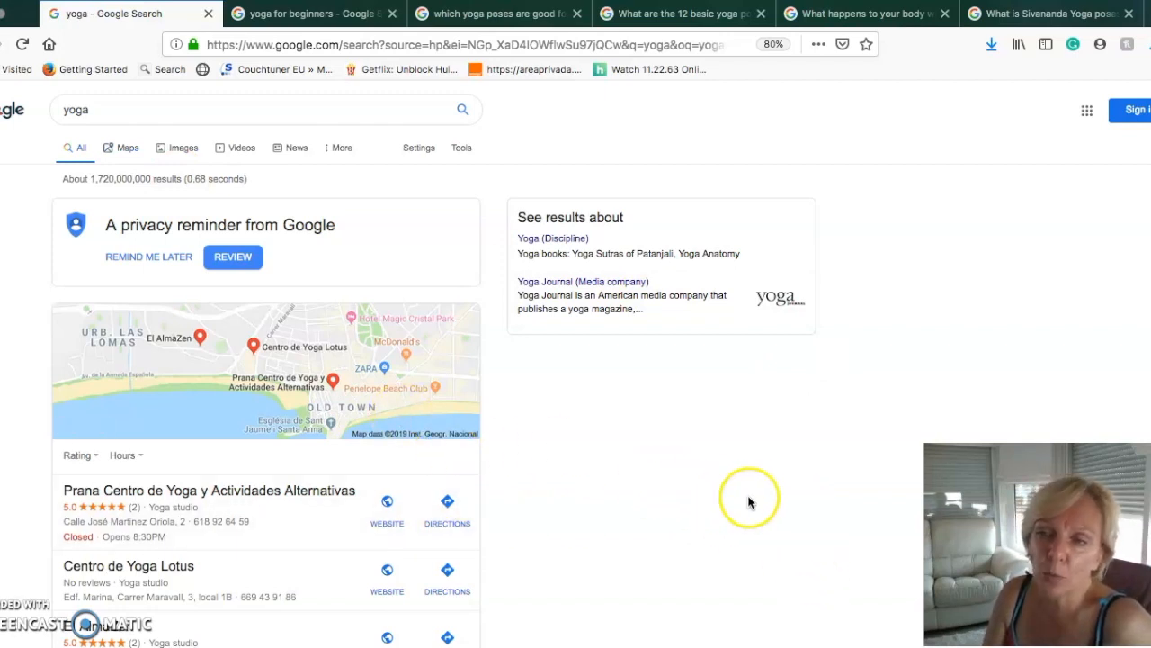
mouse_move(745, 453)
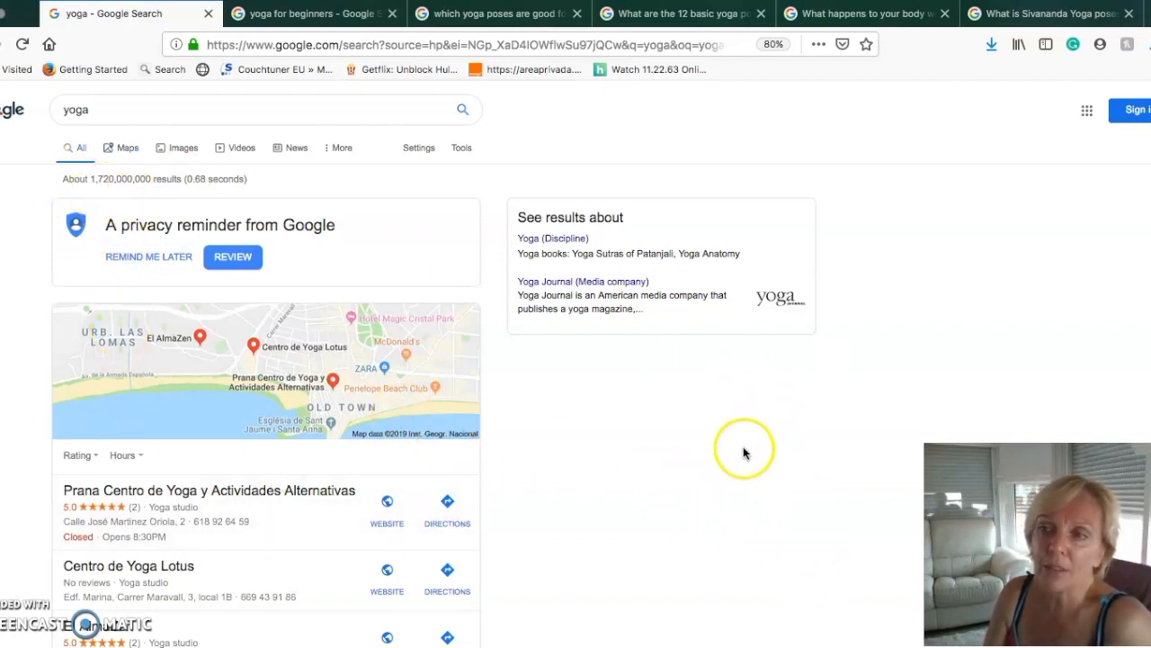
mouse_move(651, 414)
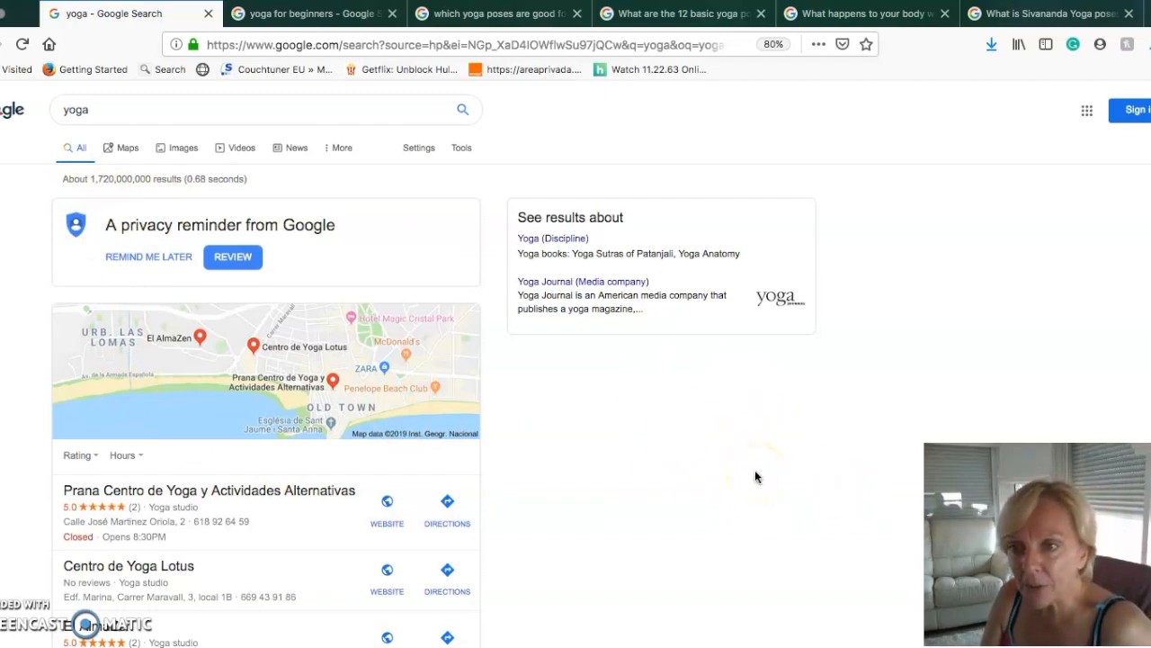
scroll(down, 3)
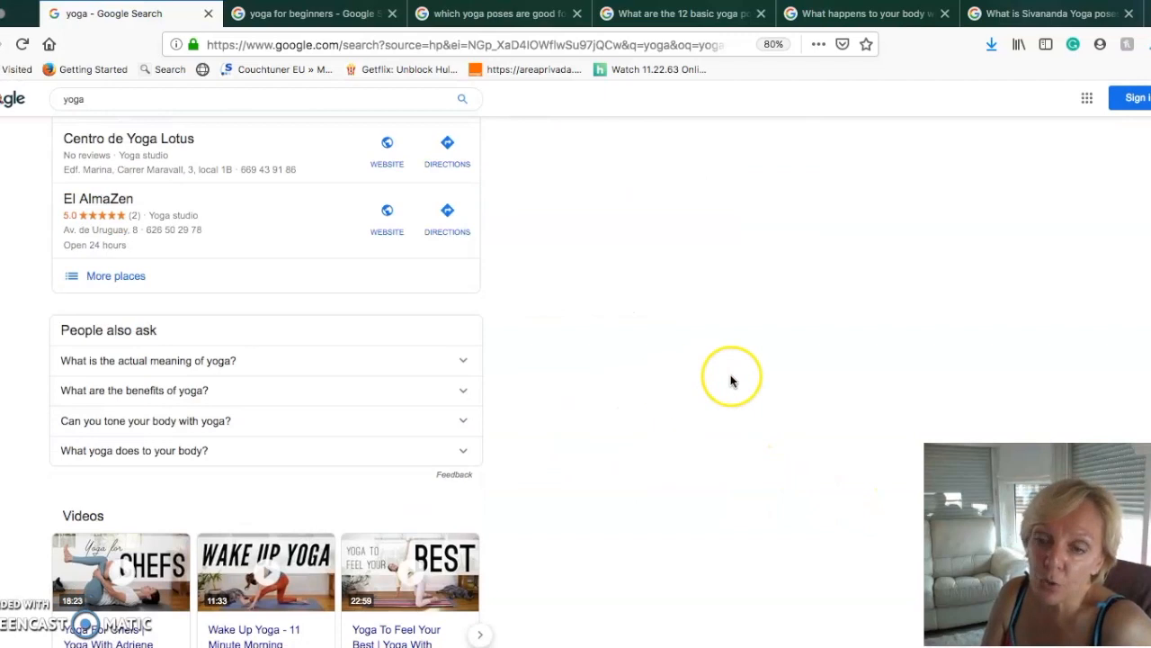
scroll(down, 3)
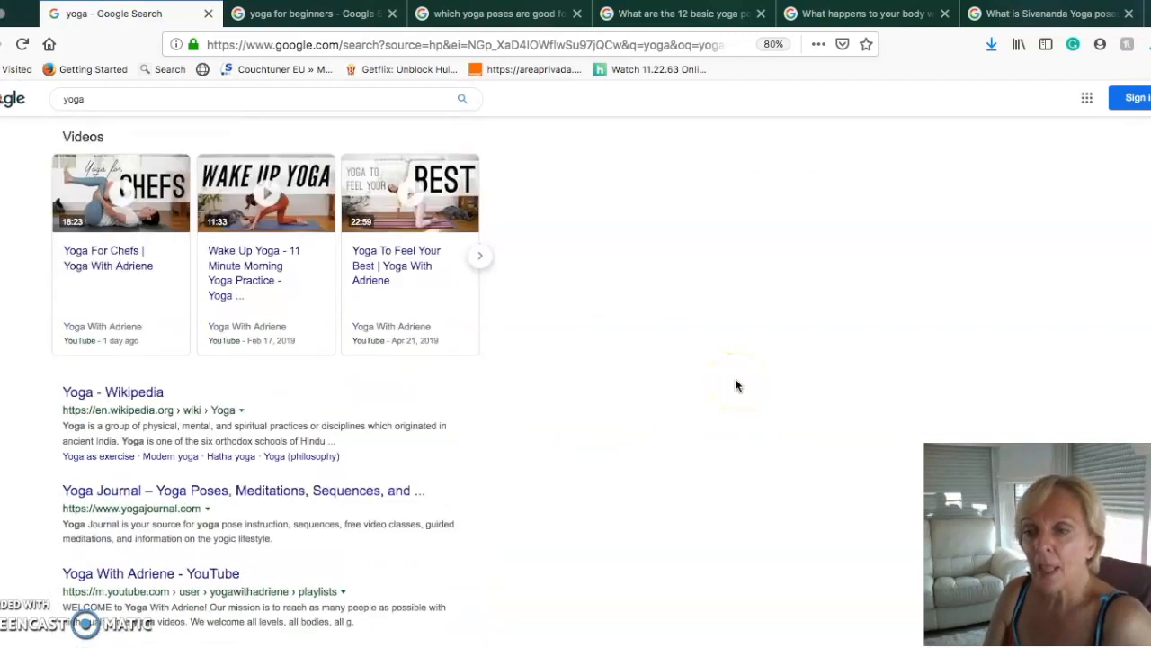
scroll(down, 3)
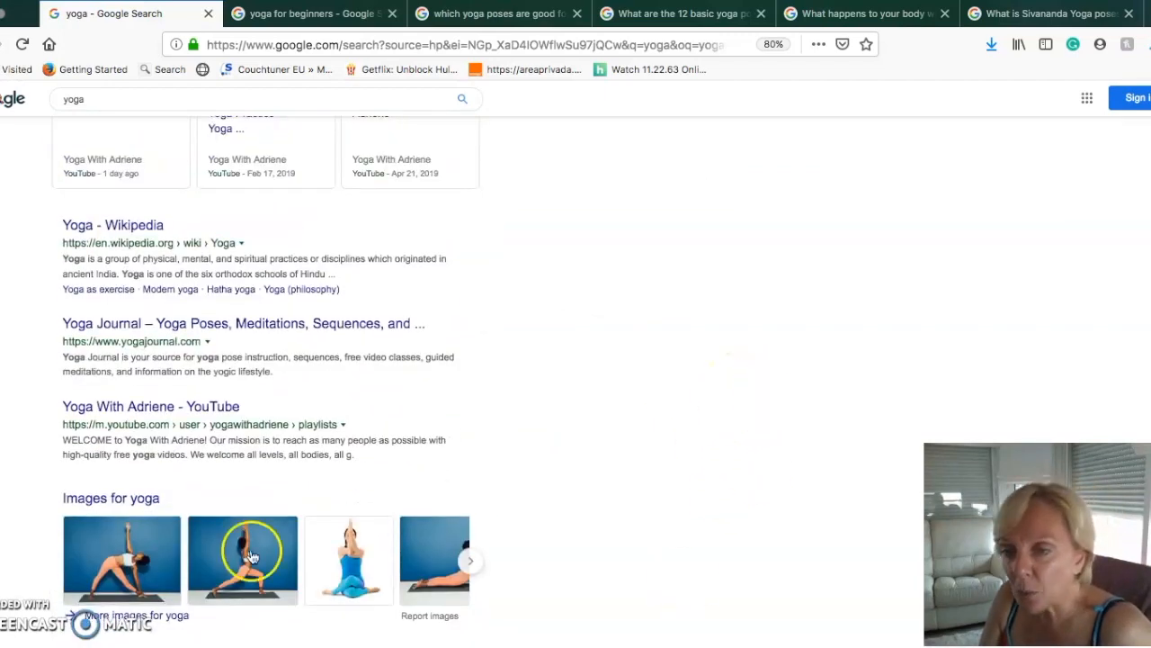
mouse_move(821, 461)
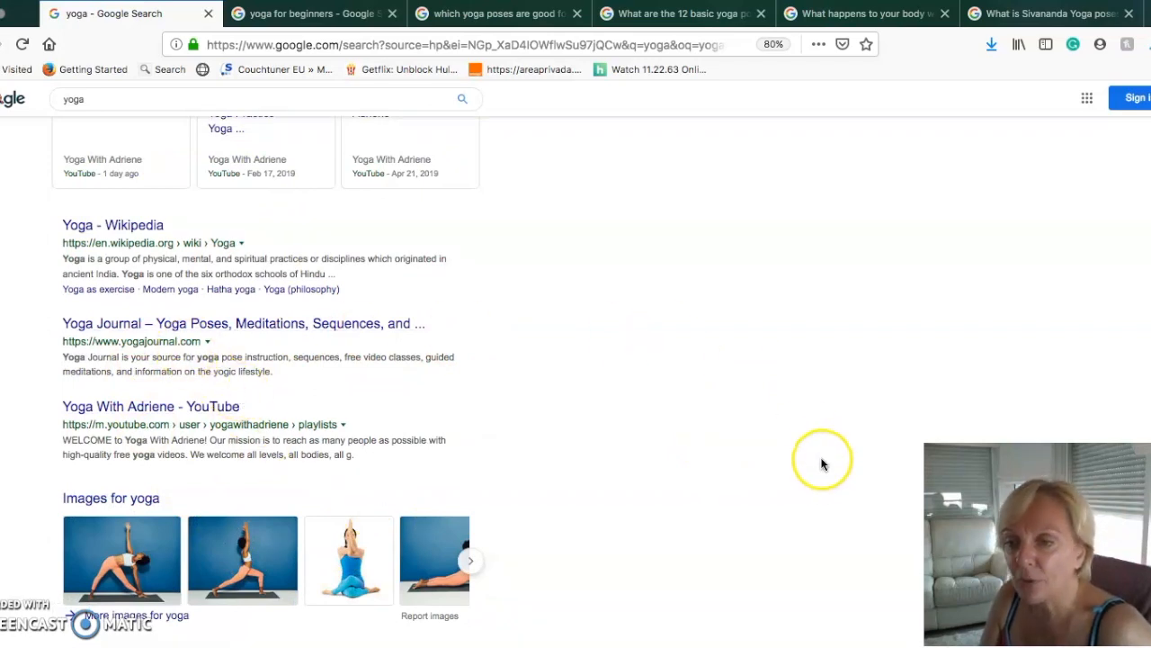
mouse_move(756, 477)
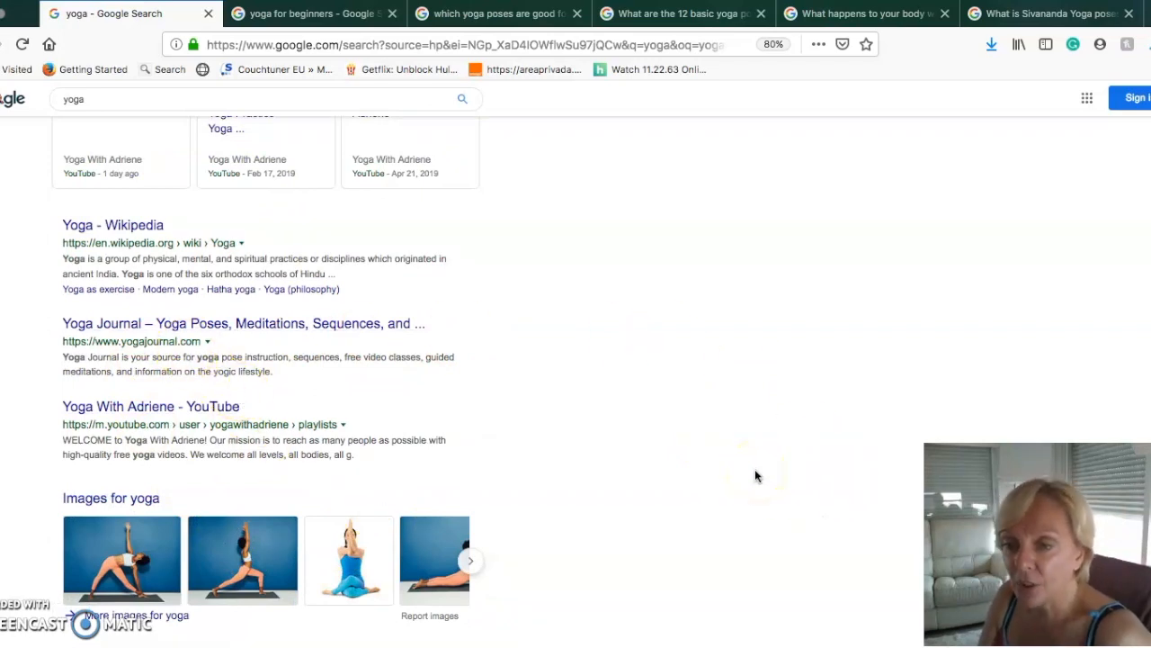
scroll(down, 3)
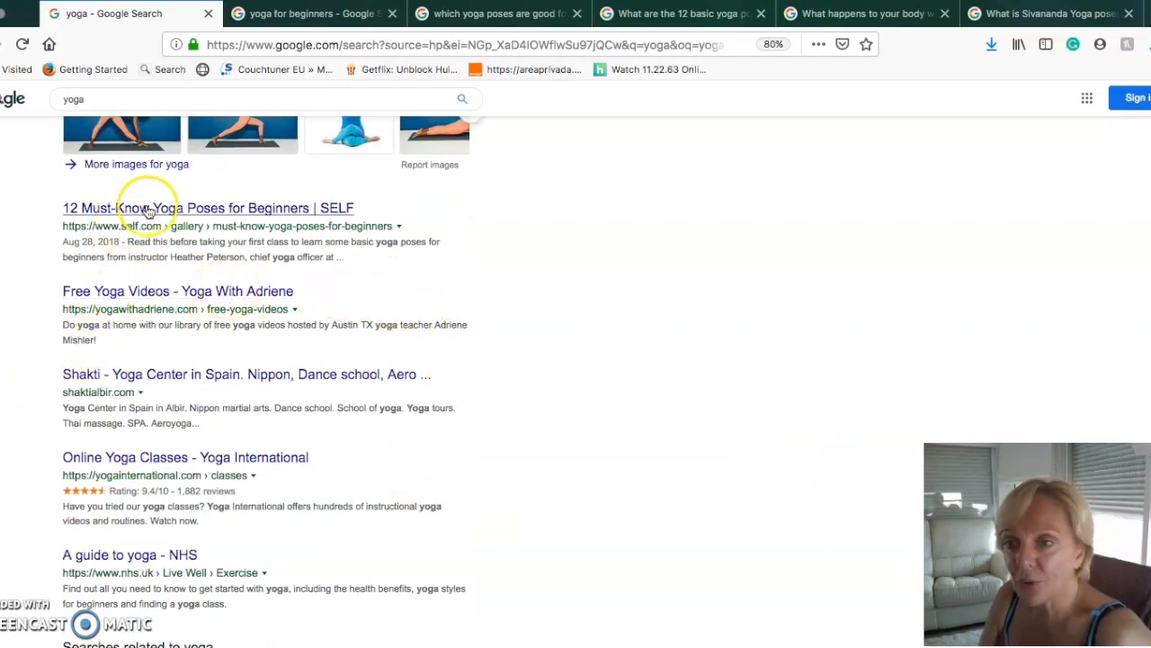
mouse_move(385, 213)
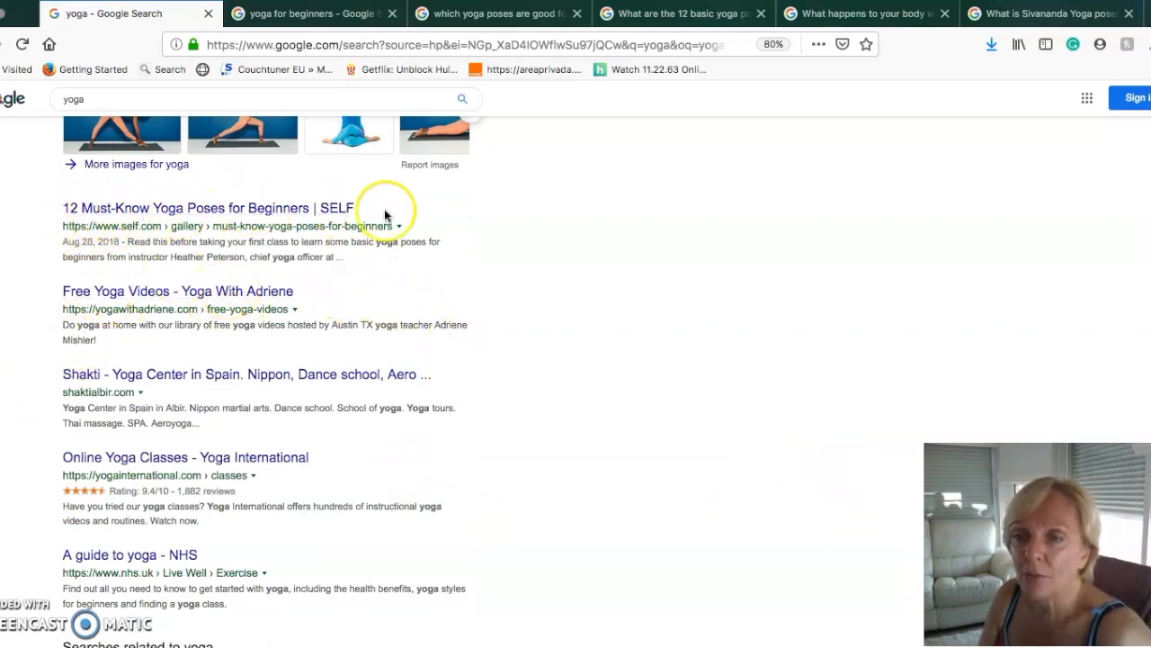
mouse_move(628, 403)
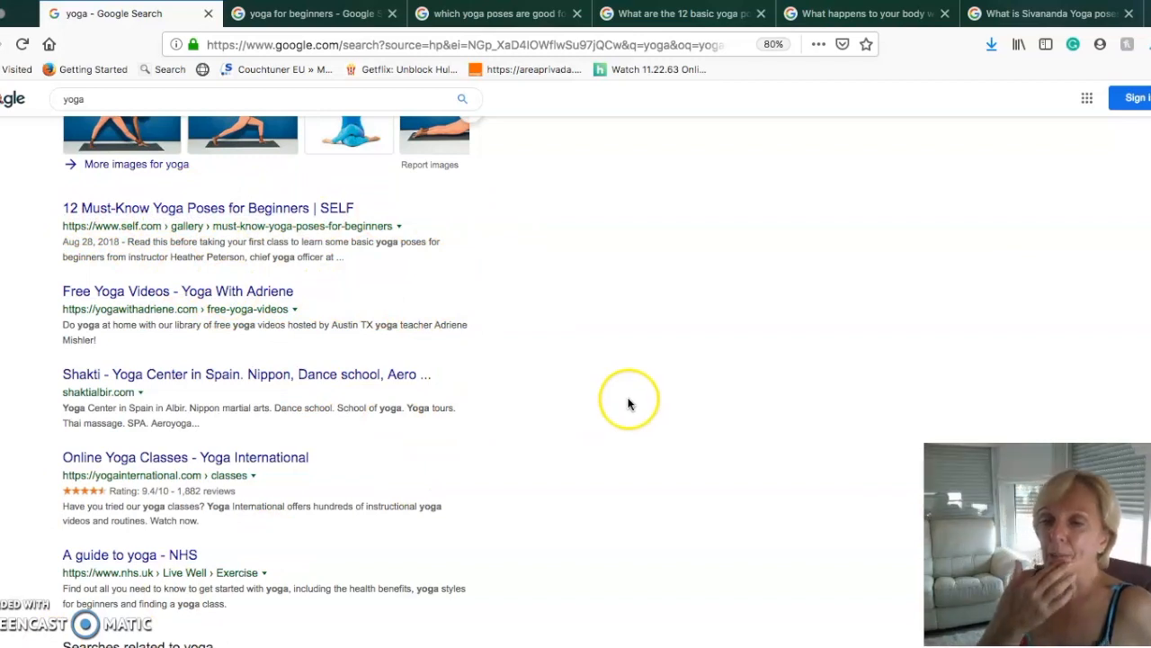
mouse_move(374, 479)
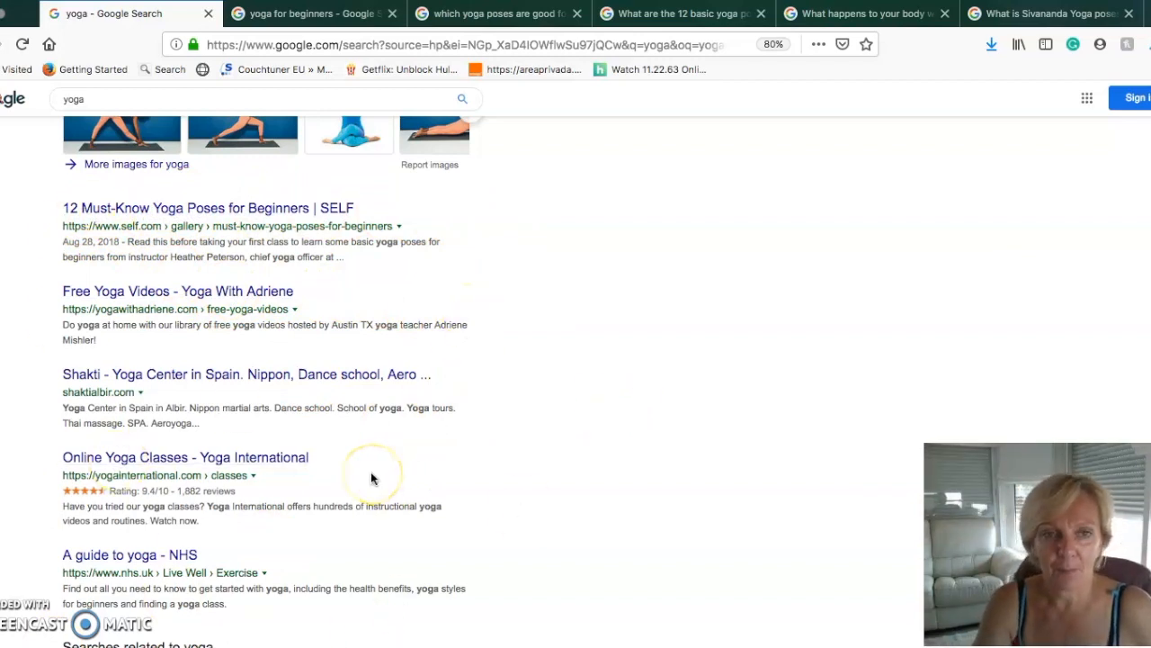
mouse_move(665, 412)
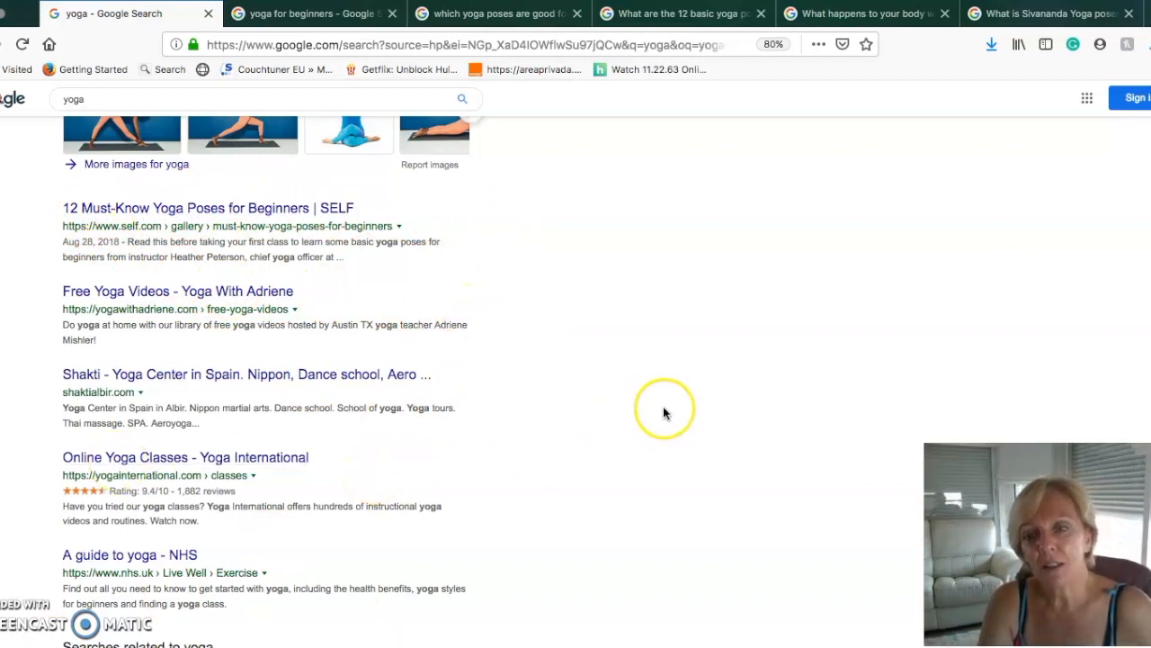
mouse_move(664, 416)
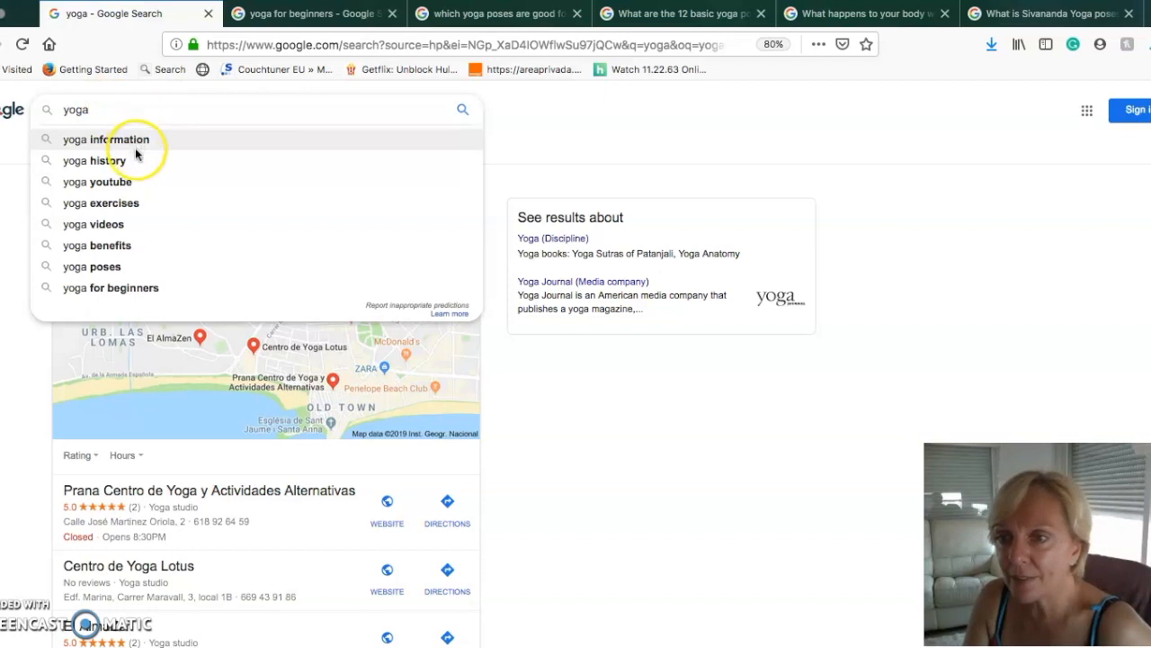
mouse_move(135, 189)
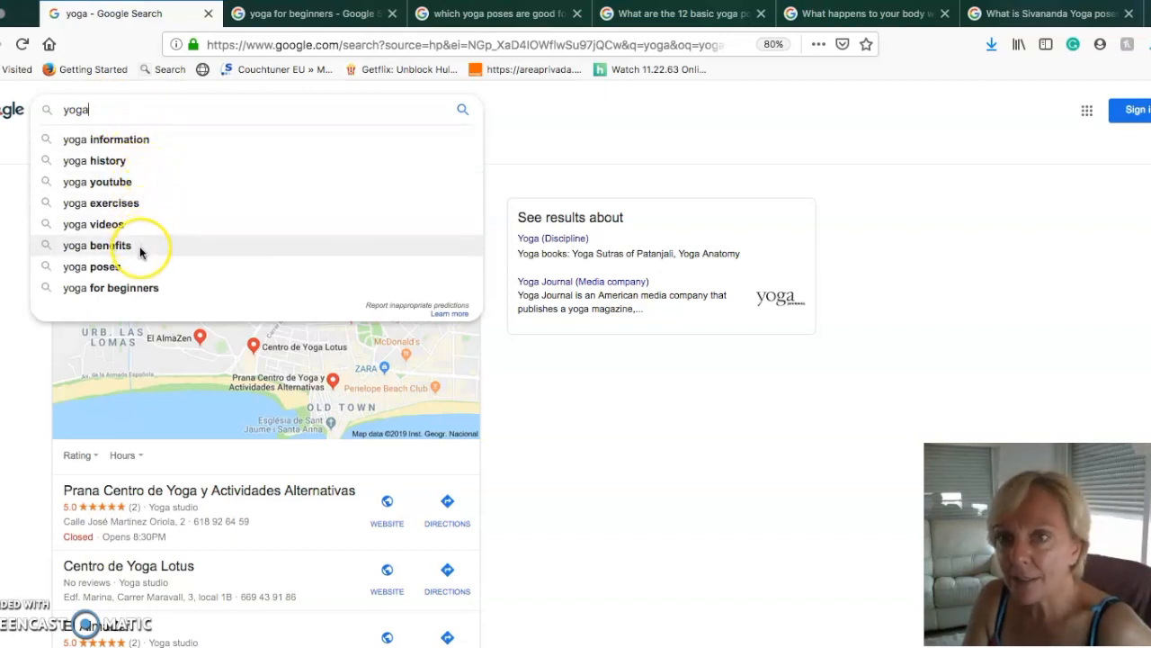
mouse_move(122, 291)
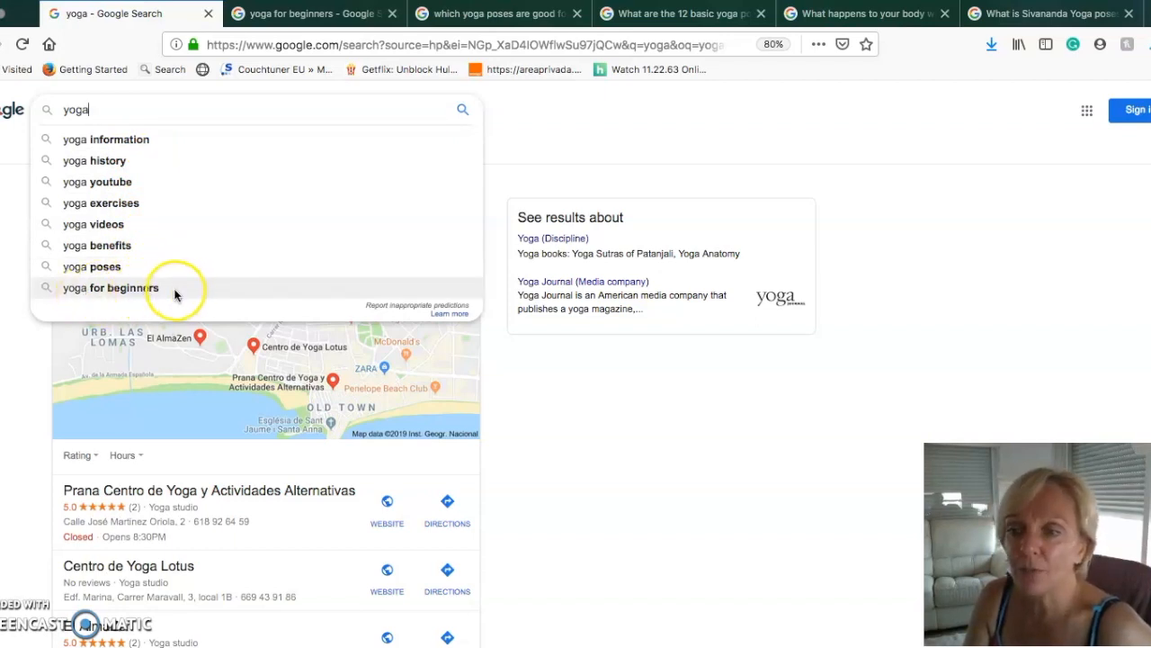
Step: Search the 'yoga for beginners' suggestion, then check the 'yoga' tab for comparison
click(110, 287)
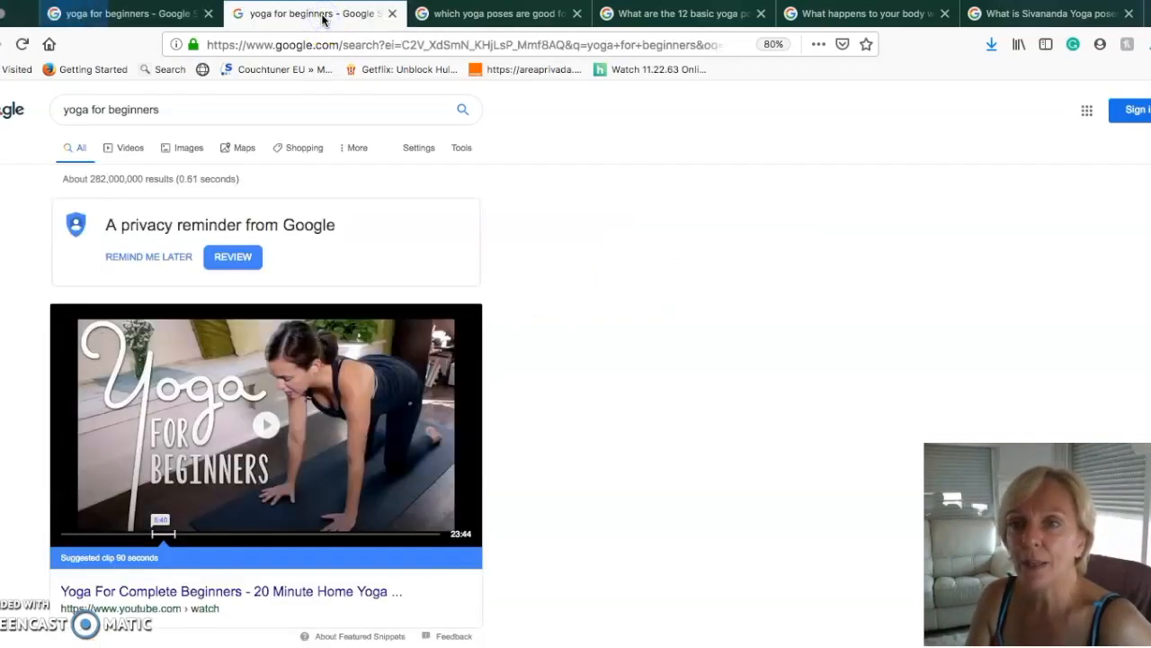
mouse_move(126, 13)
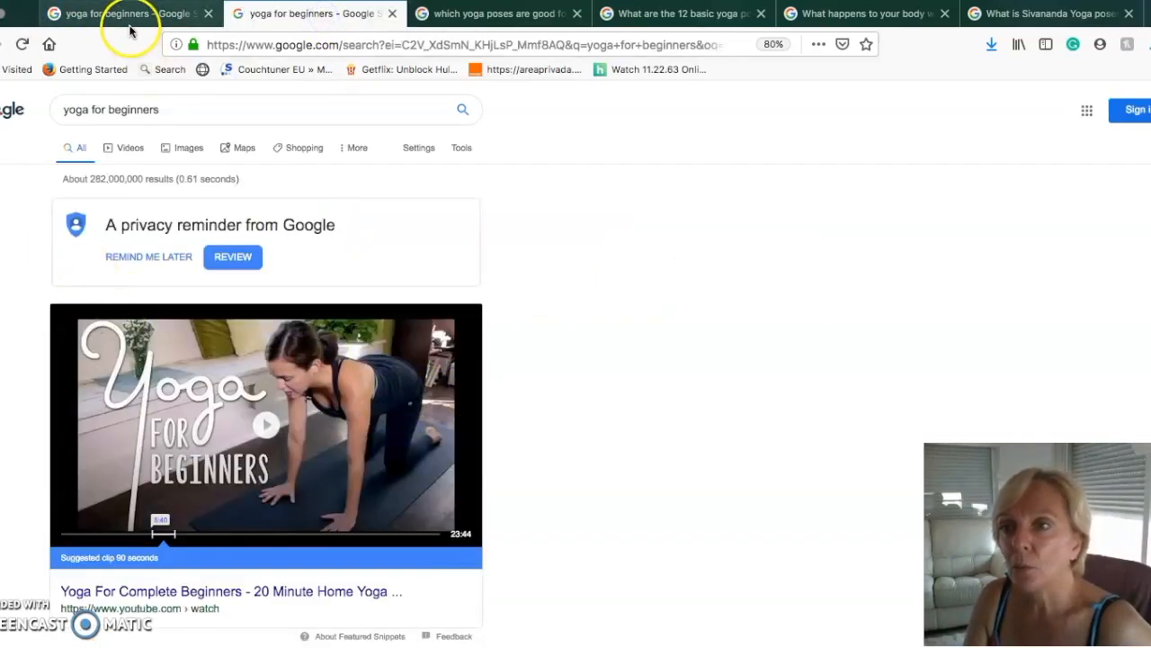
click(107, 12)
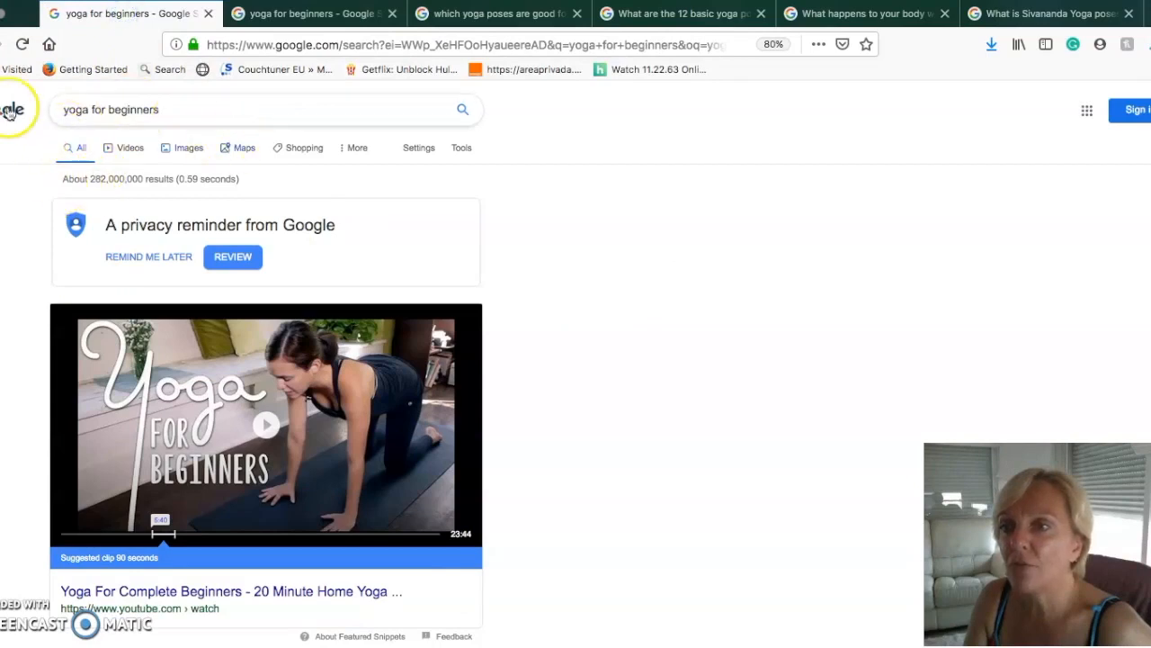
text(yoga)
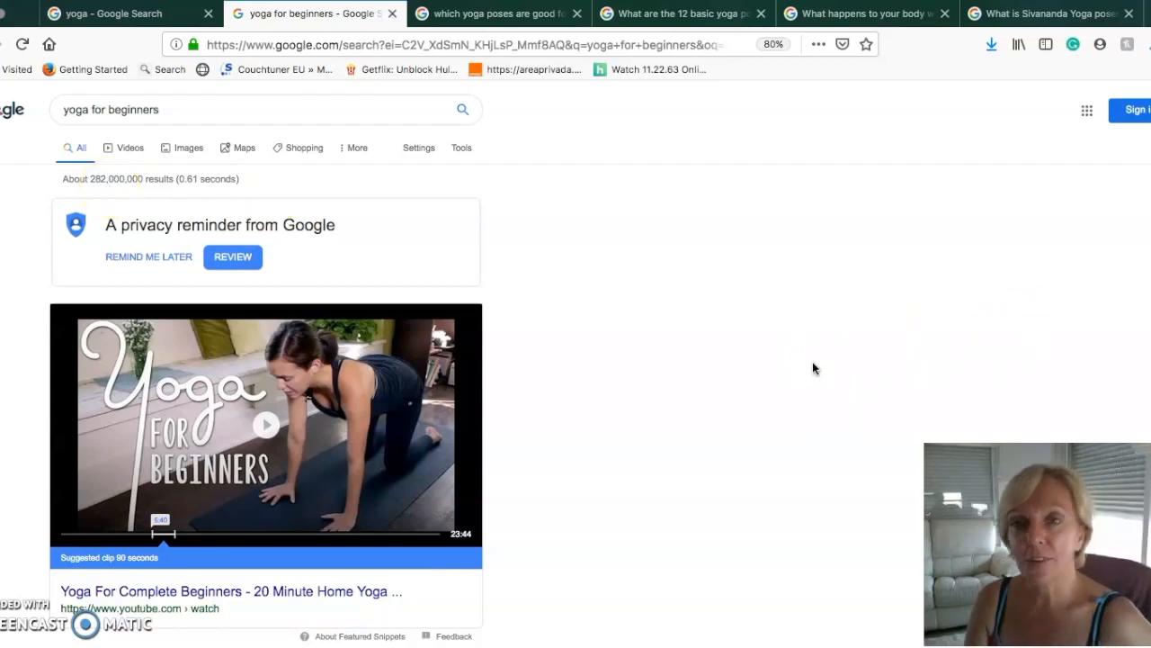
Step: Scroll through the 'yoga for beginners' results with the featured video and related questions
scroll(down, 3)
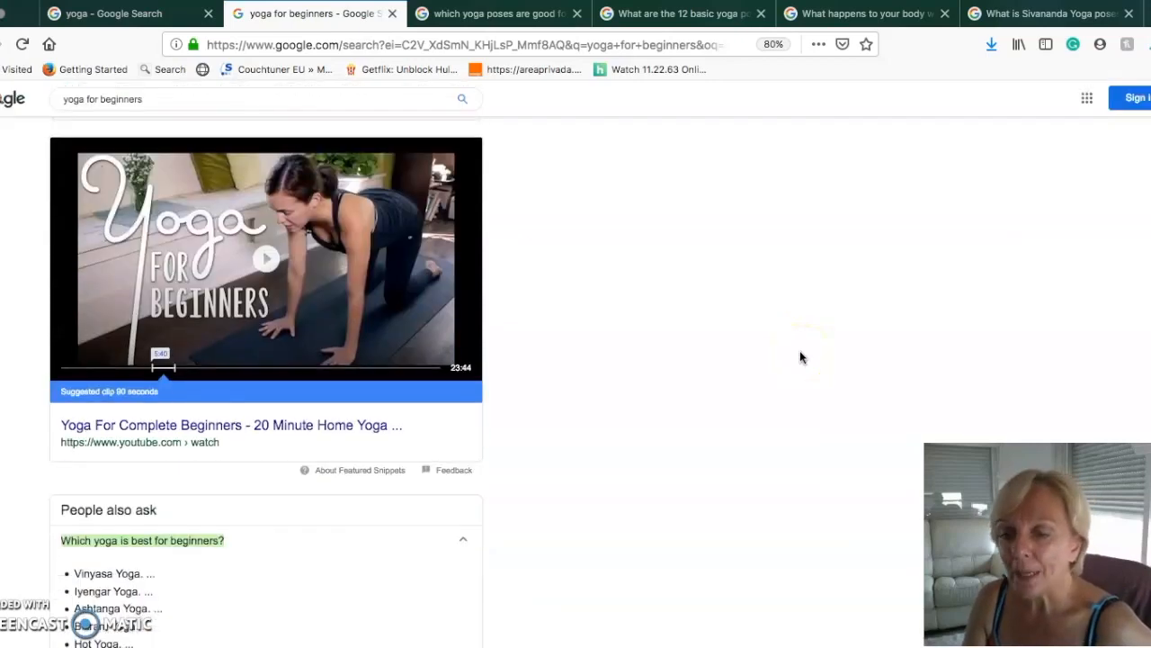
scroll(down, 3)
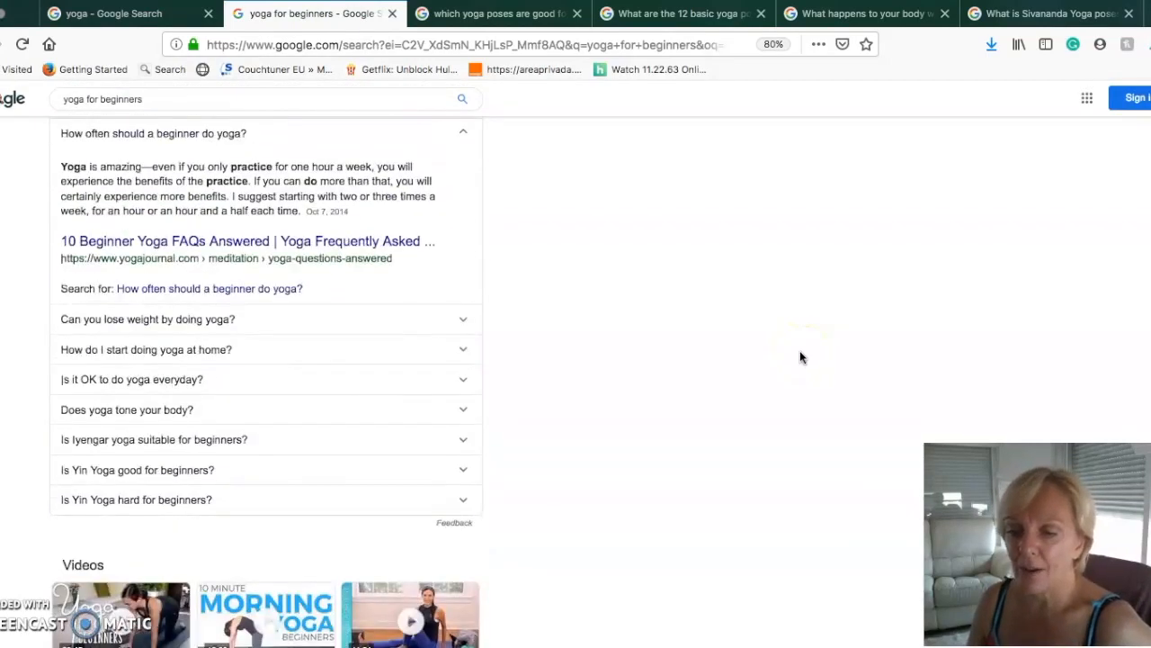
scroll(down, 3)
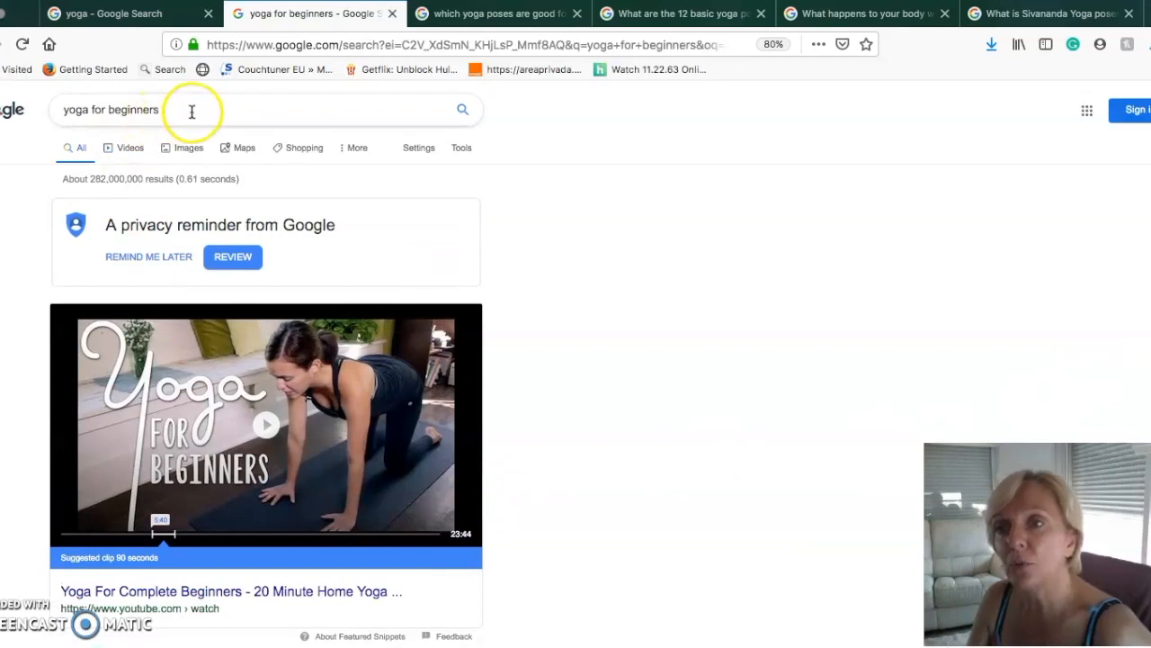
Step: Show longer autocomplete suggestions for 'yoga for beginners' such as online, classes, pdf, near me
click(191, 110)
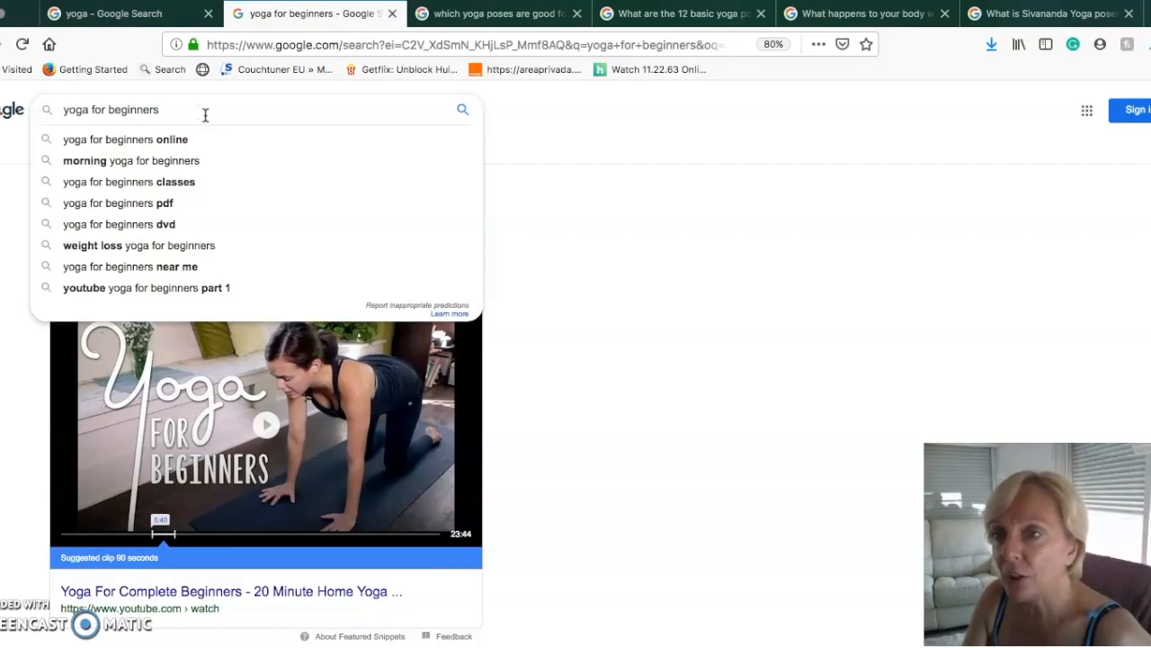
mouse_move(214, 139)
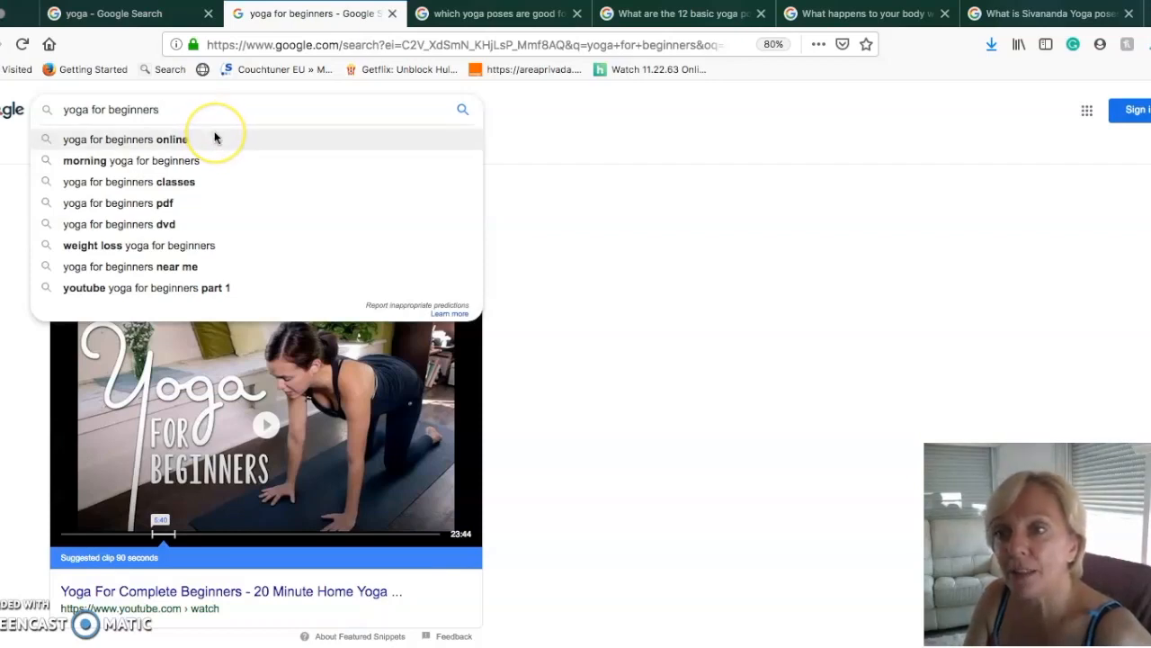
mouse_move(227, 169)
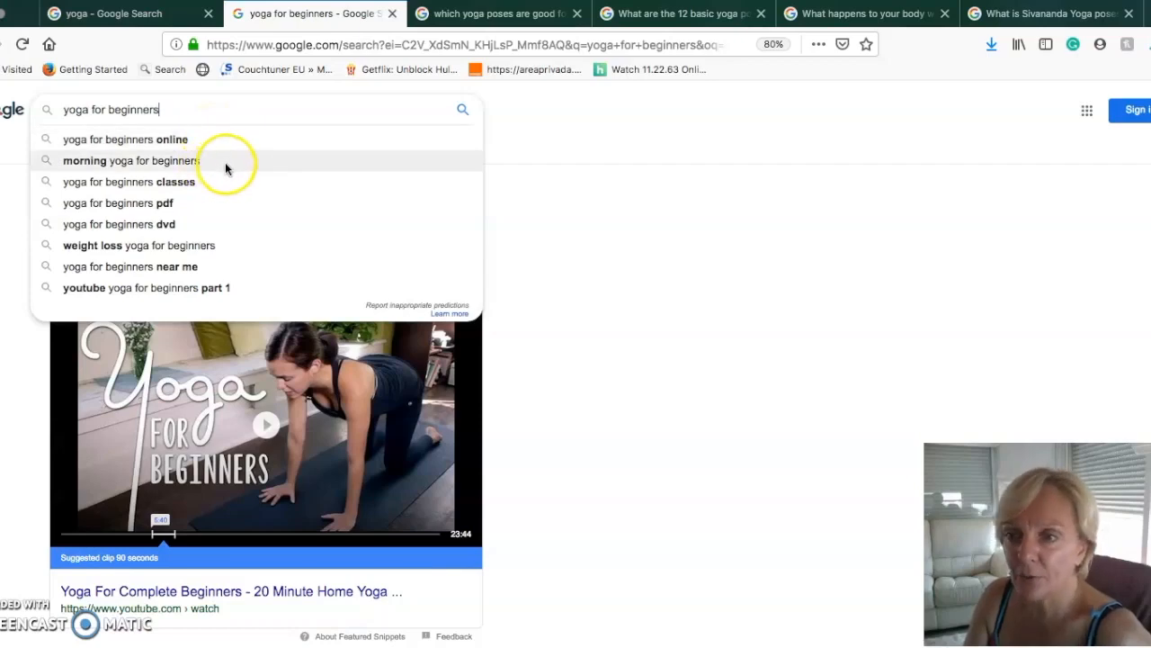
mouse_move(261, 196)
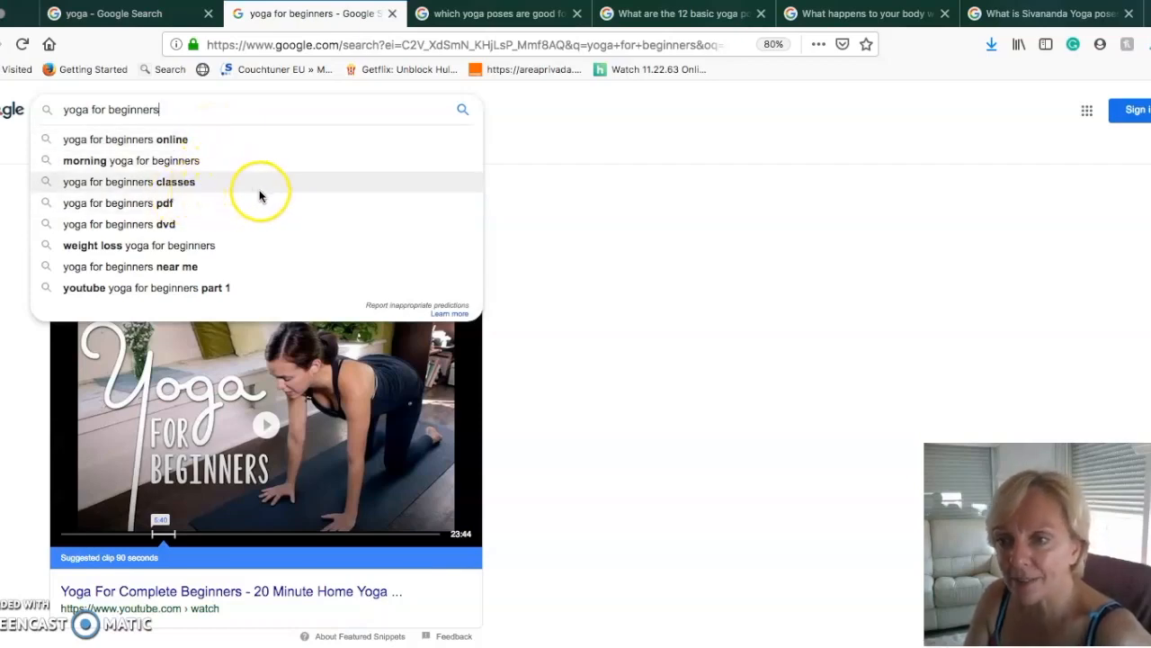
mouse_move(243, 244)
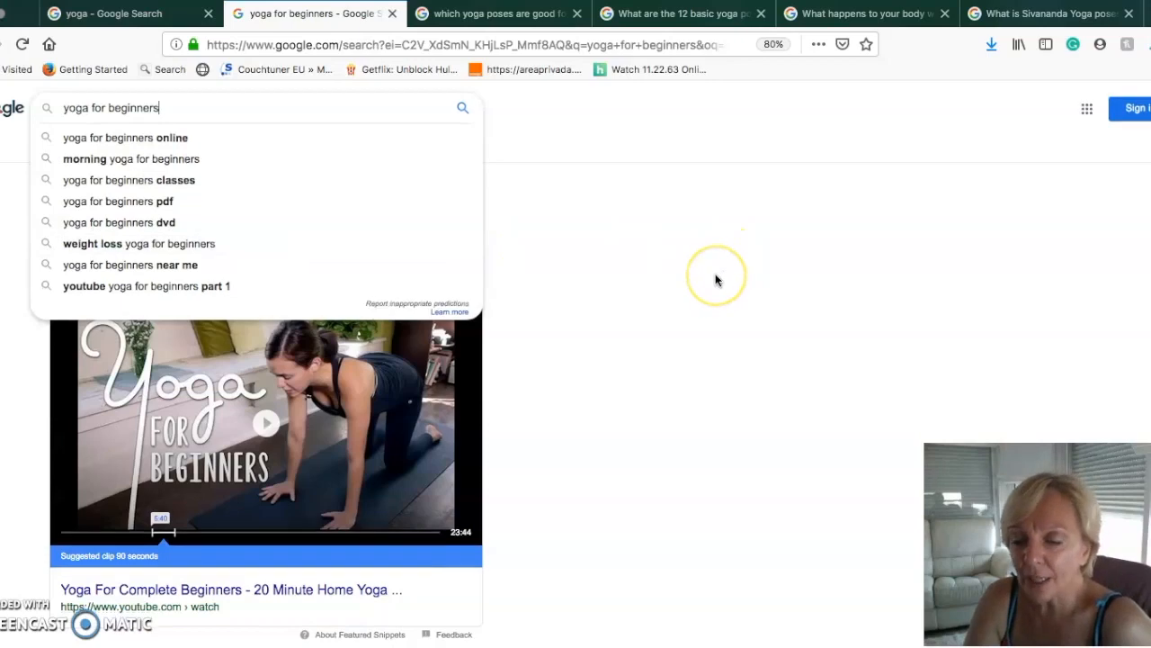
scroll(down, 3)
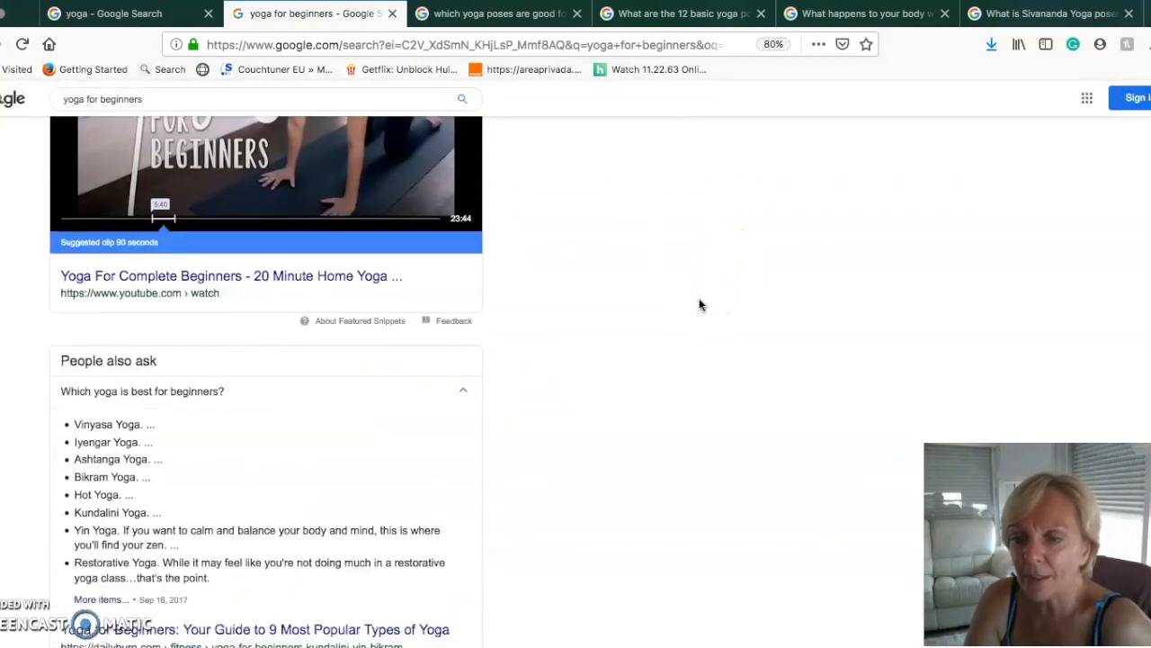
scroll(down, 3)
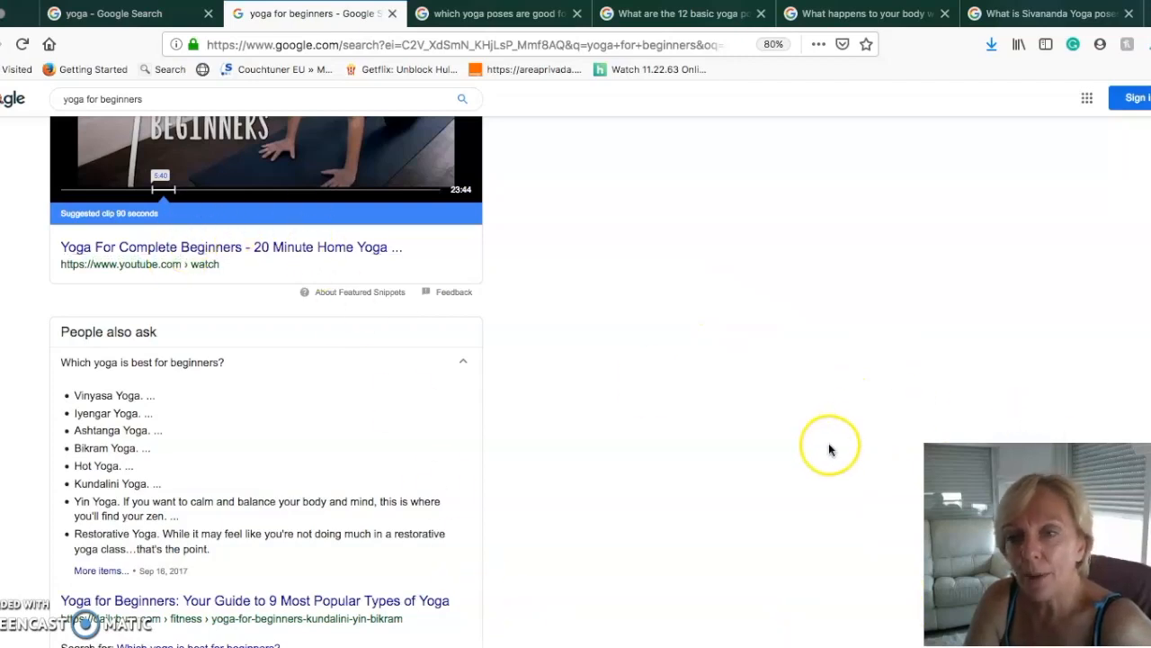
scroll(down, 3)
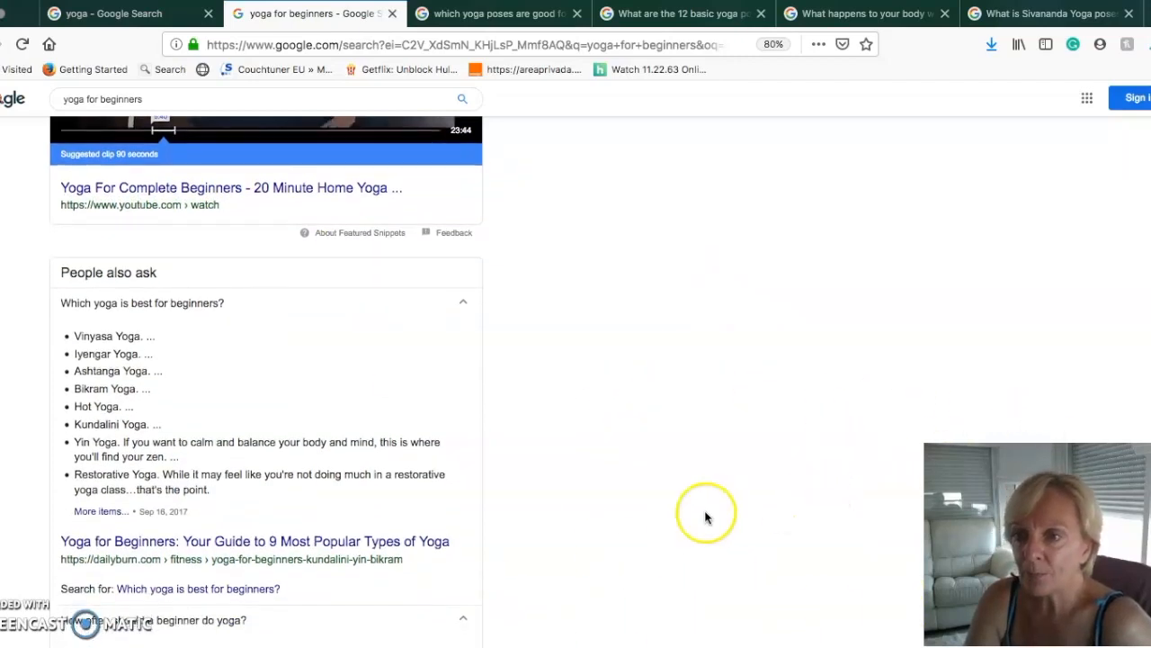
mouse_move(135, 292)
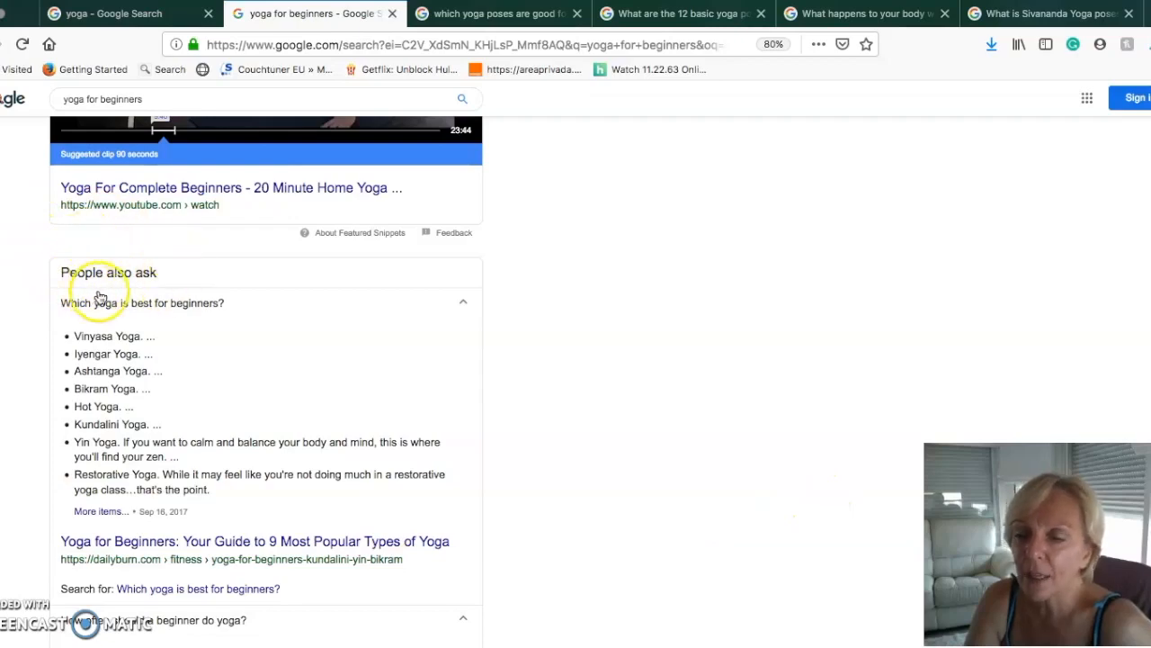
mouse_move(250, 345)
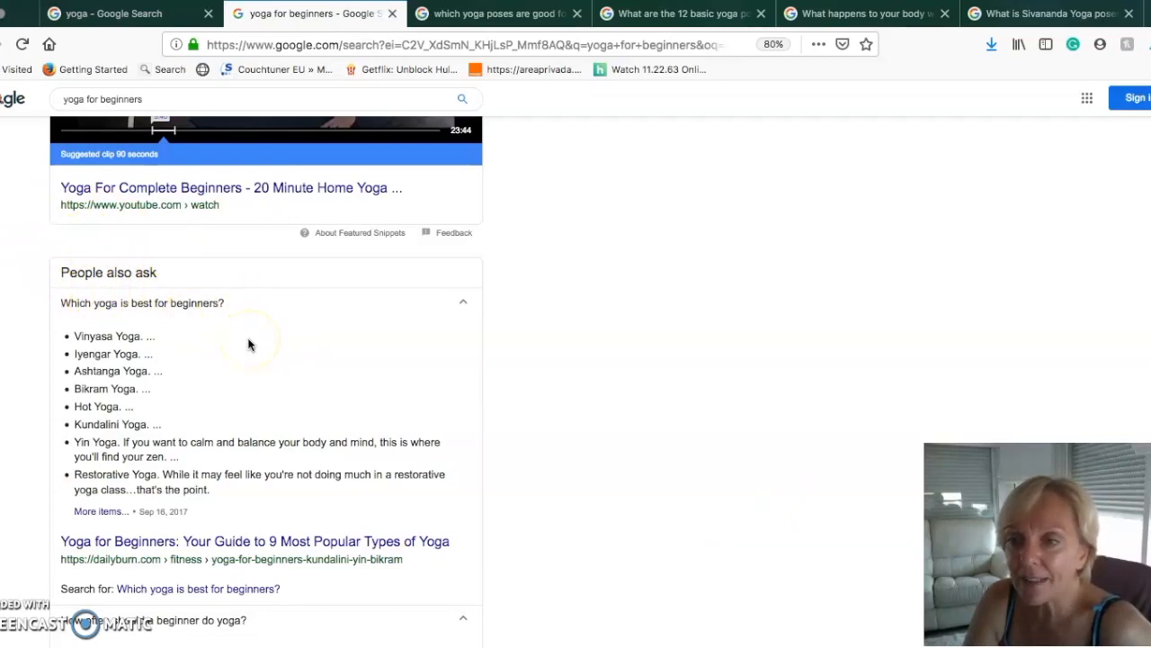
scroll(down, 3)
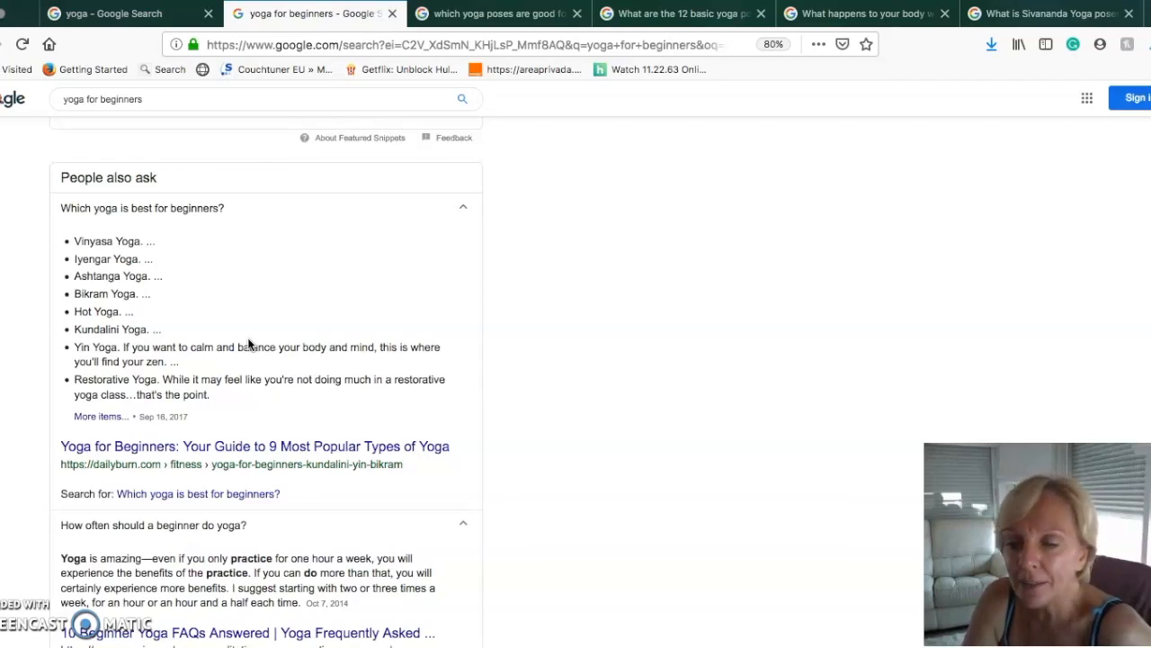
scroll(down, 3)
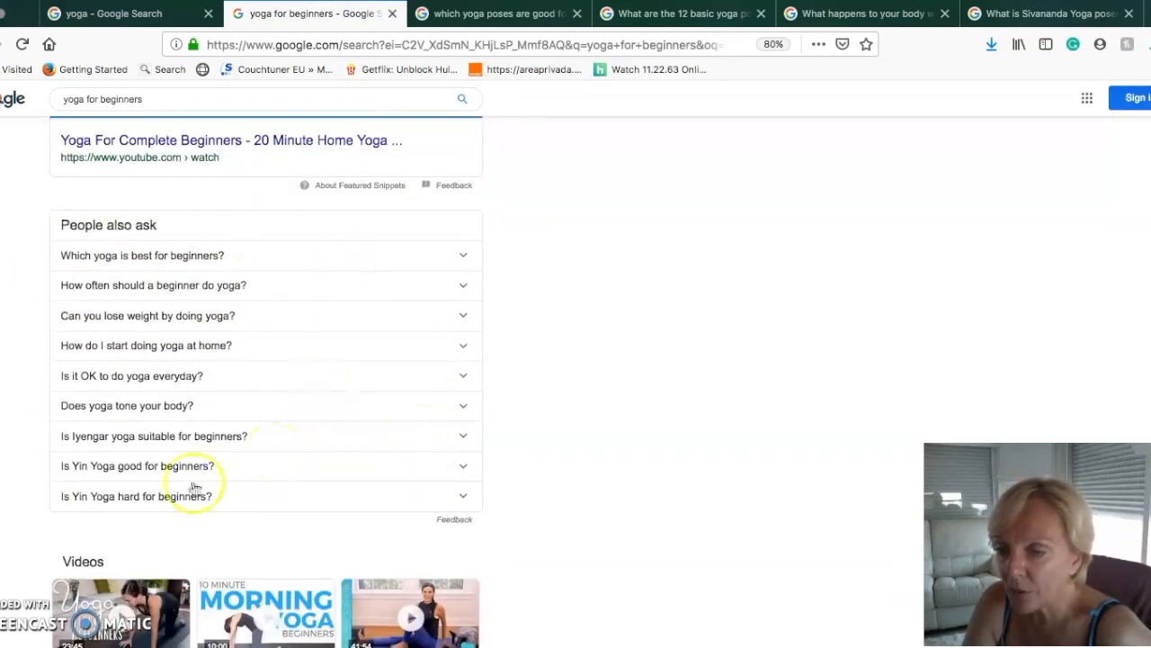
mouse_move(251, 351)
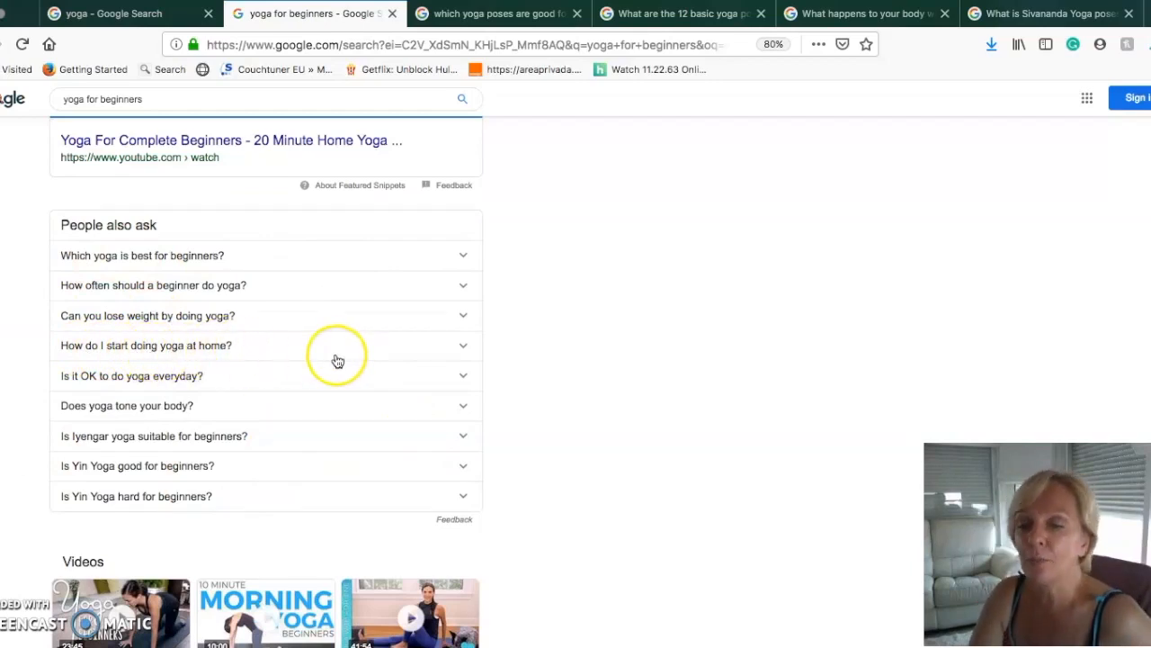
scroll(down, 3)
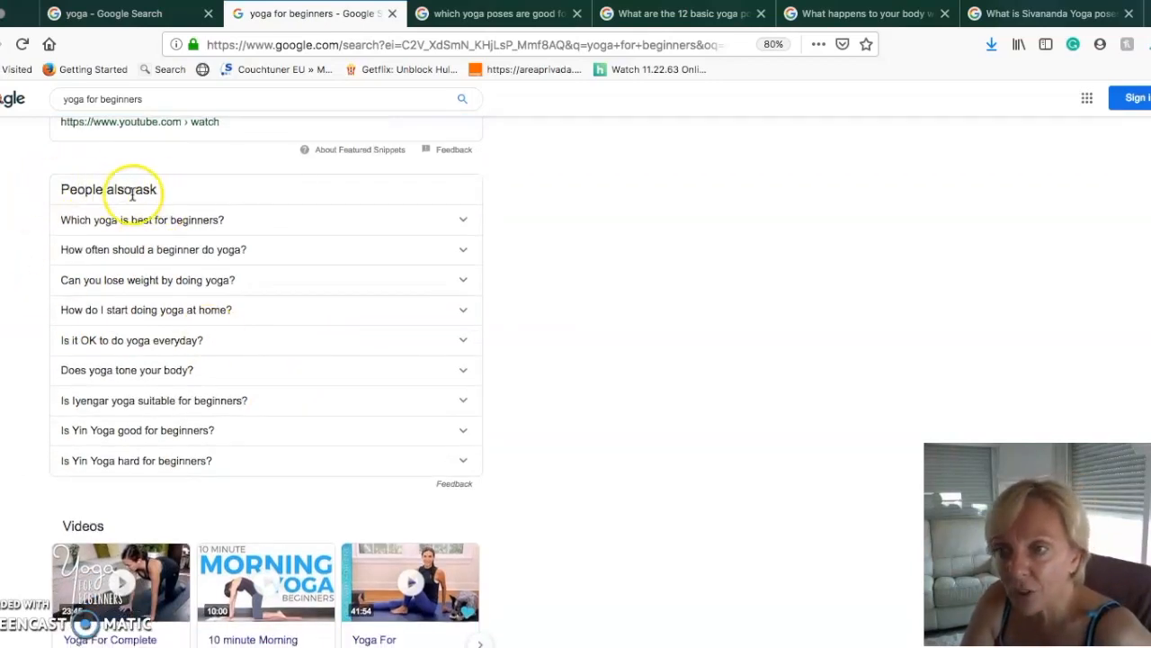
scroll(down, 3)
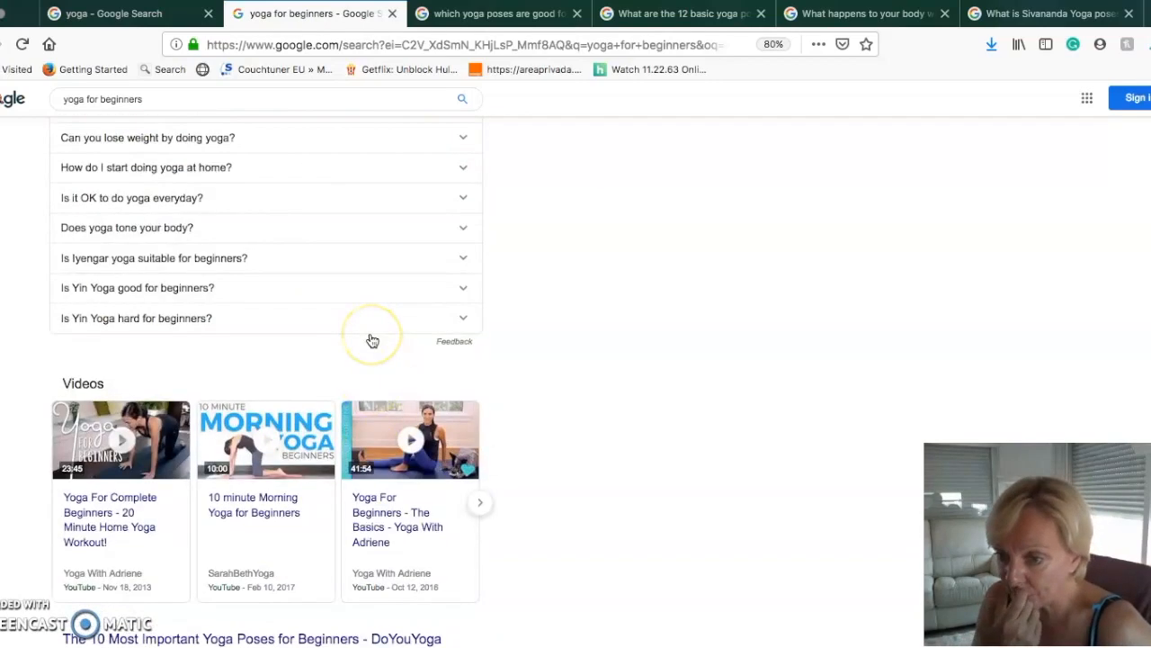
scroll(down, 3)
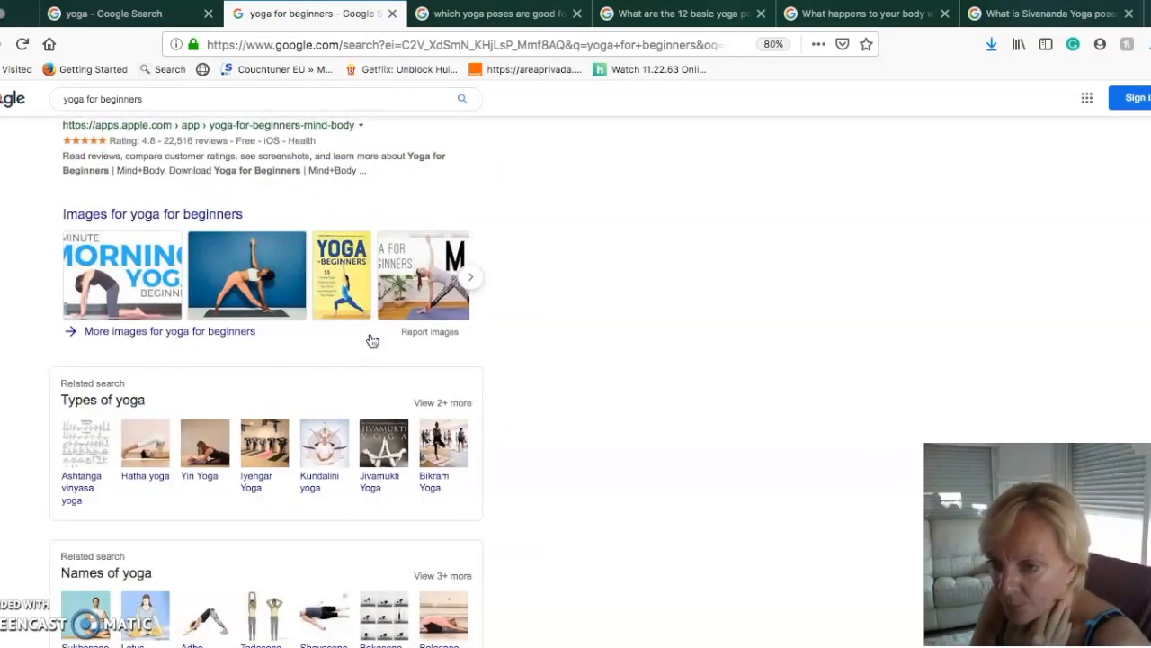
scroll(up, 3)
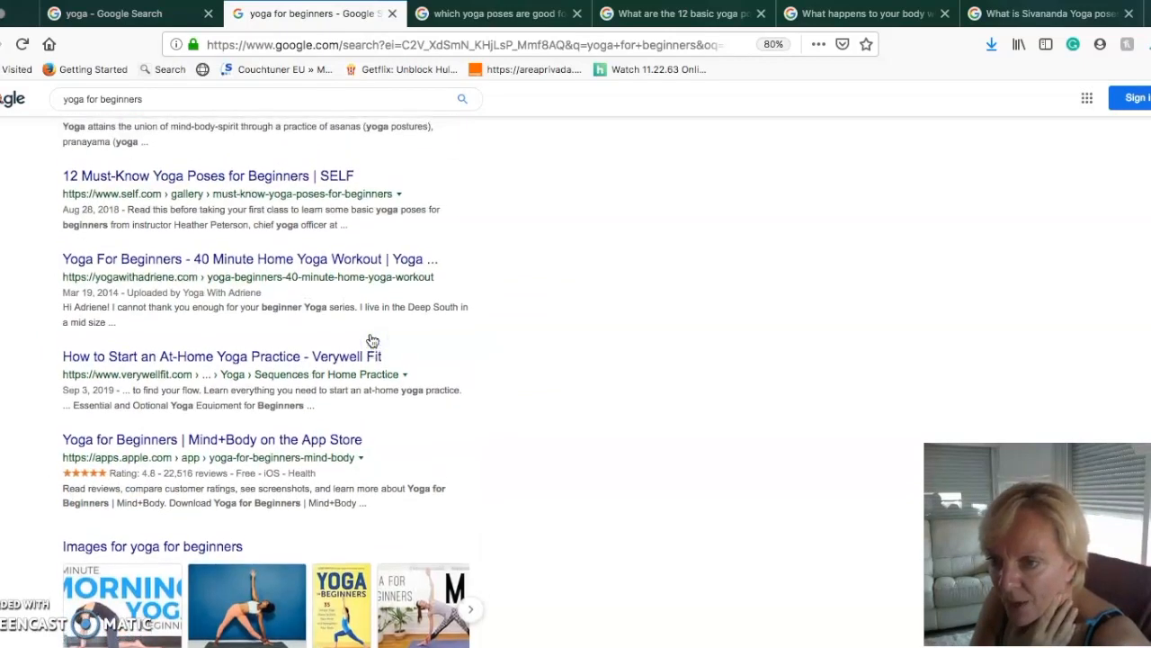
scroll(down, 3)
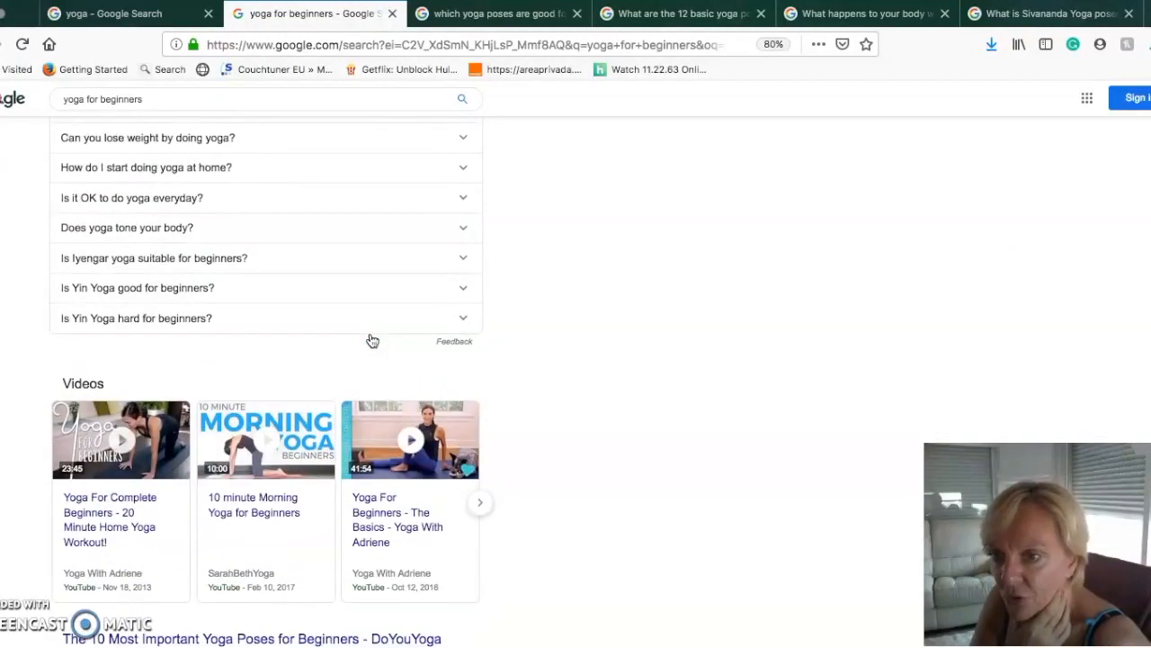
scroll(up, 3)
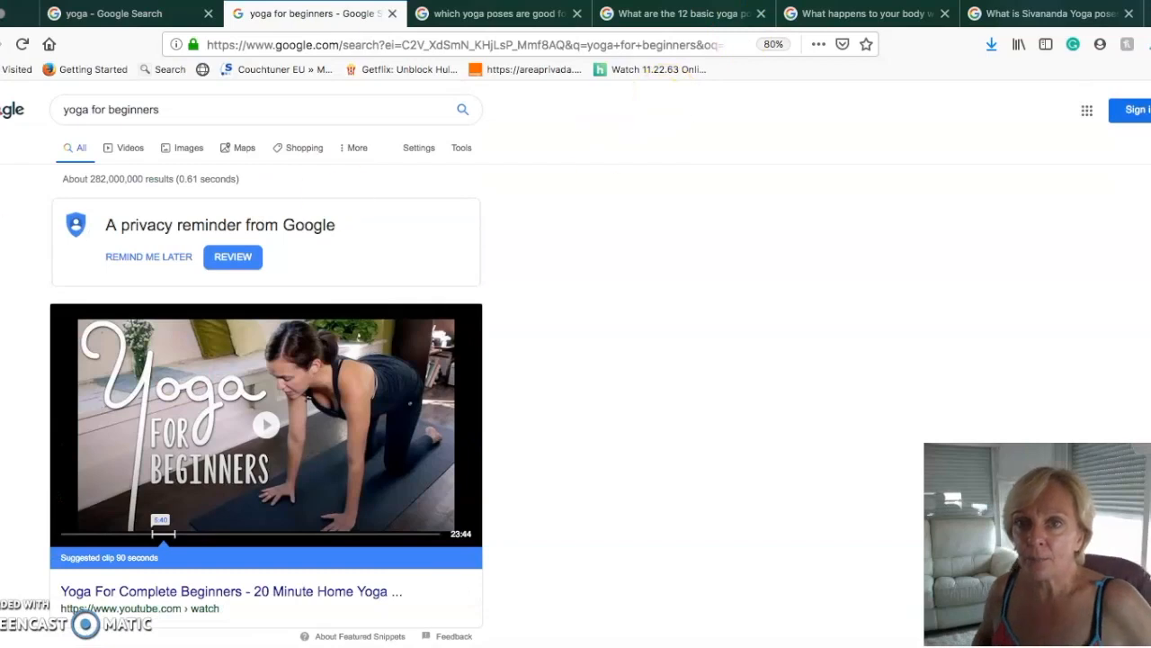
scroll(down, 3)
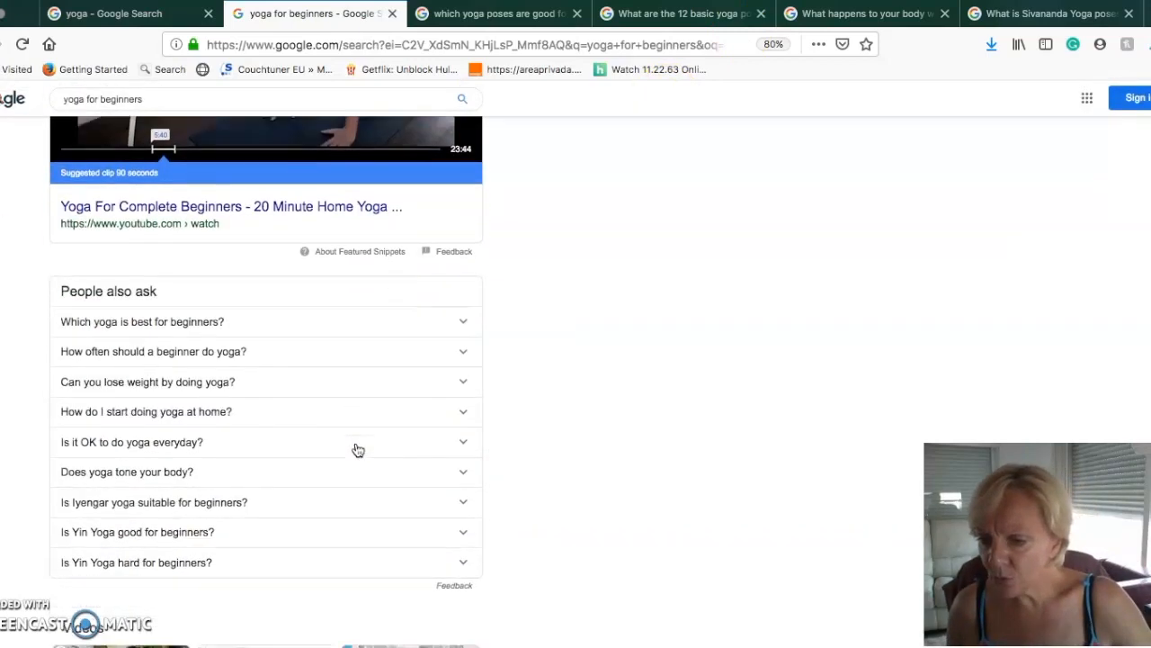
scroll(down, 3)
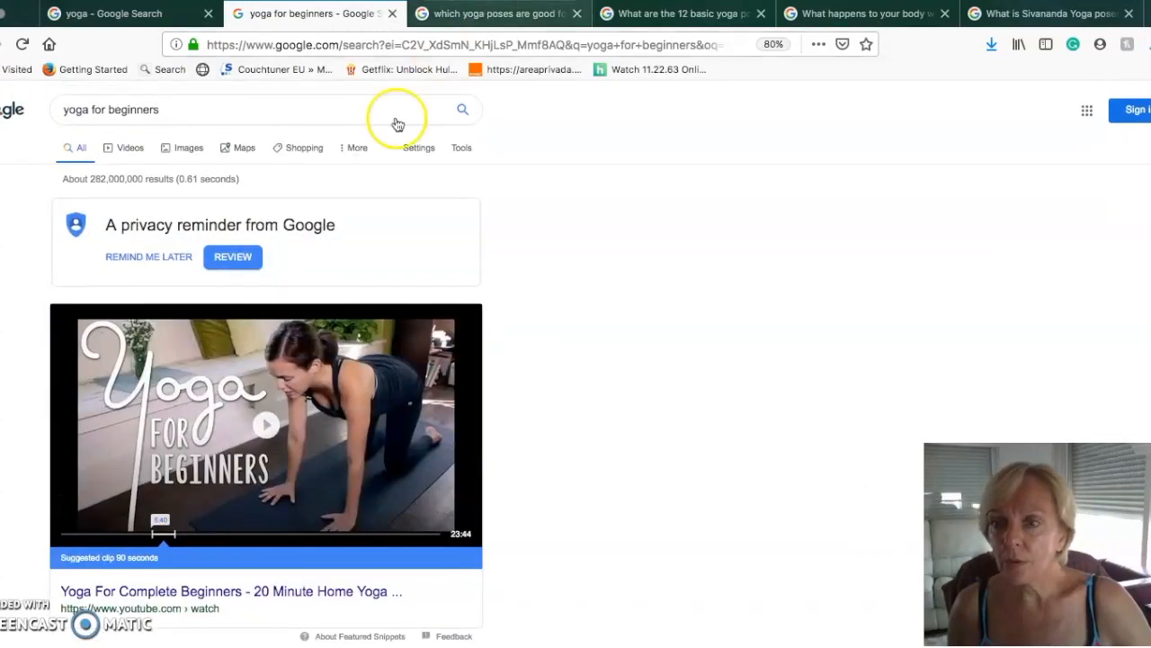
Step: View suggested searches for 'yoga for beginners' and scroll to the People also ask section
click(495, 14)
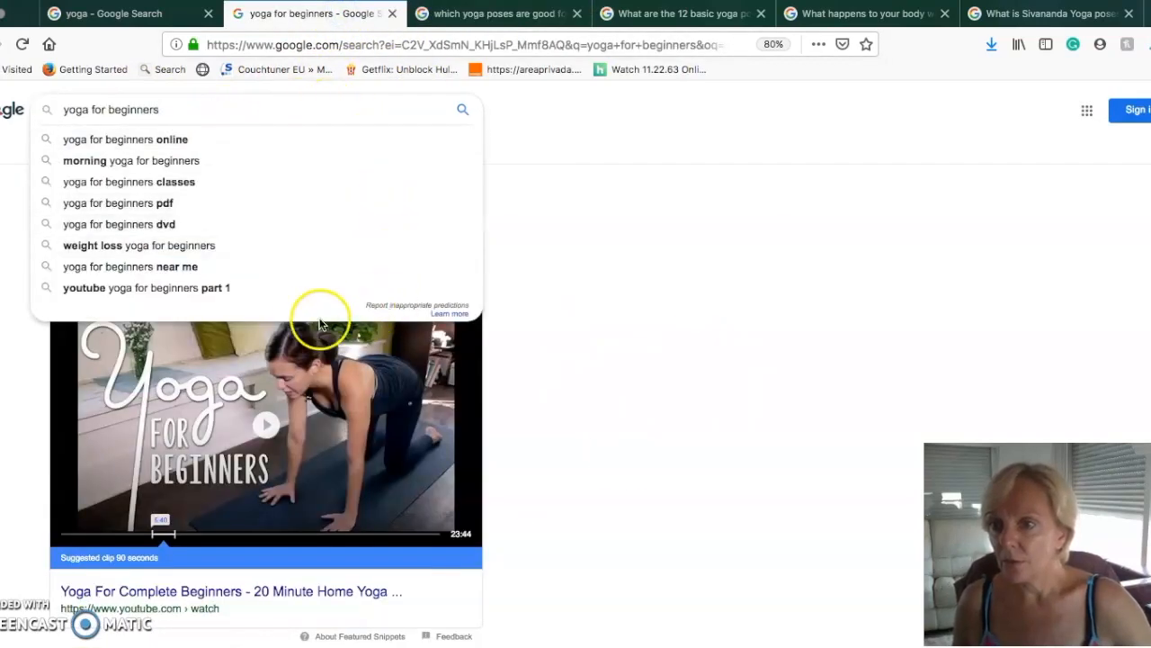
mouse_move(295, 205)
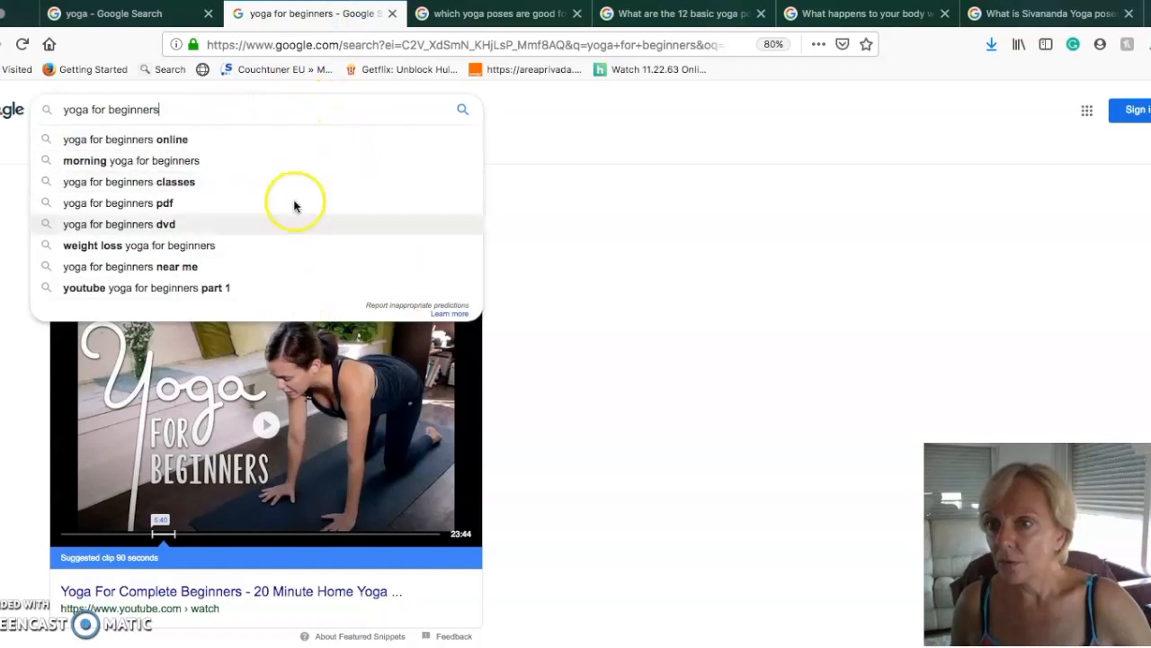
scroll(down, 3)
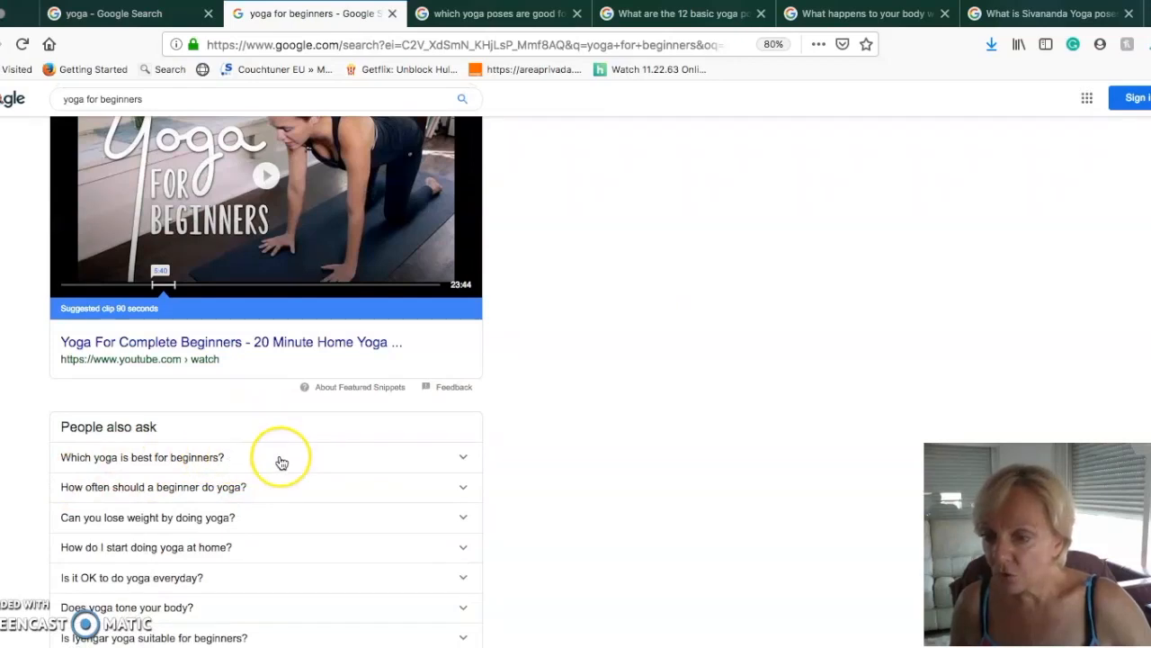
scroll(down, 3)
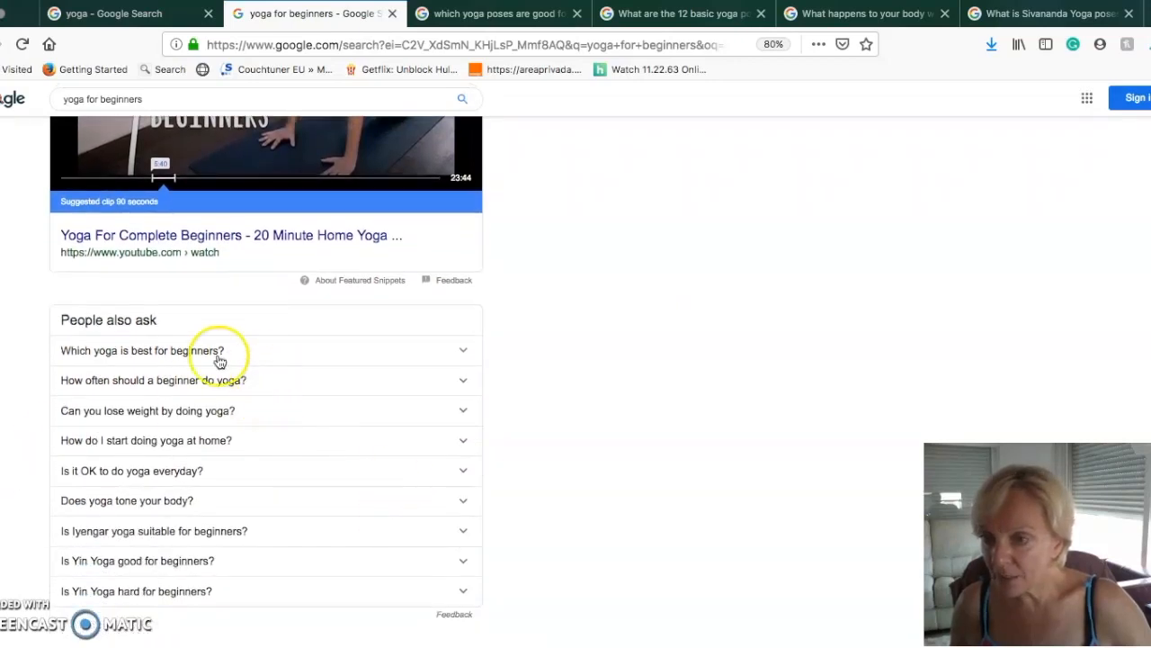
Step: Expand 'Which yoga is best for beginners?' listing Vinyasa, Iyengar, Ashtanga and Bikram
click(140, 349)
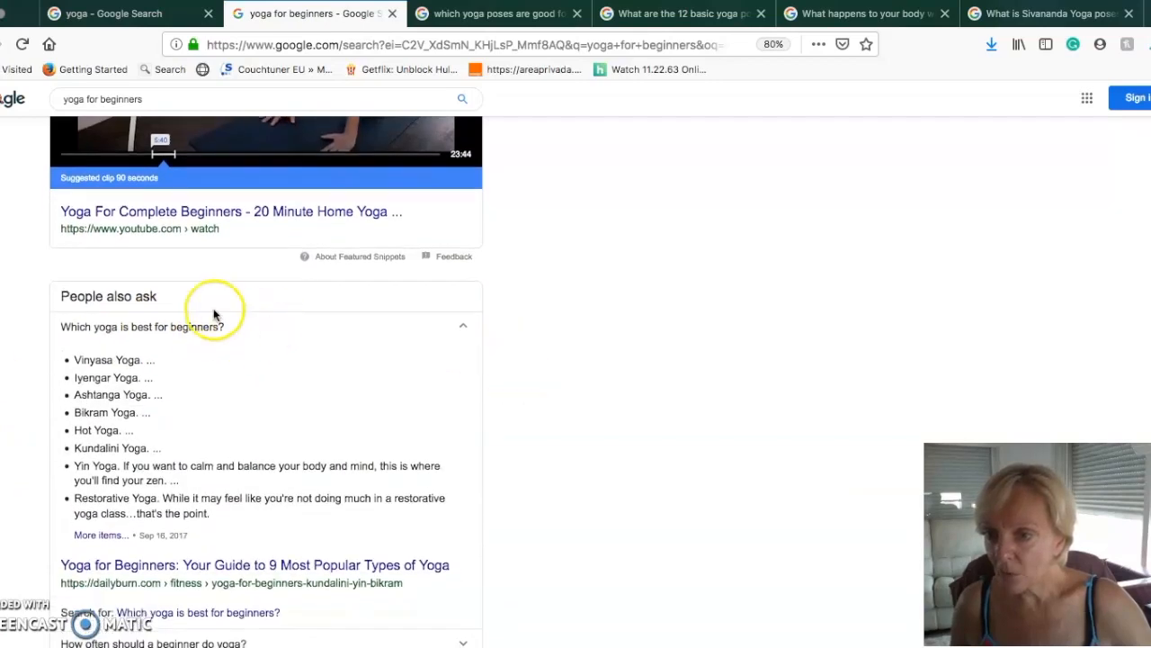
scroll(down, 3)
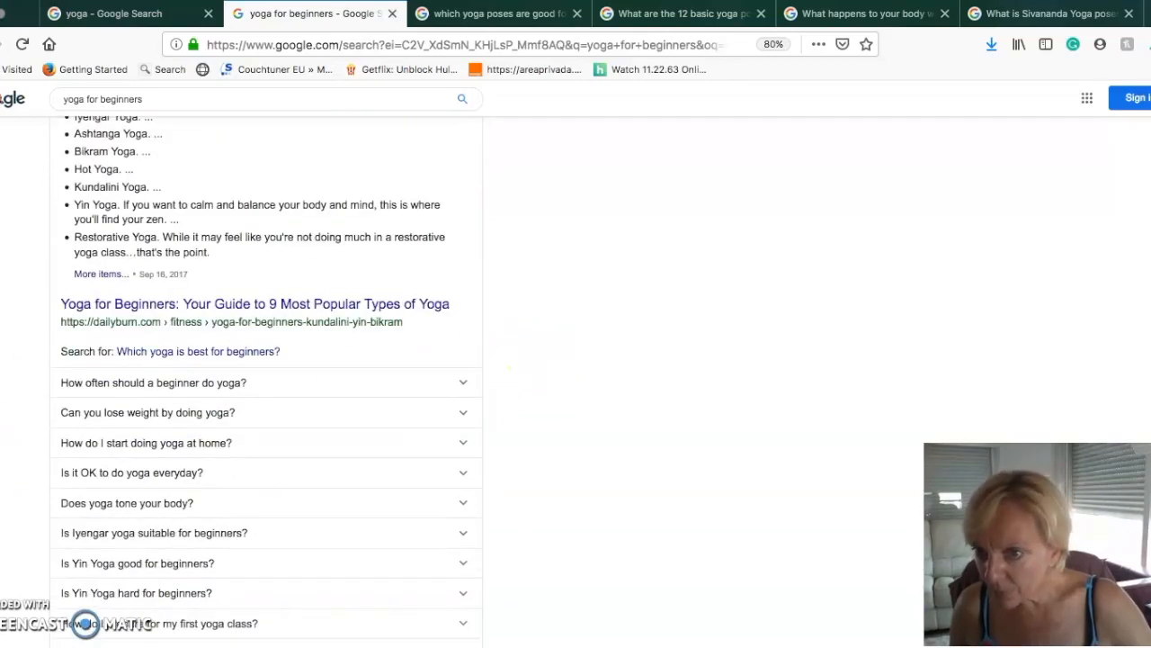
mouse_move(313, 529)
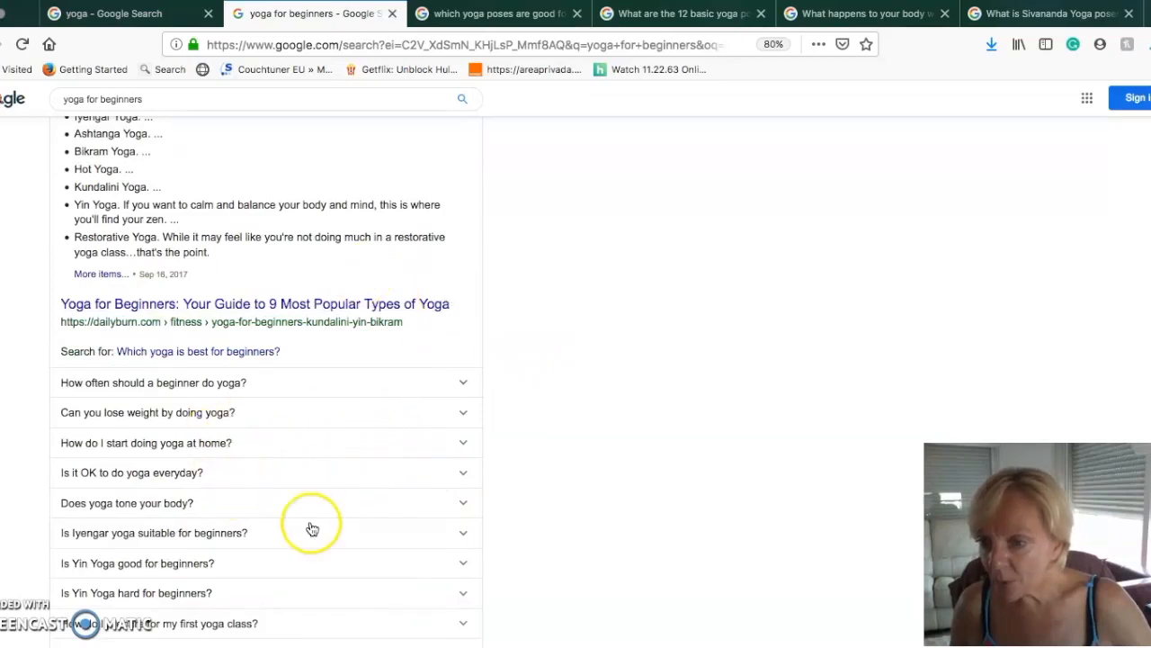
scroll(down, 3)
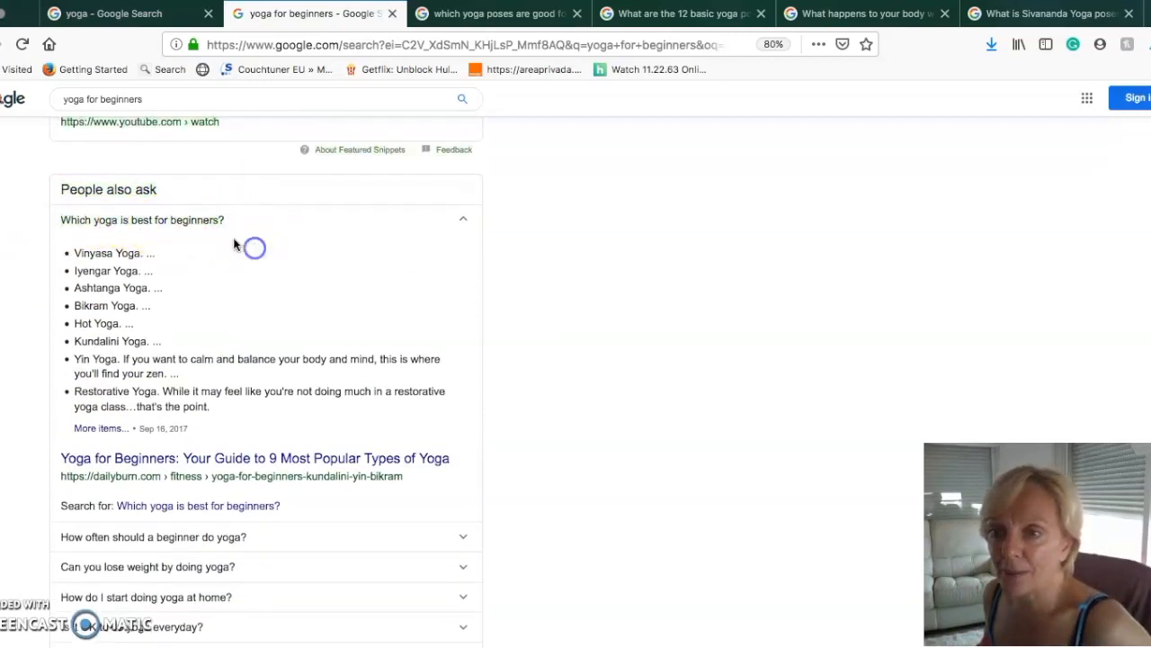
Step: Compare the 'which yoga poses are good for beginners' count of 239 million with 'yoga for beginners'
click(495, 14)
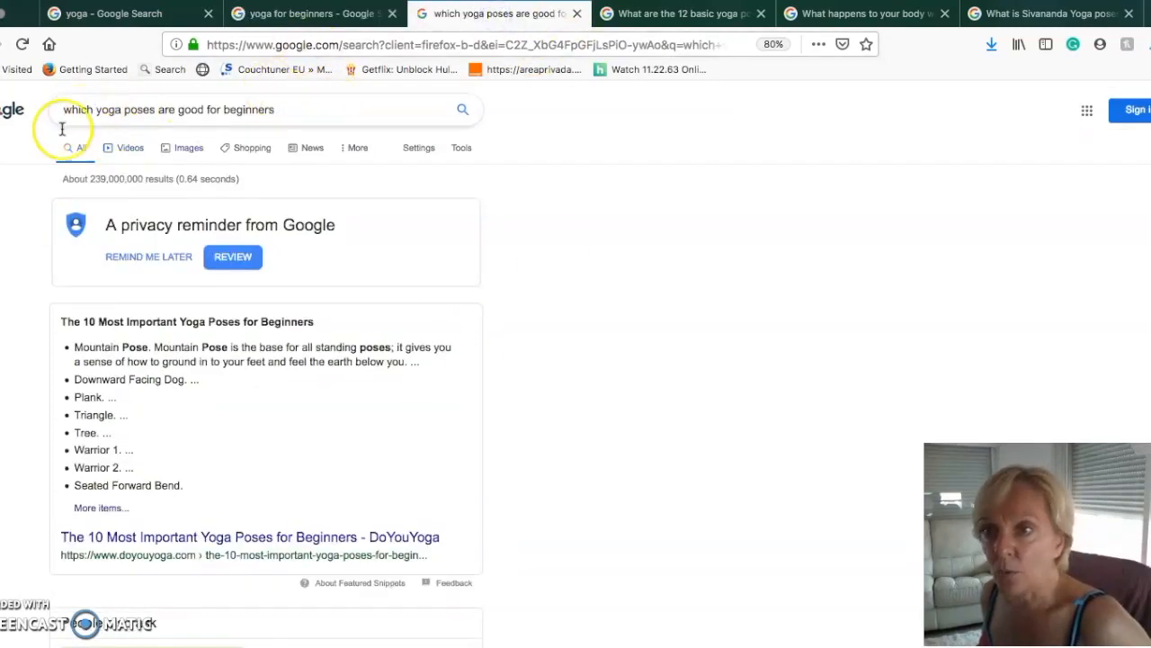
mouse_move(324, 109)
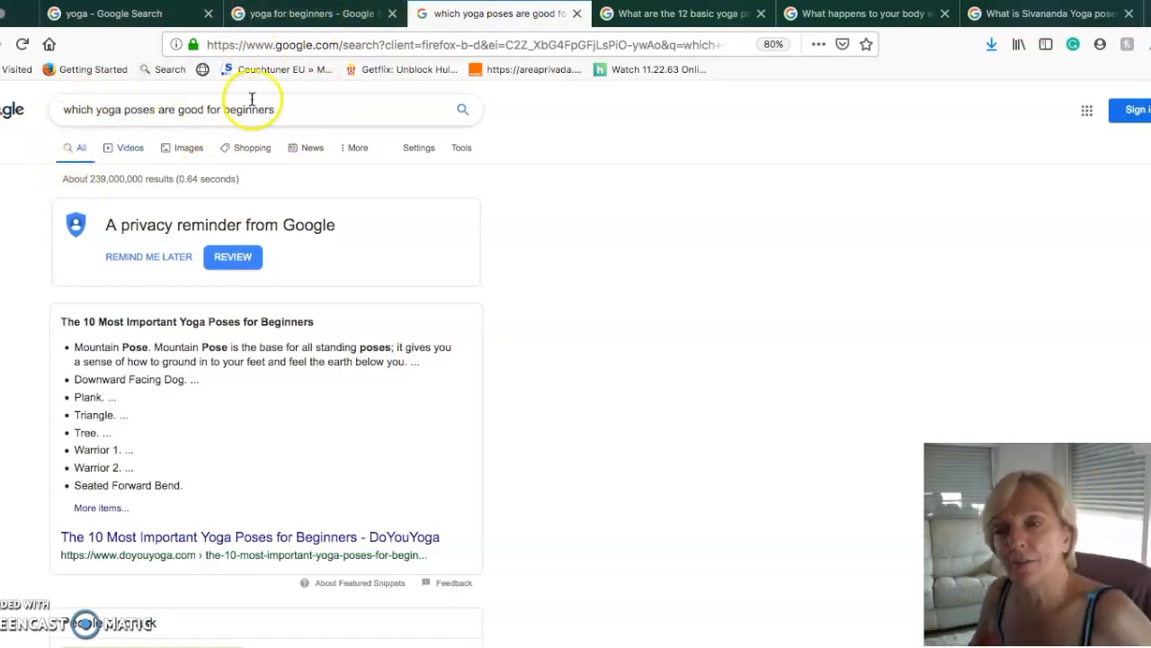
mouse_move(51, 112)
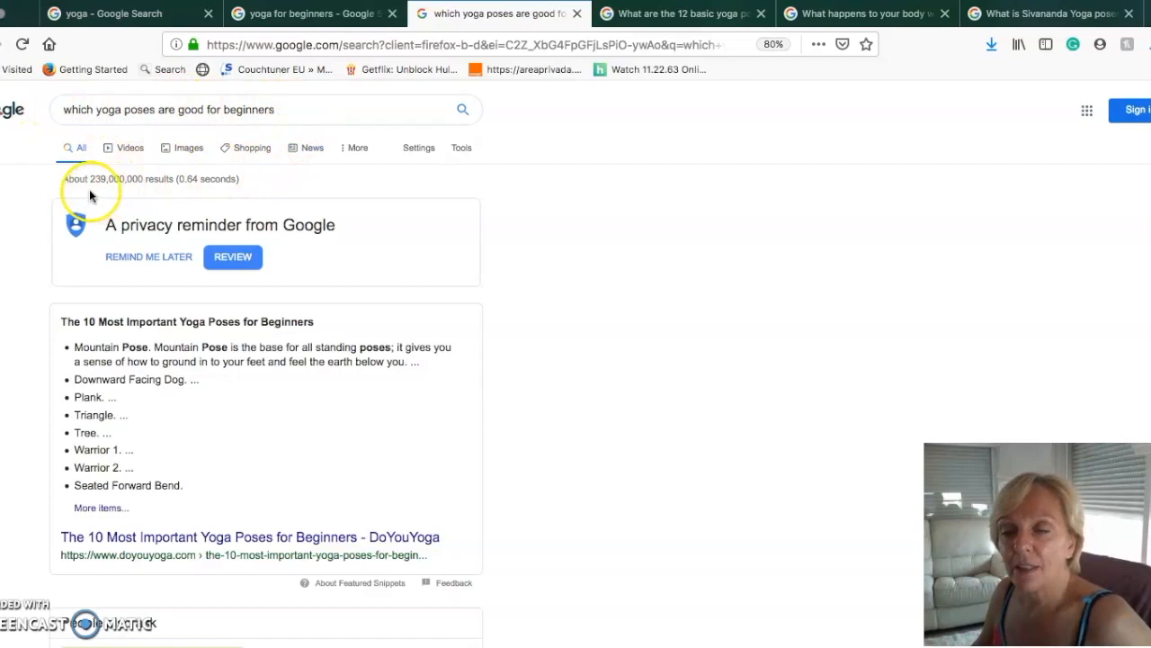
click(306, 14)
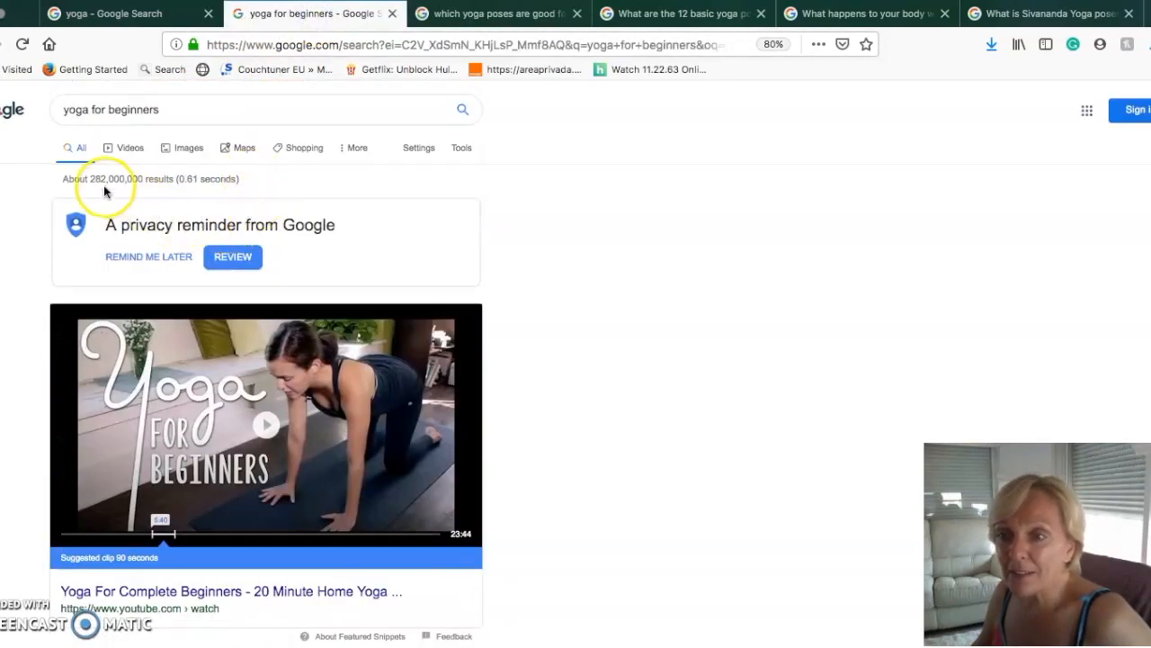
click(495, 15)
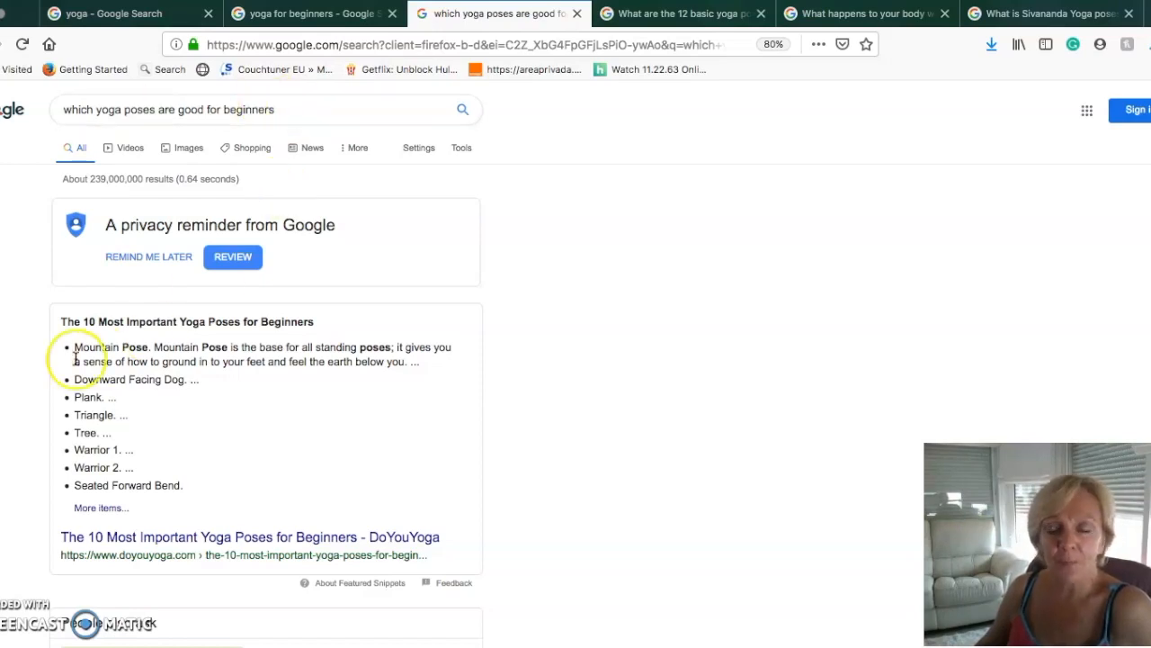
mouse_move(232, 398)
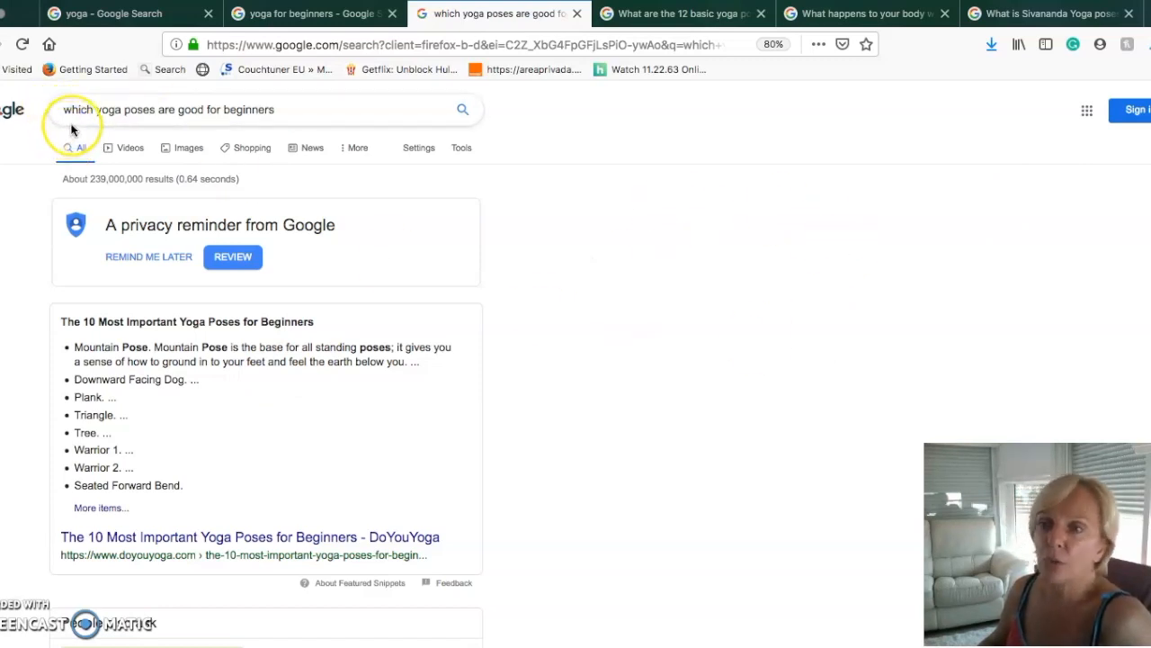
mouse_move(536, 346)
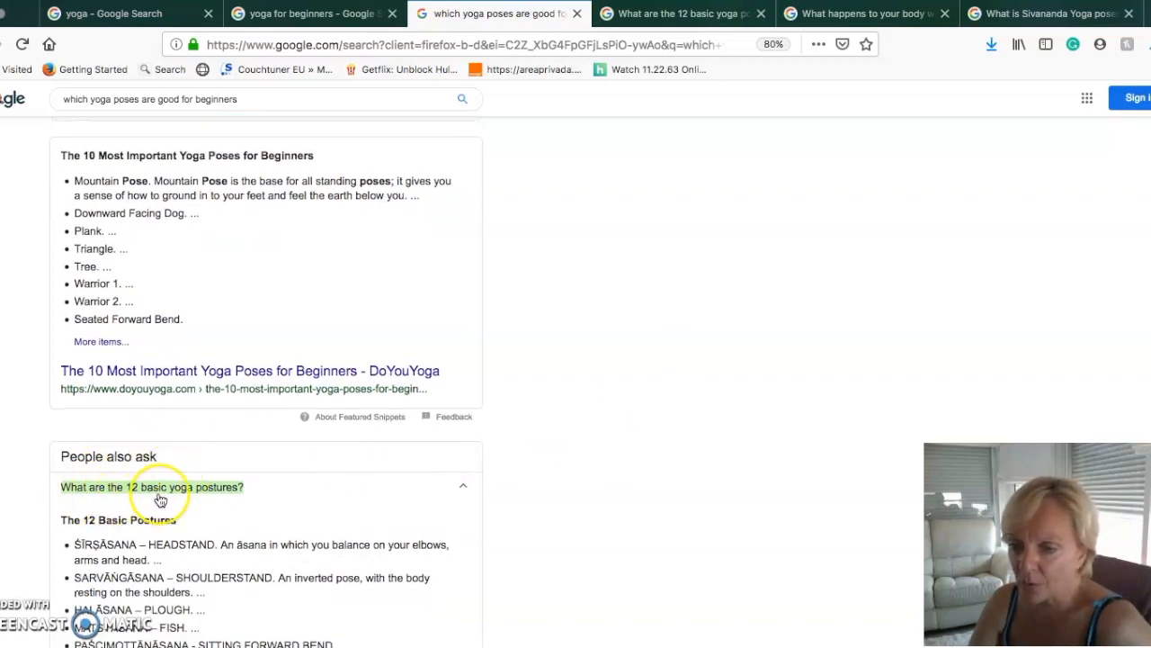
mouse_move(207, 500)
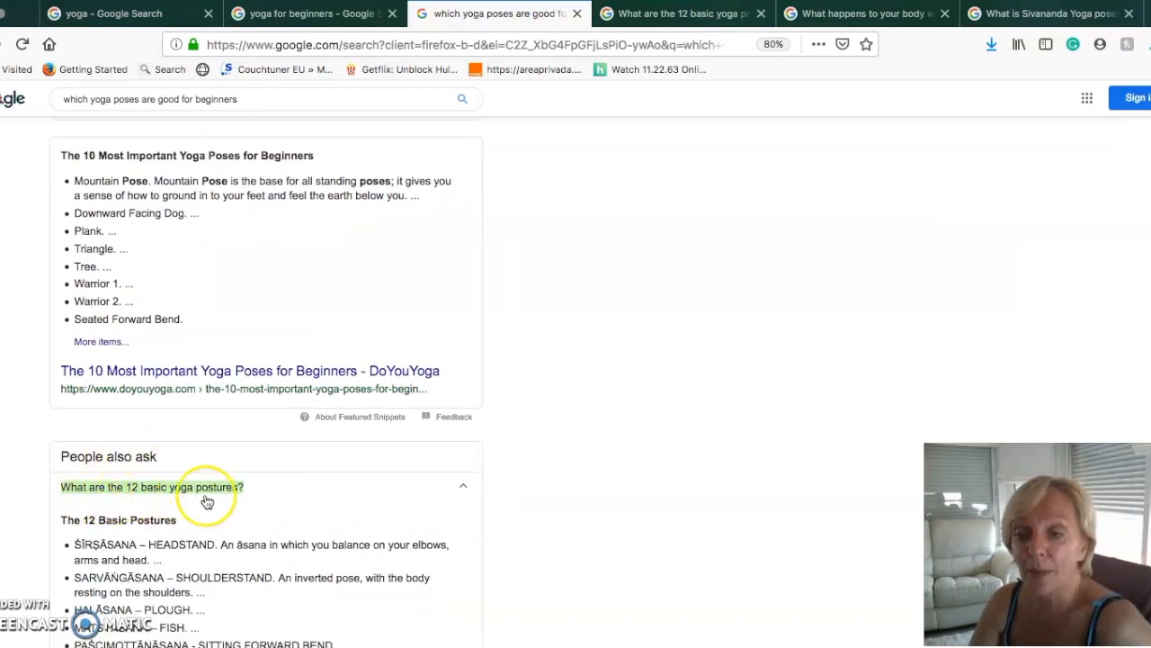
mouse_move(652, 392)
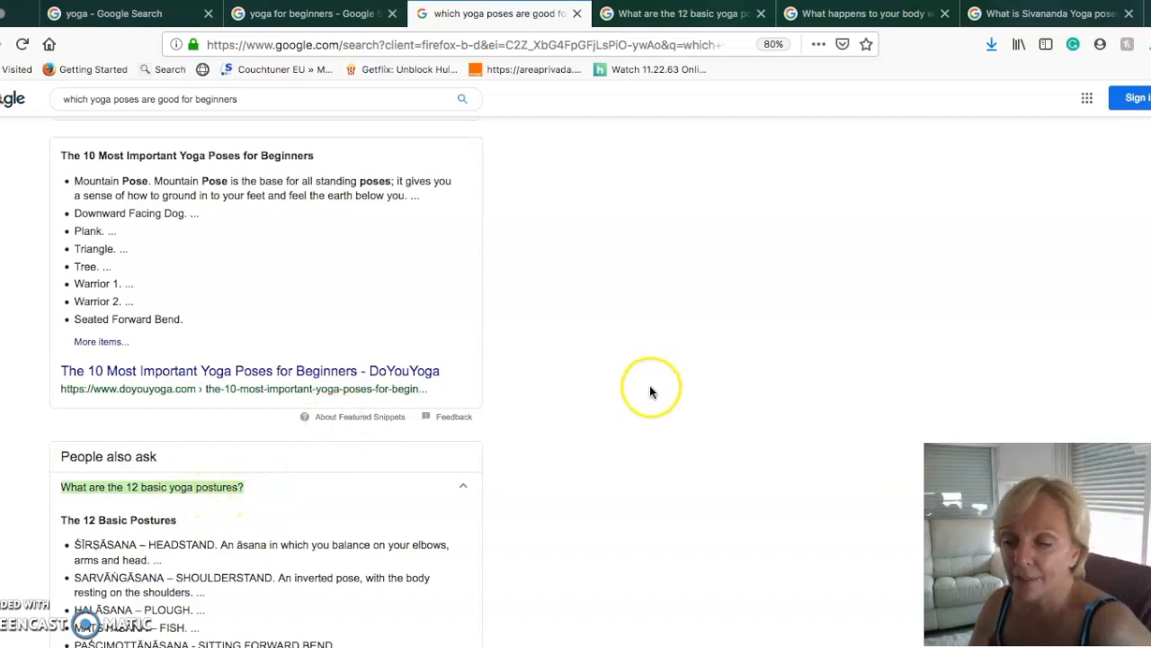
Step: Scroll through the 'which yoga poses are good for beginners' results and top-10 poses list
scroll(down, 3)
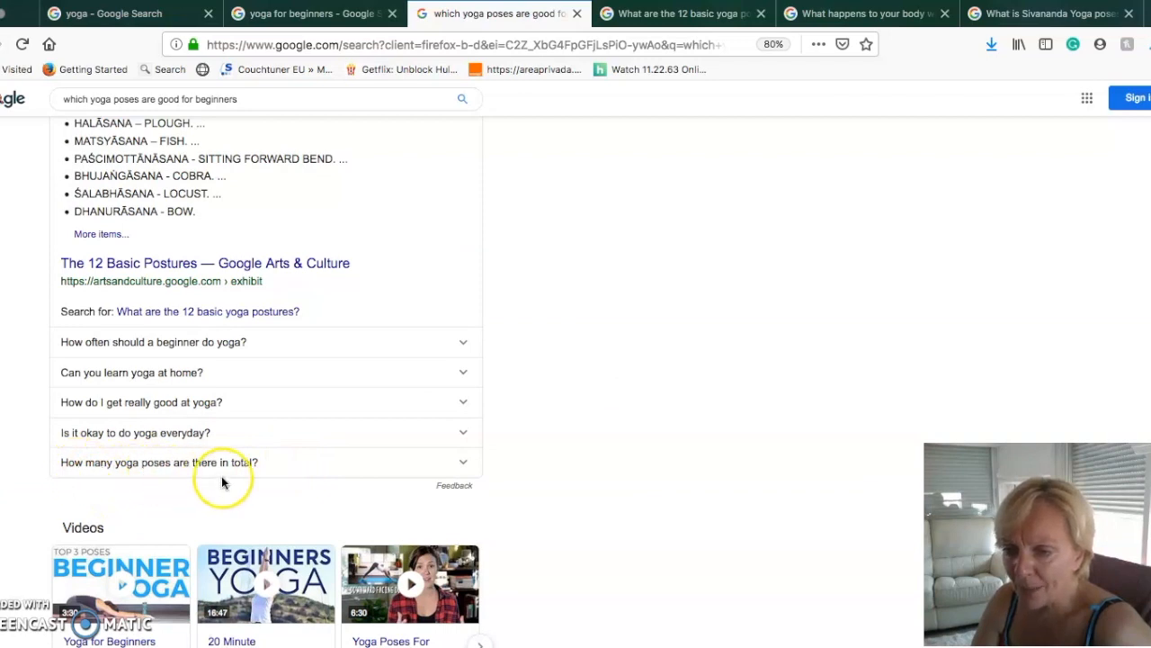
scroll(down, 3)
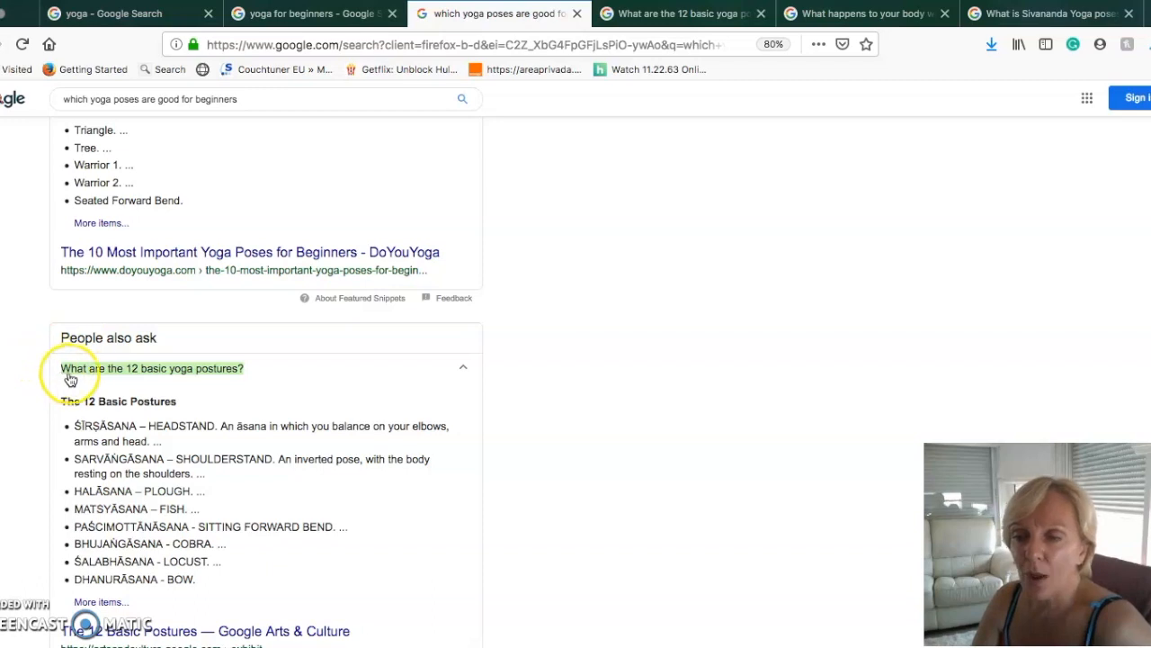
mouse_move(315, 381)
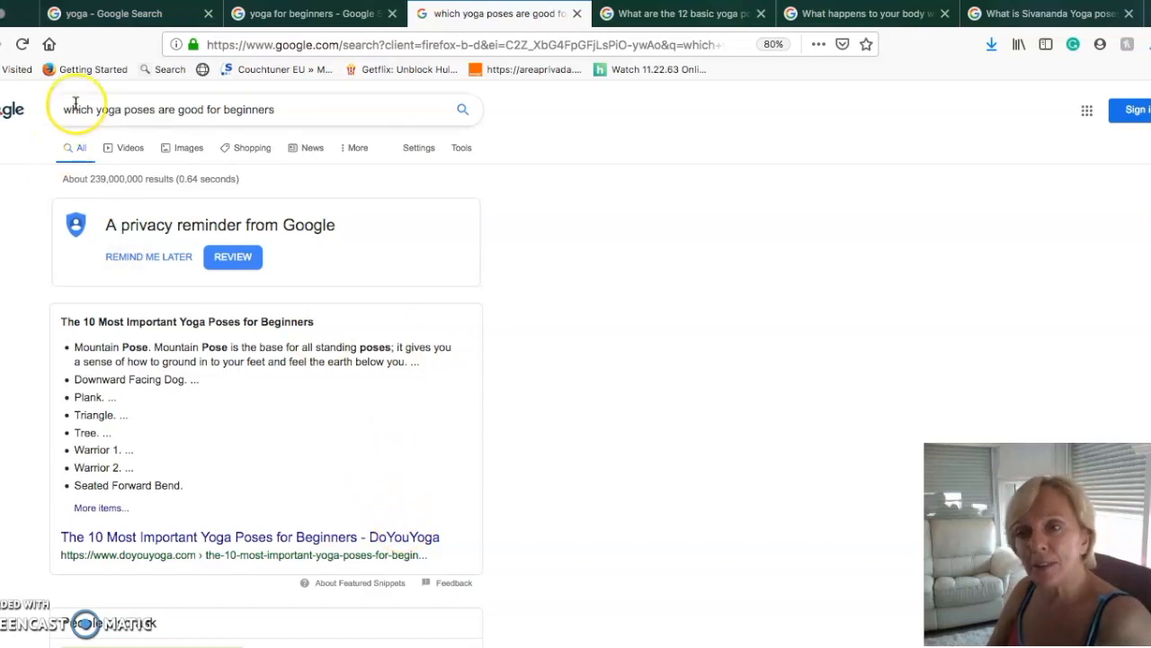
mouse_move(450, 284)
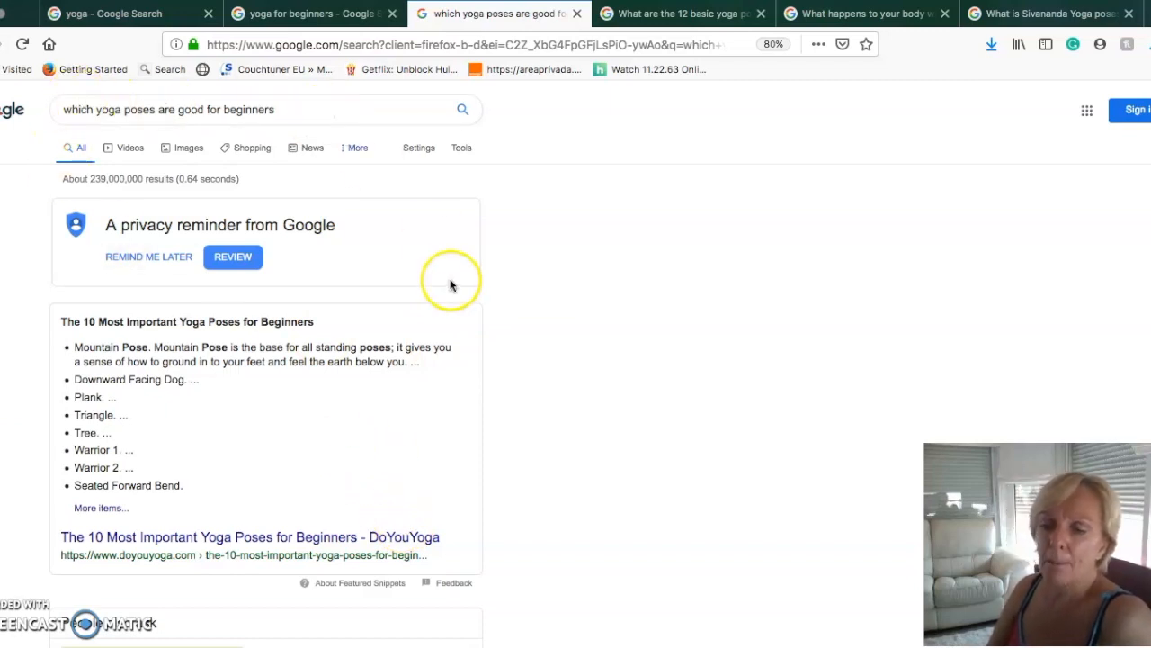
scroll(down, 3)
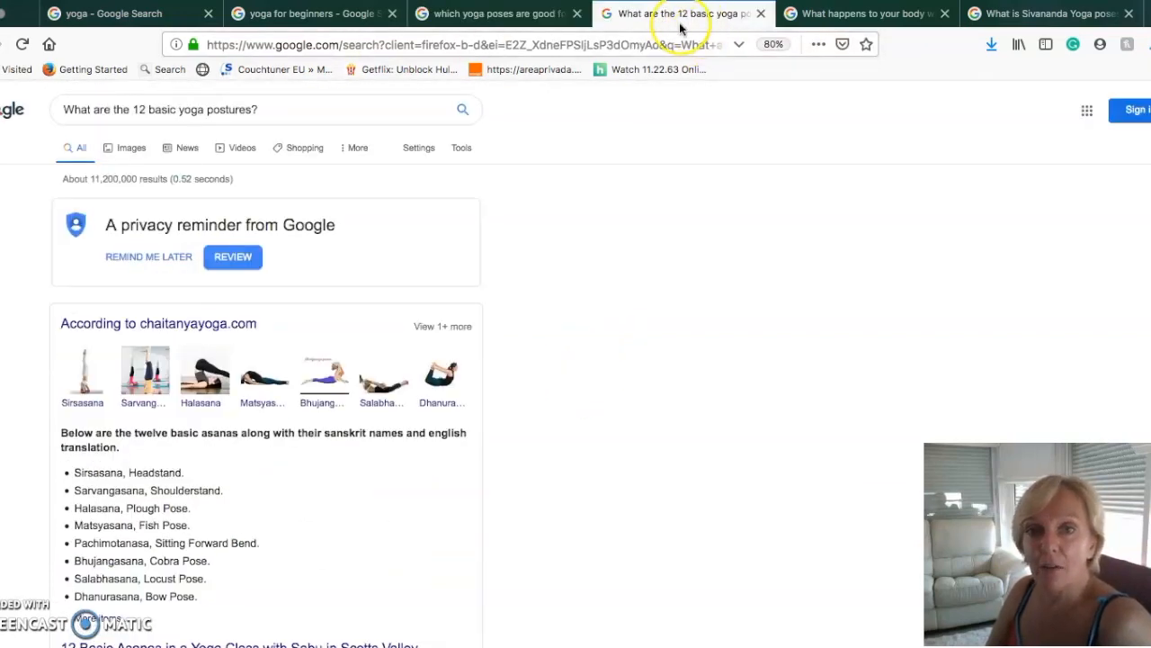
Step: Compare the beginners-poses tab with 'What are the 12 basic yoga postures?', about 11.2 million results
click(493, 15)
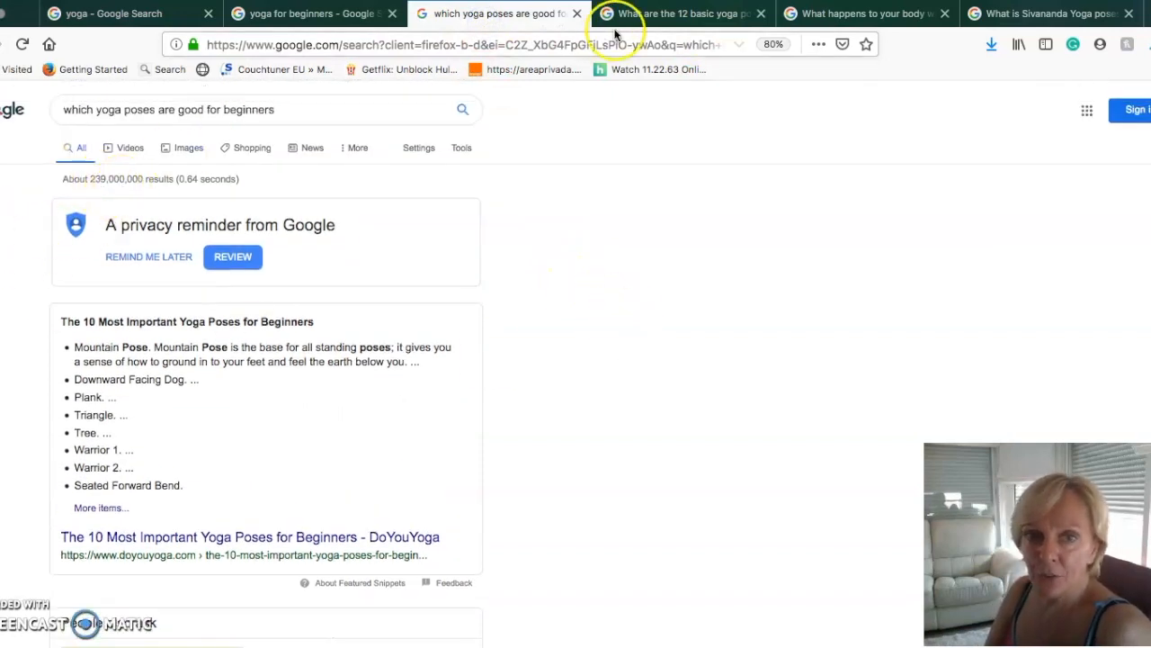
click(680, 15)
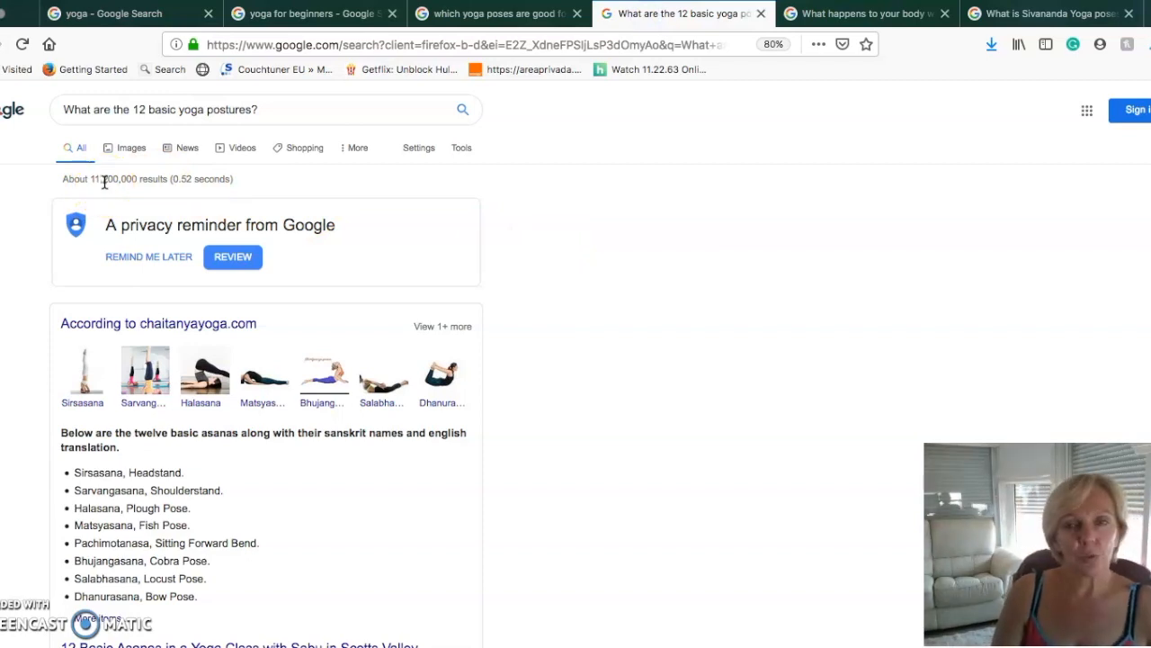
mouse_move(556, 194)
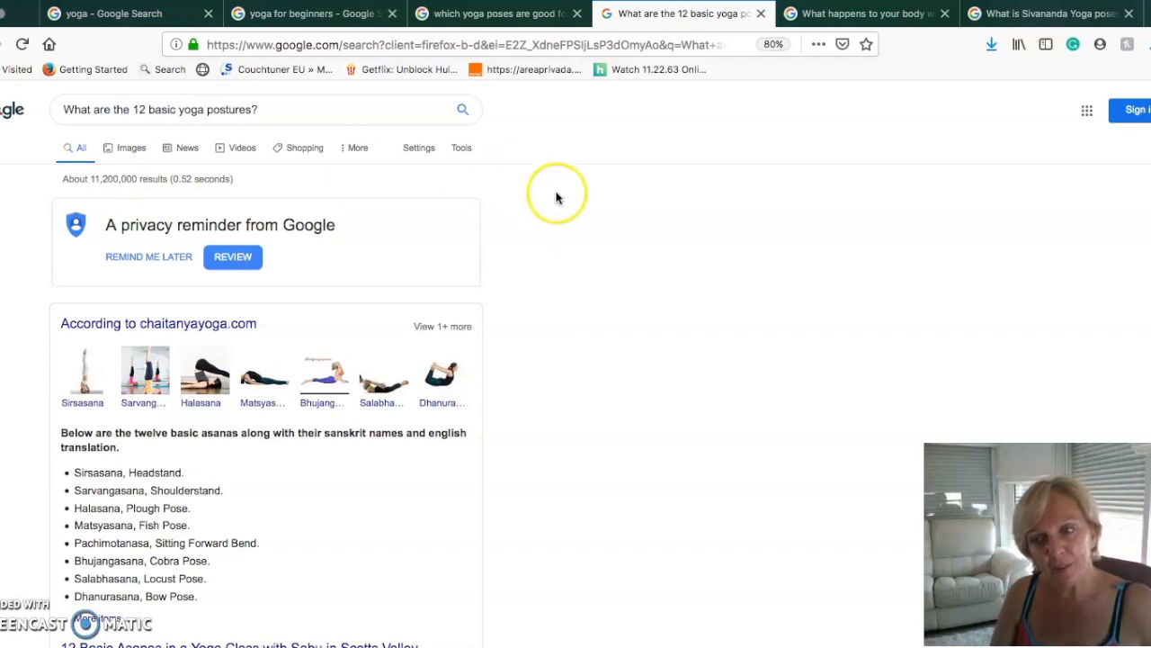
mouse_move(268, 507)
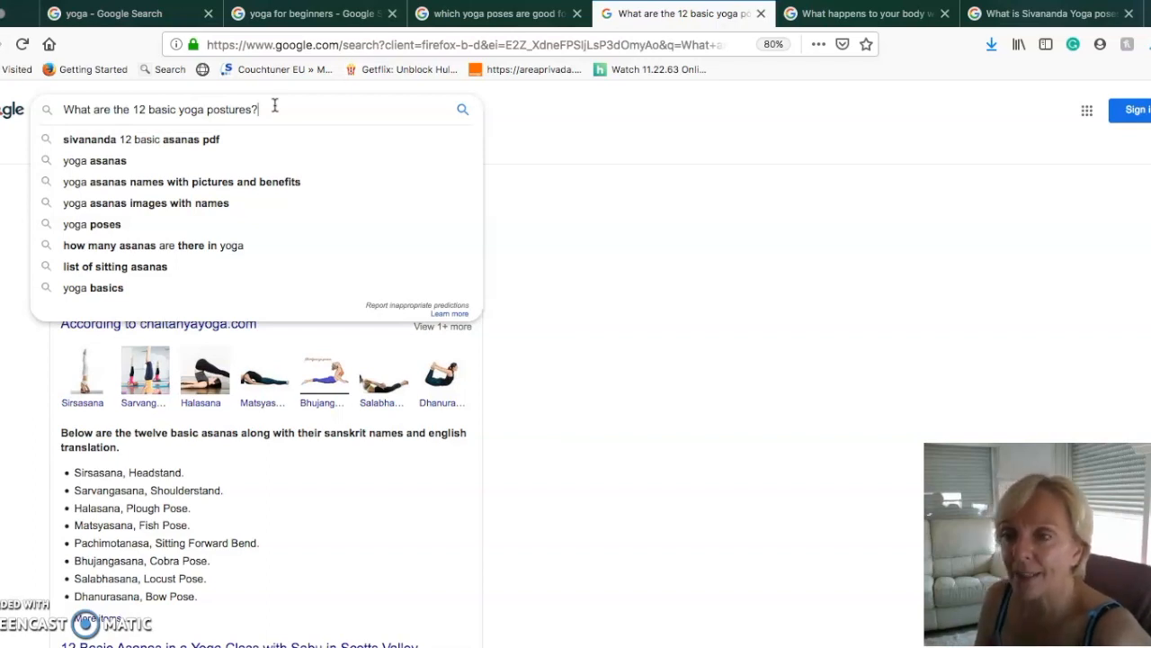
mouse_move(342, 194)
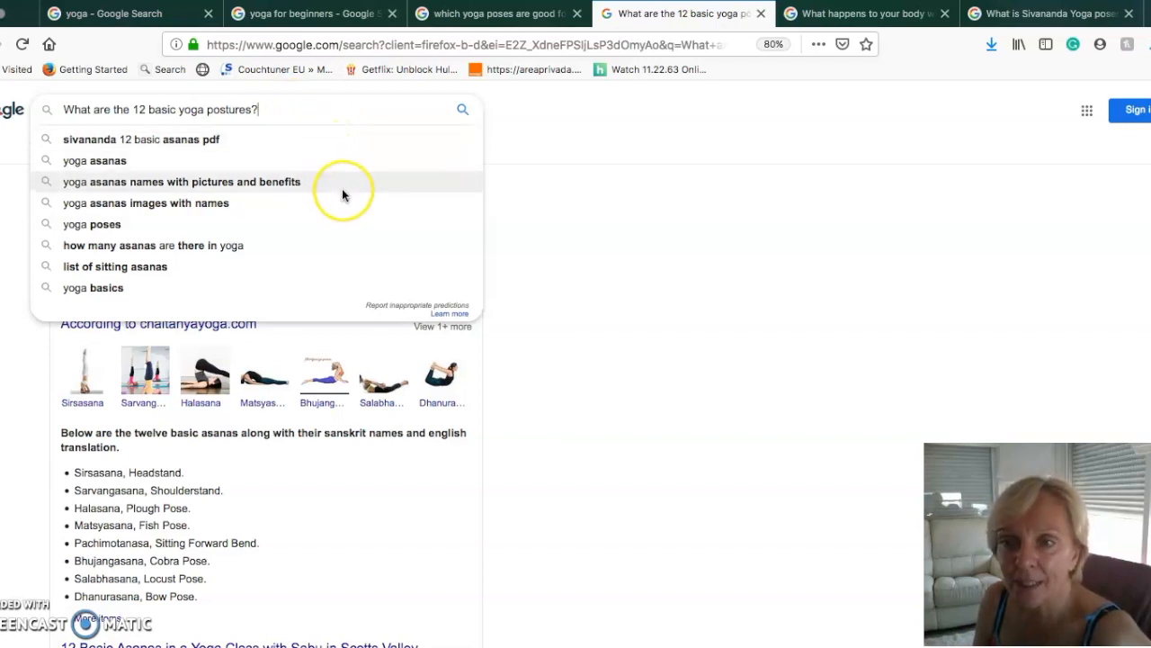
mouse_move(313, 189)
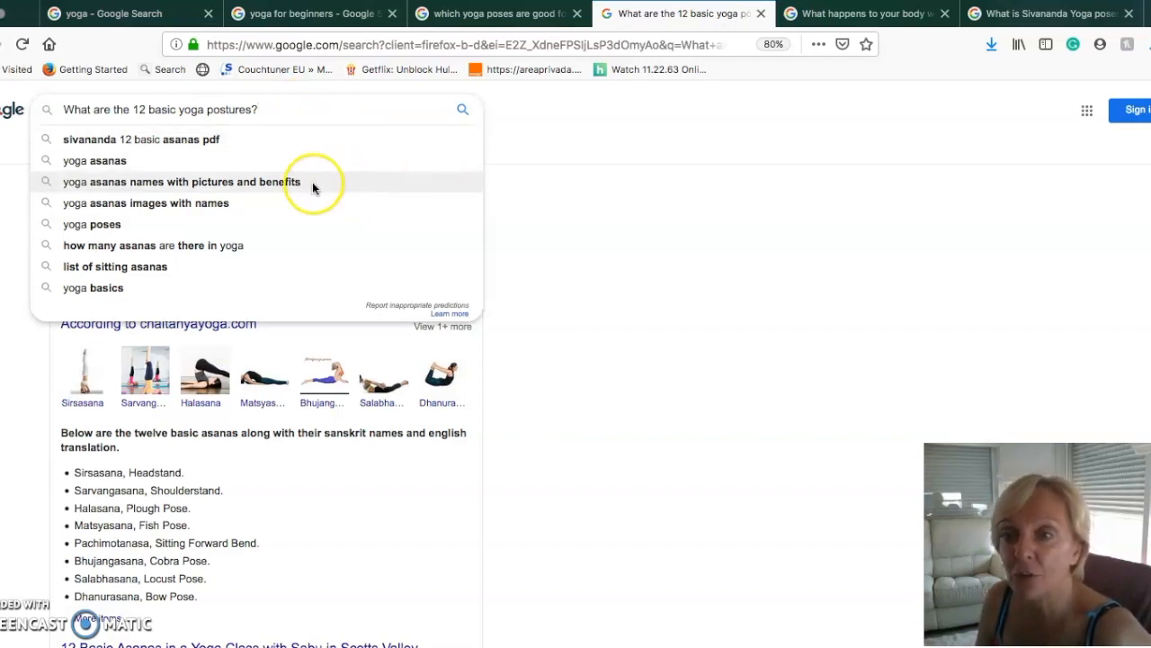
mouse_move(268, 214)
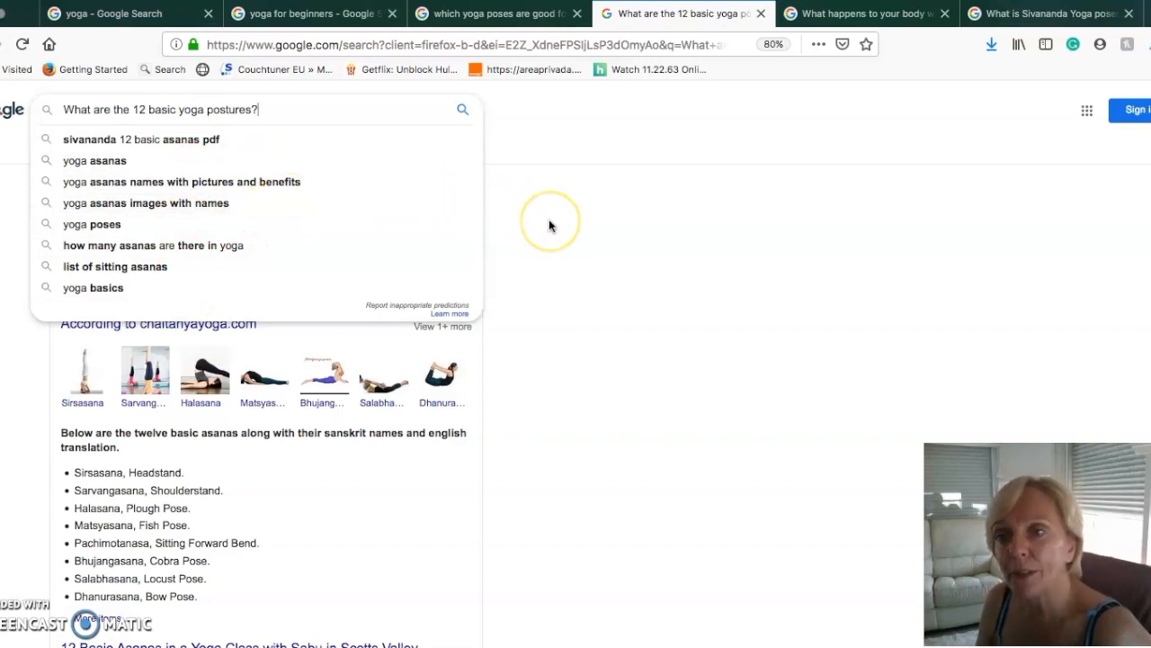
mouse_move(583, 268)
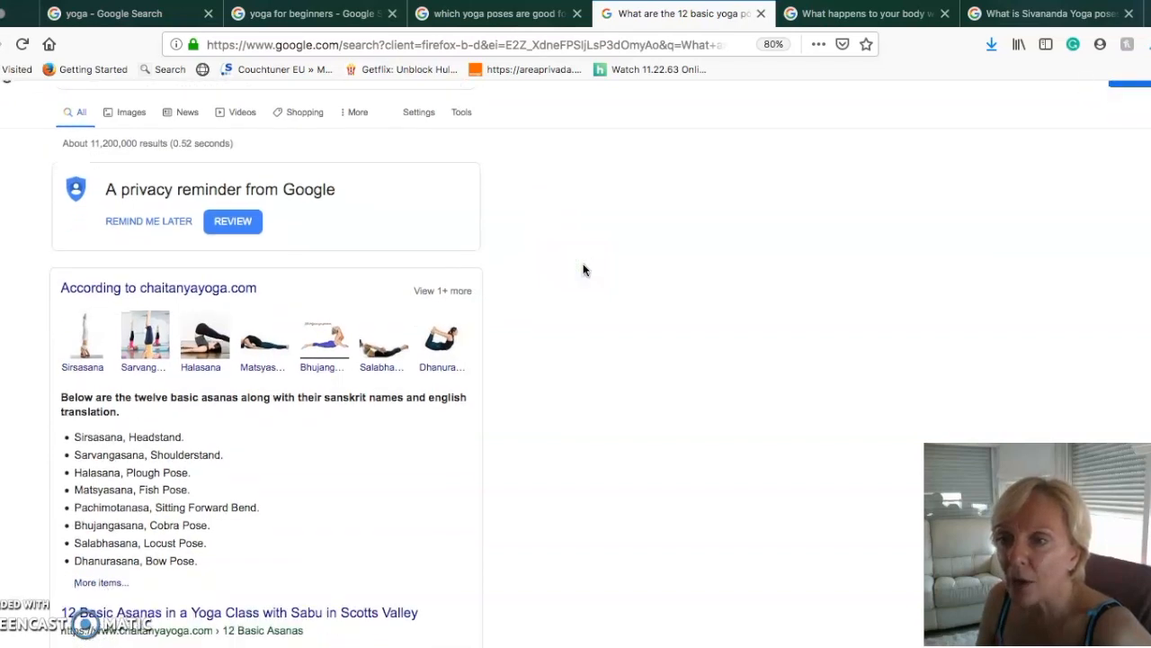
scroll(down, 3)
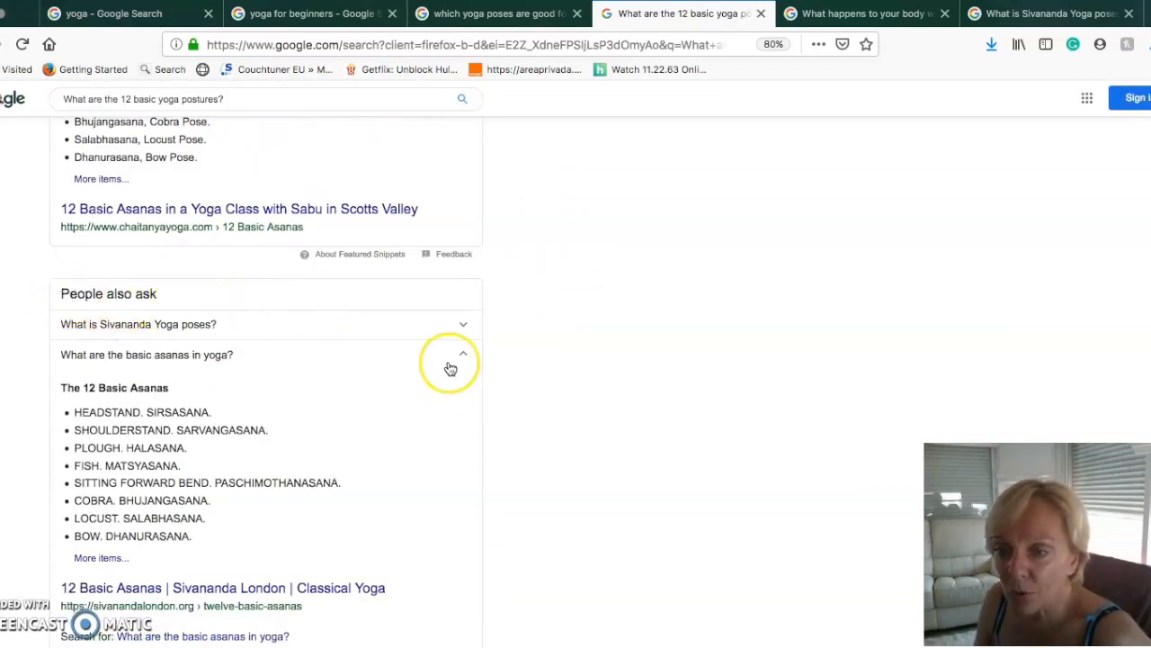
scroll(down, 3)
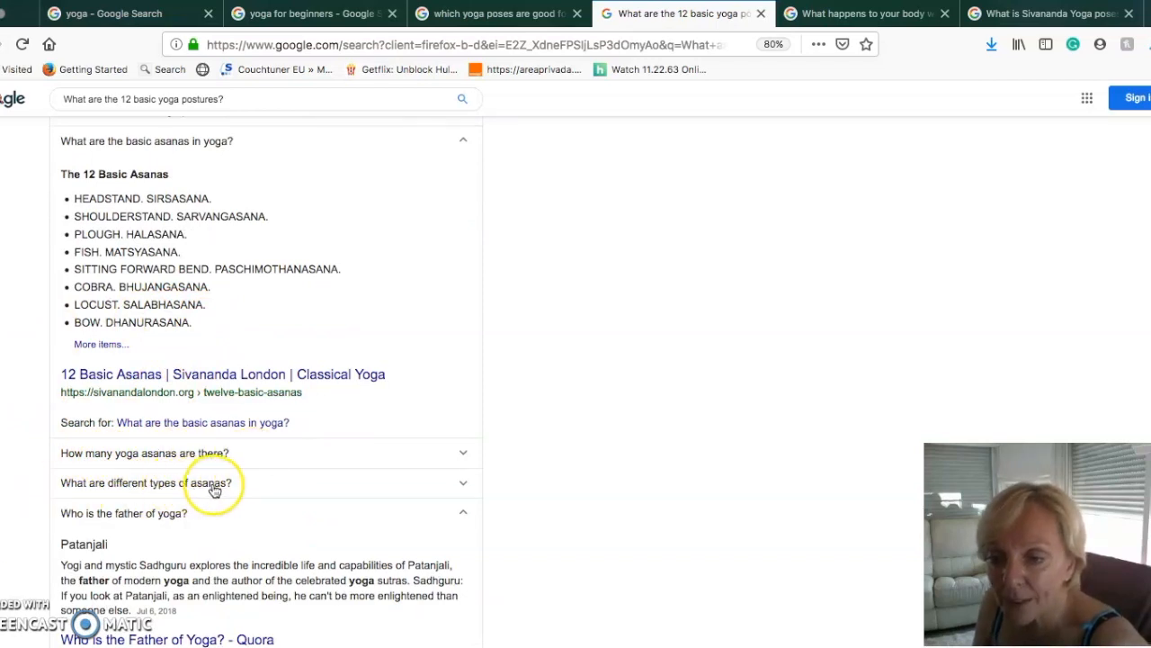
scroll(down, 3)
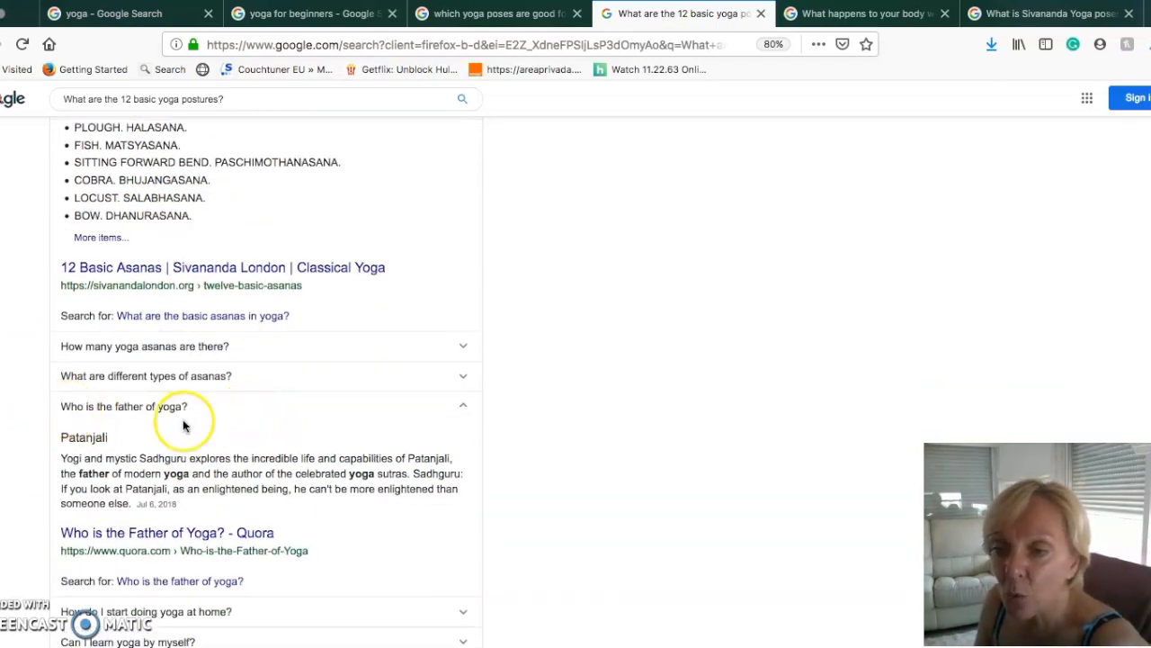
scroll(down, 3)
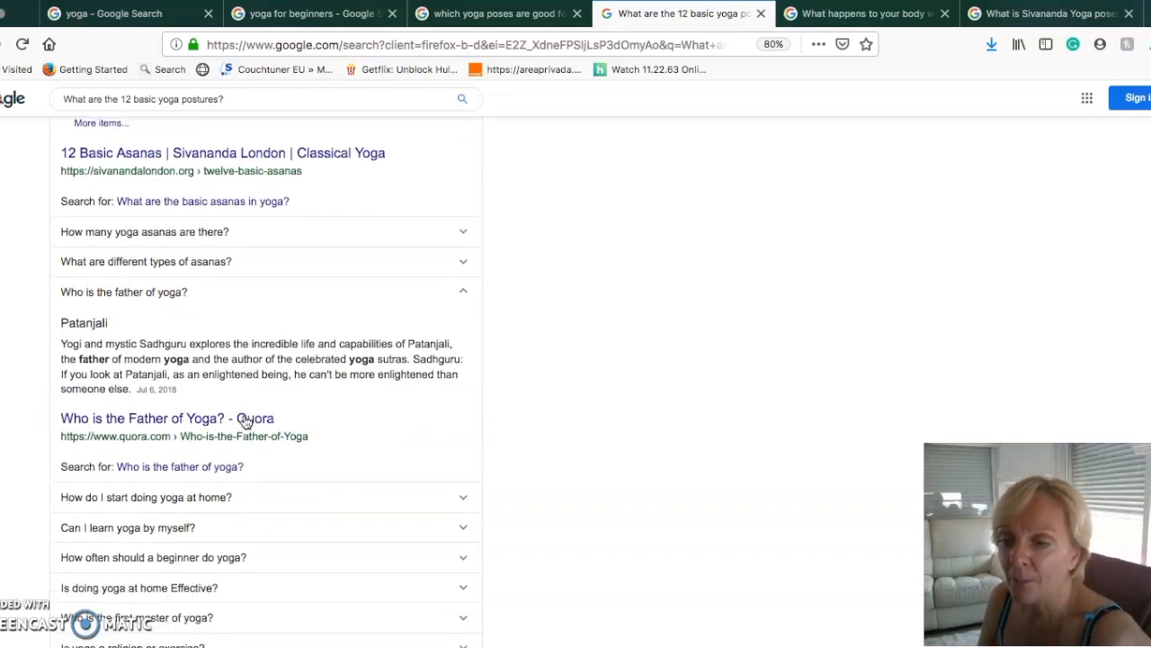
scroll(down, 3)
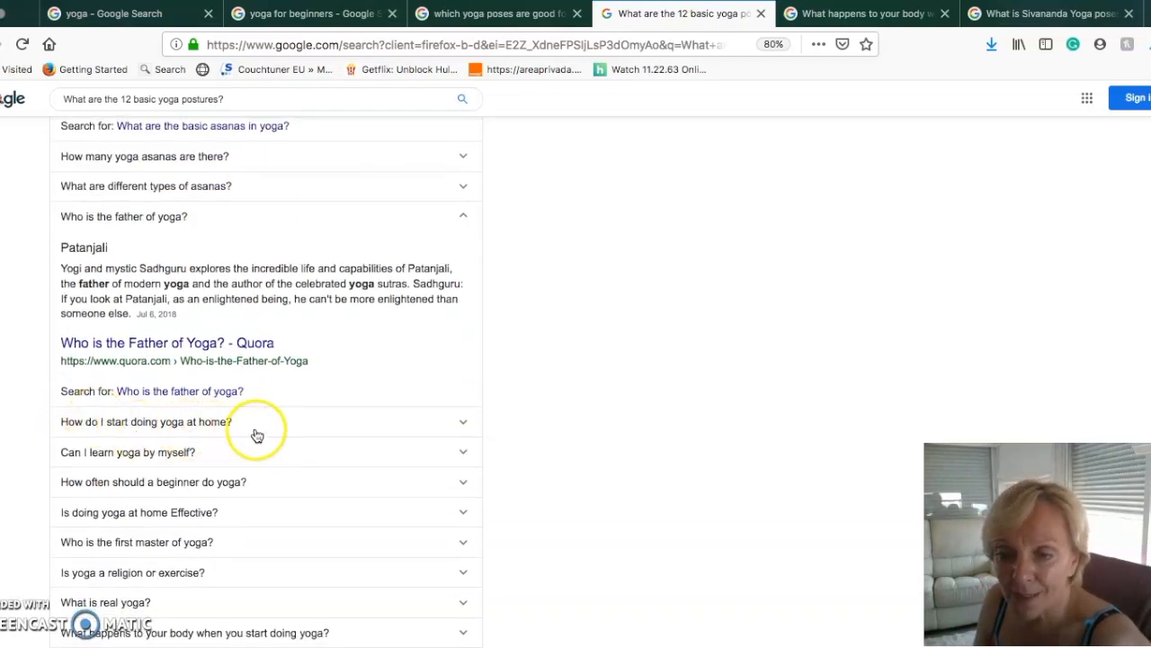
mouse_move(133, 531)
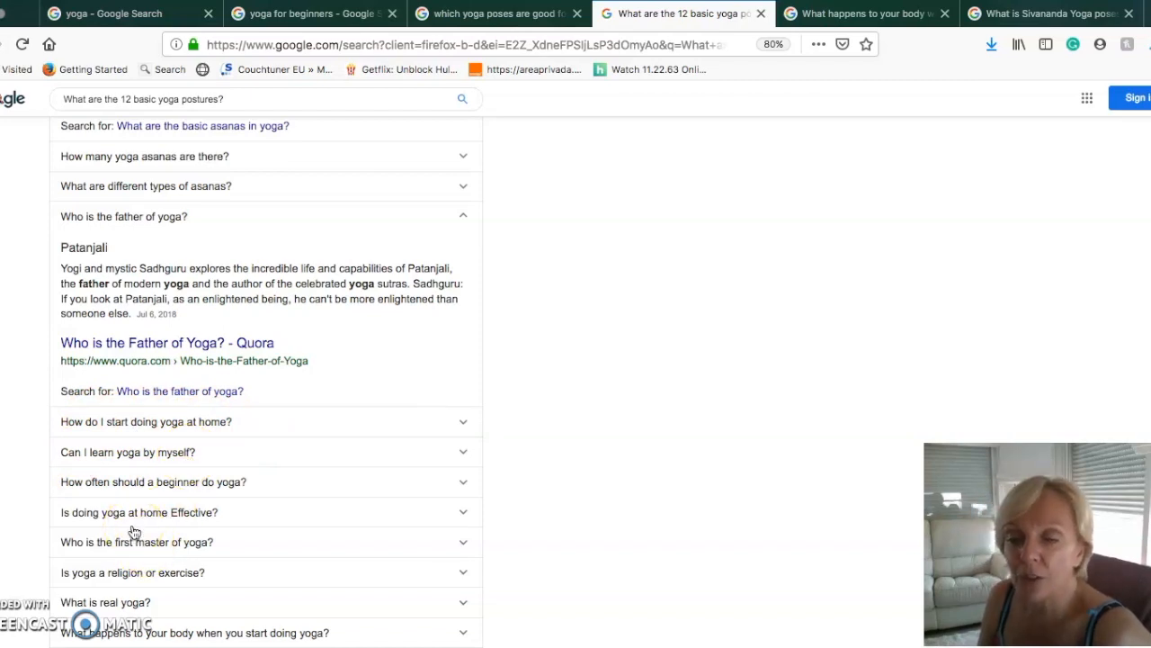
scroll(down, 3)
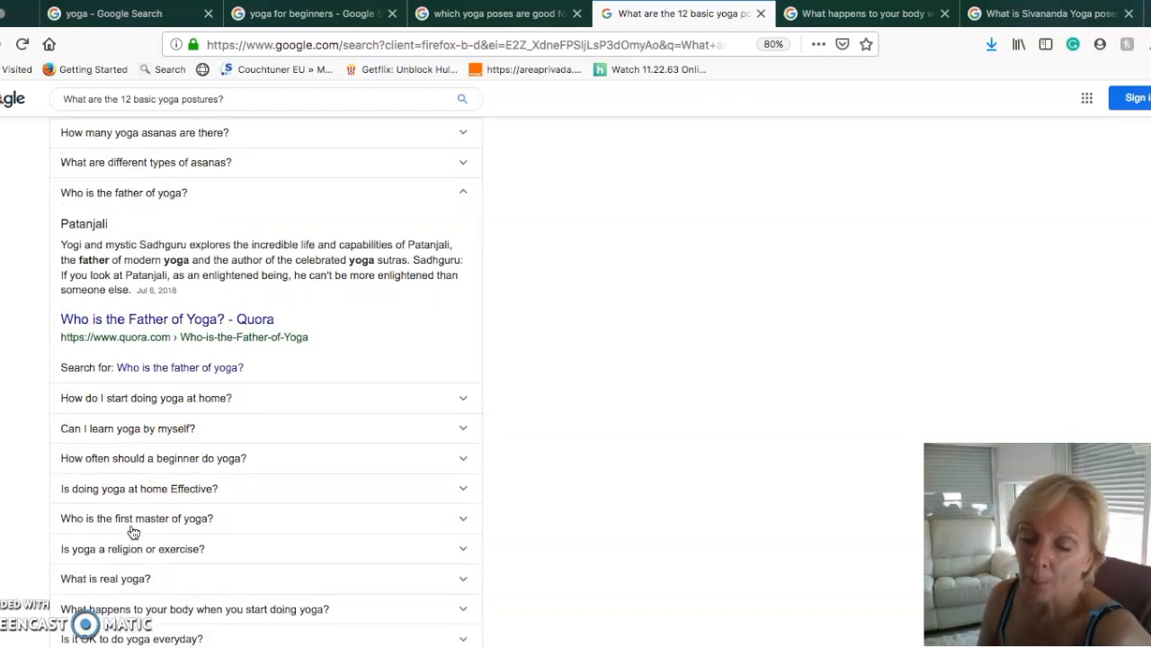
scroll(down, 3)
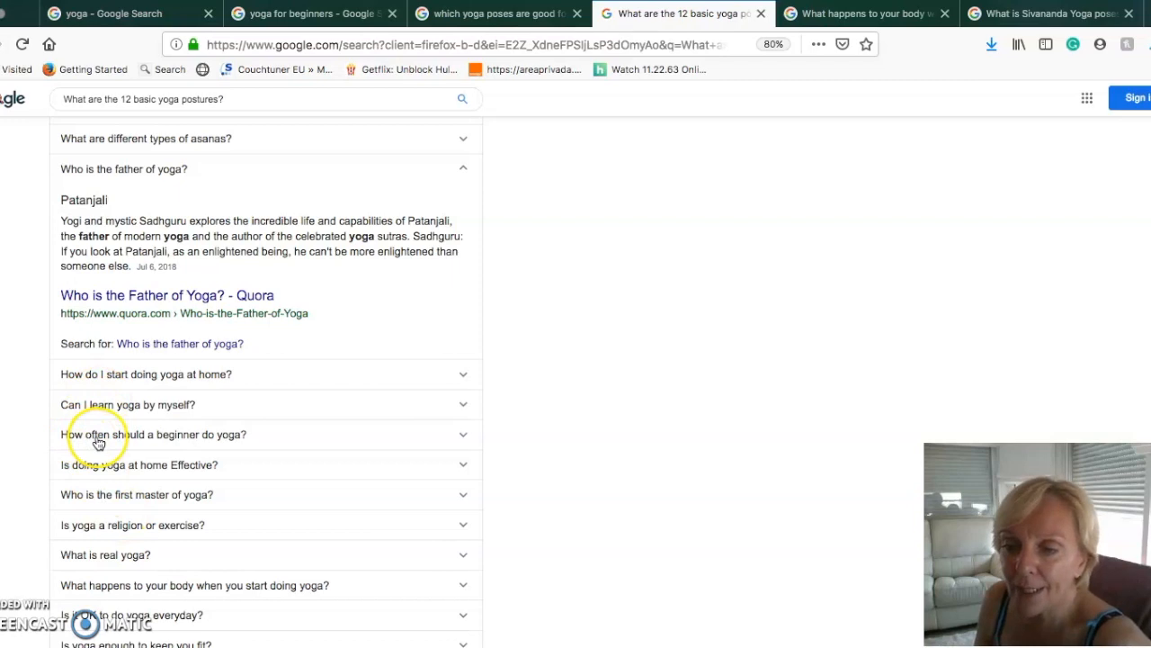
mouse_move(188, 439)
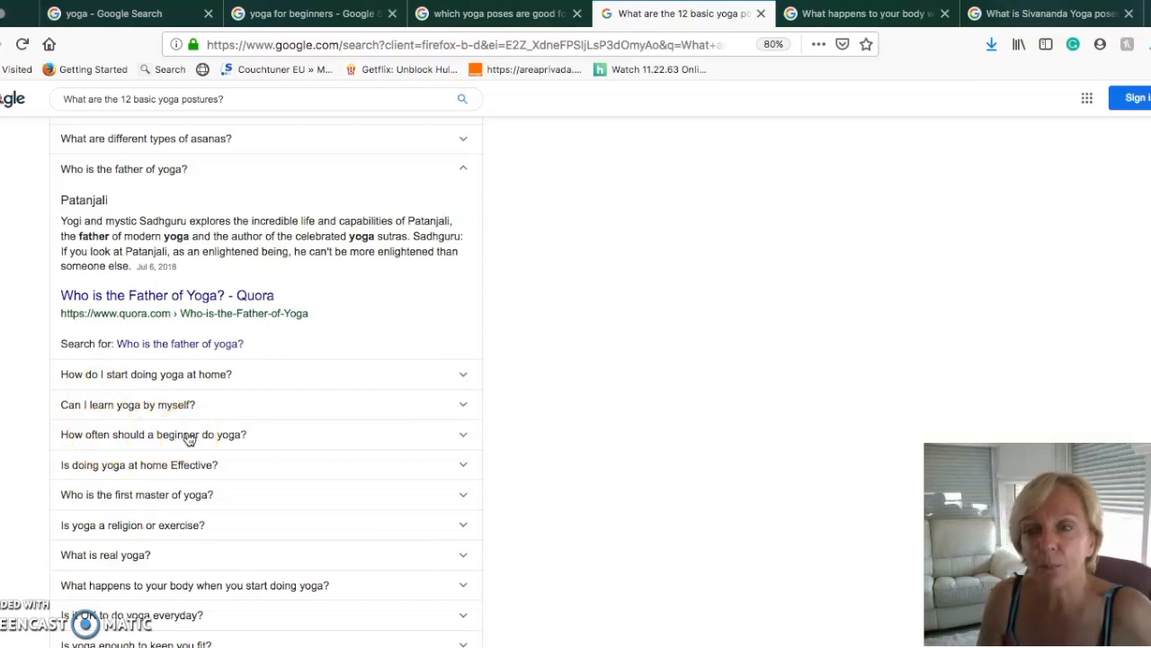
mouse_move(381, 434)
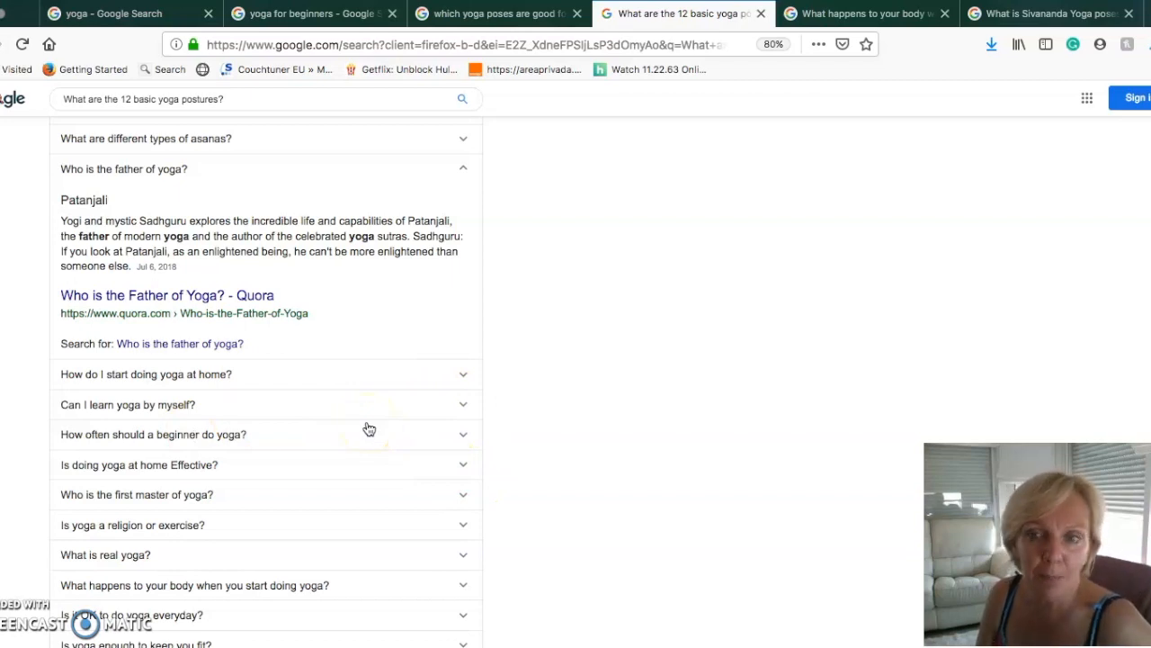
scroll(down, 3)
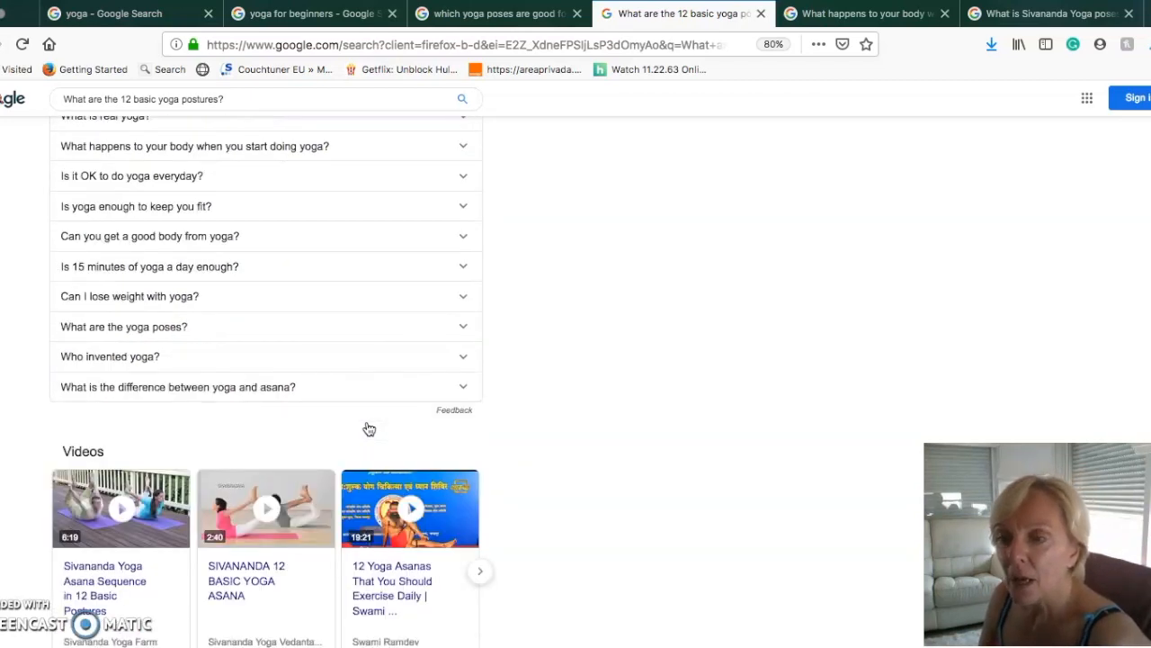
scroll(down, 3)
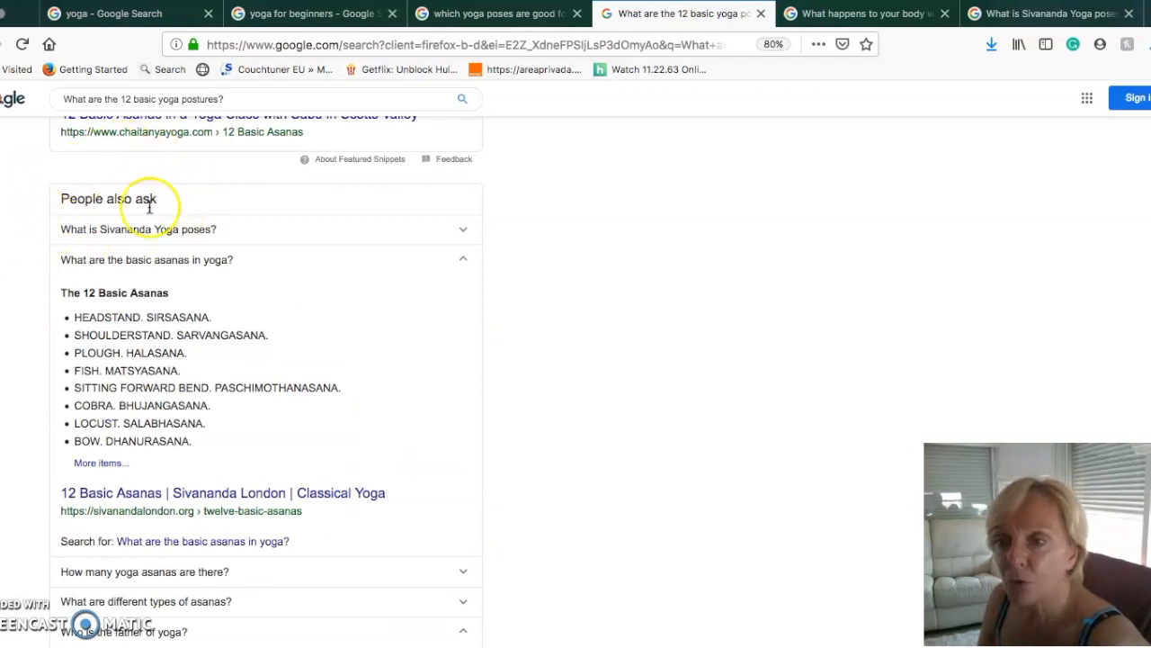
scroll(down, 3)
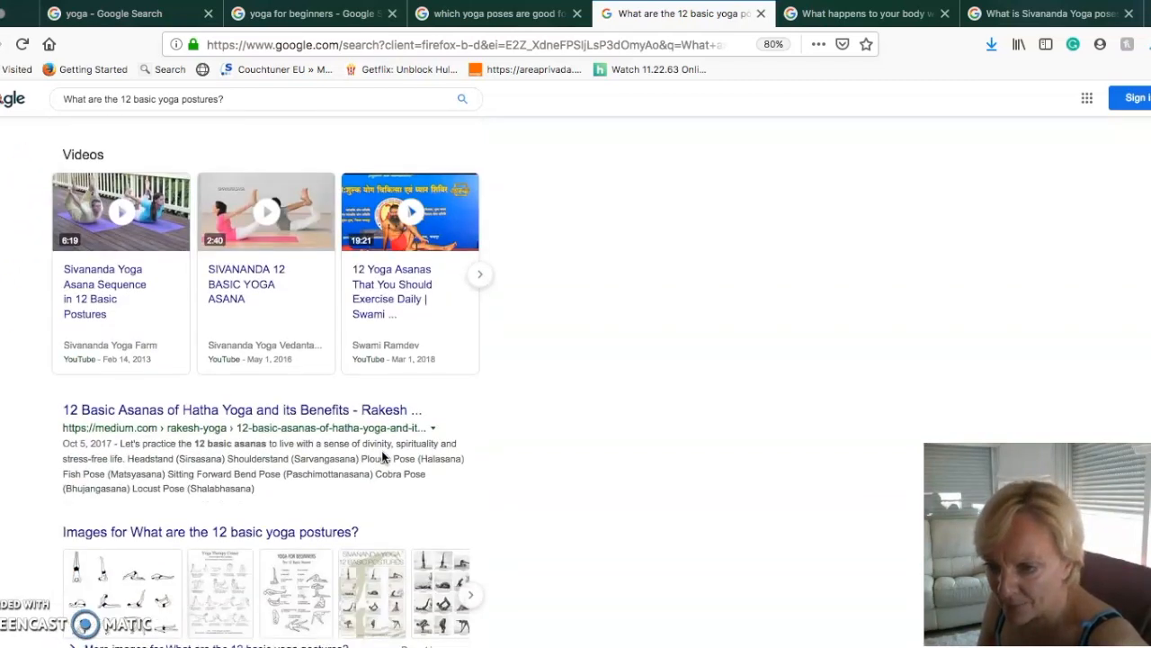
scroll(down, 3)
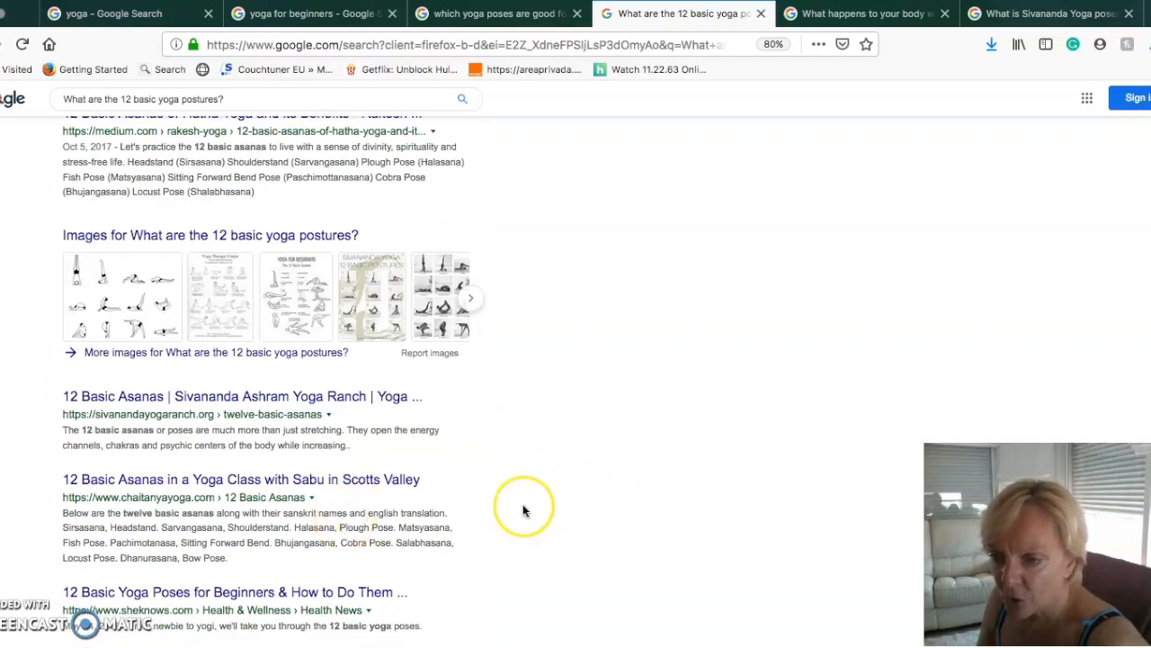
scroll(down, 3)
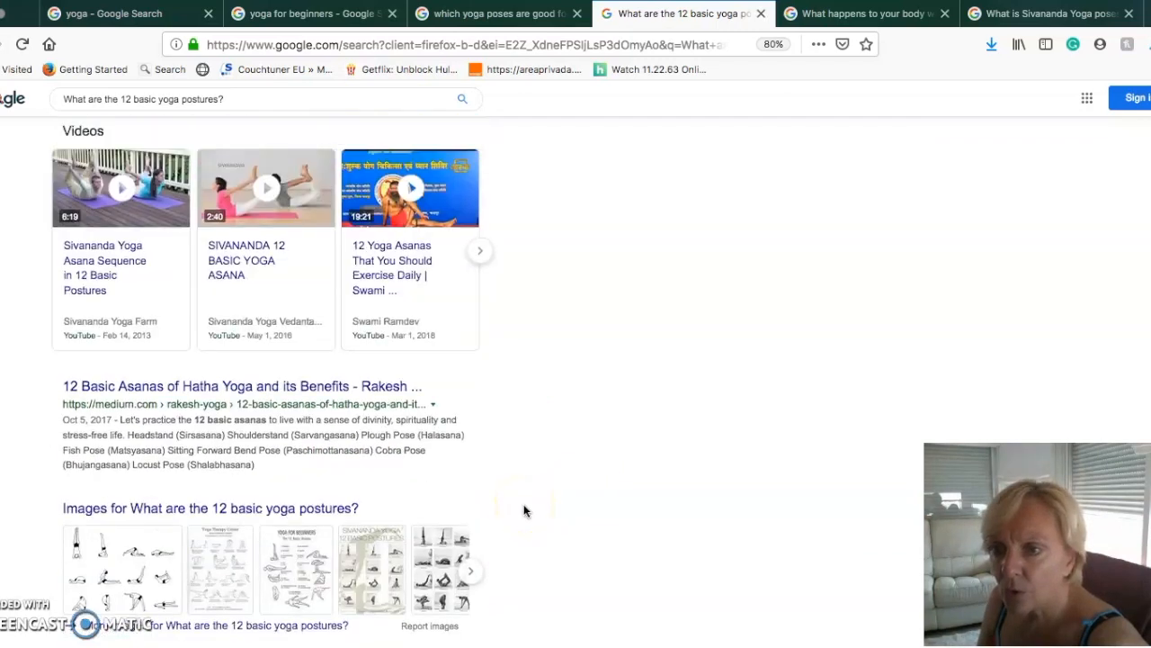
scroll(down, 3)
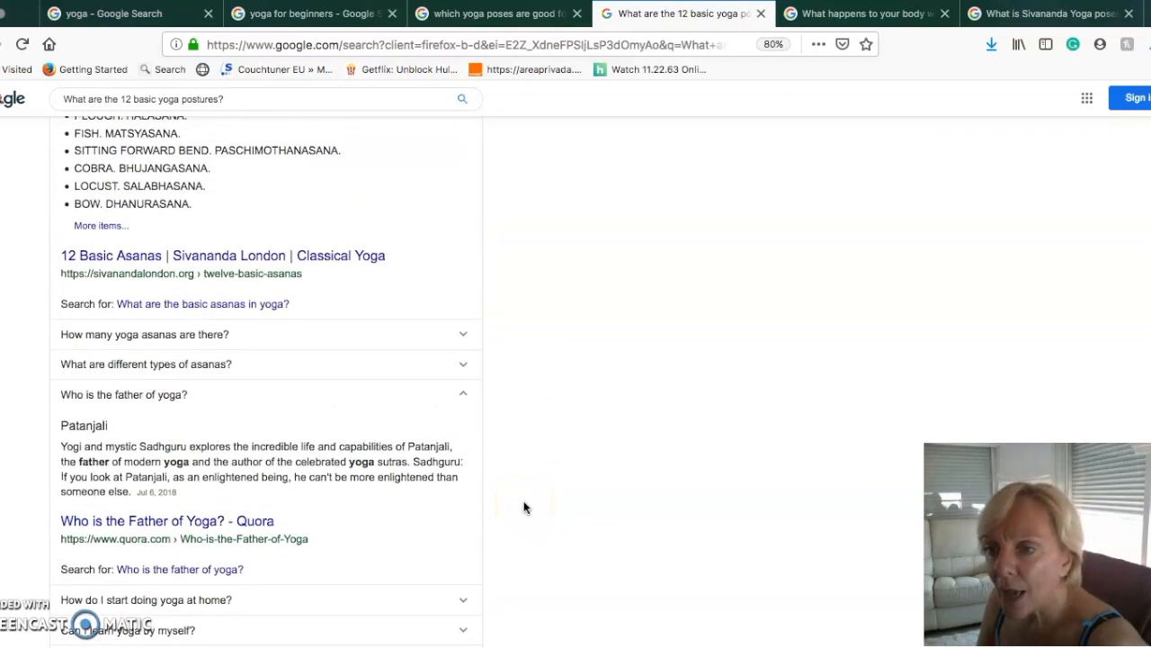
scroll(down, 3)
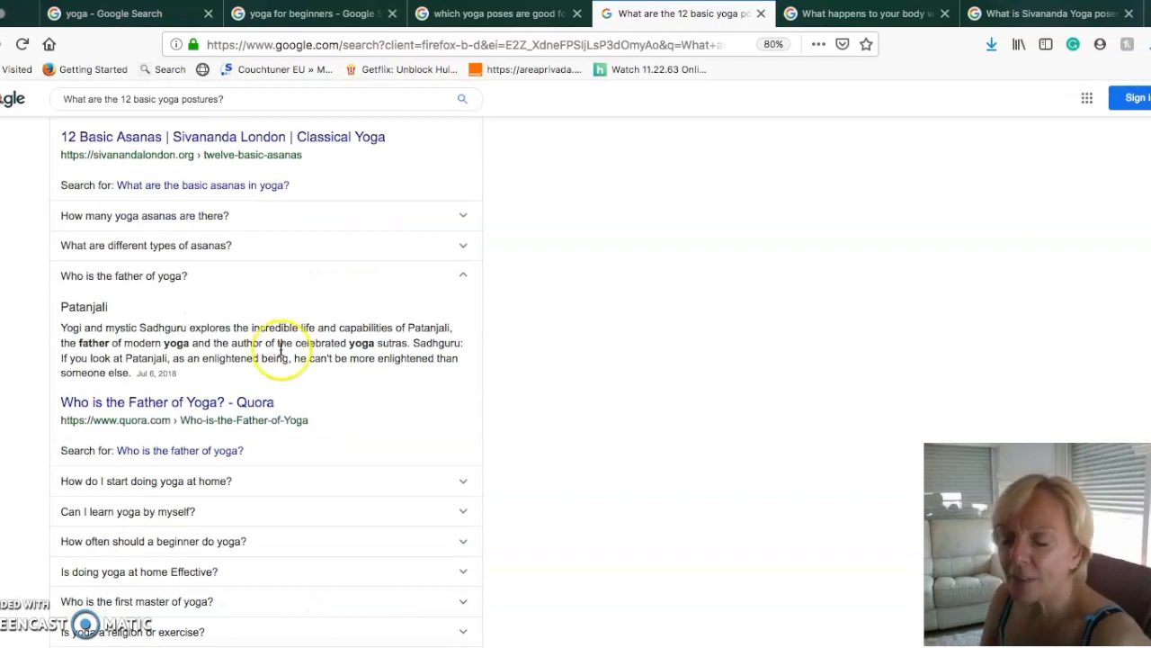
mouse_move(340, 412)
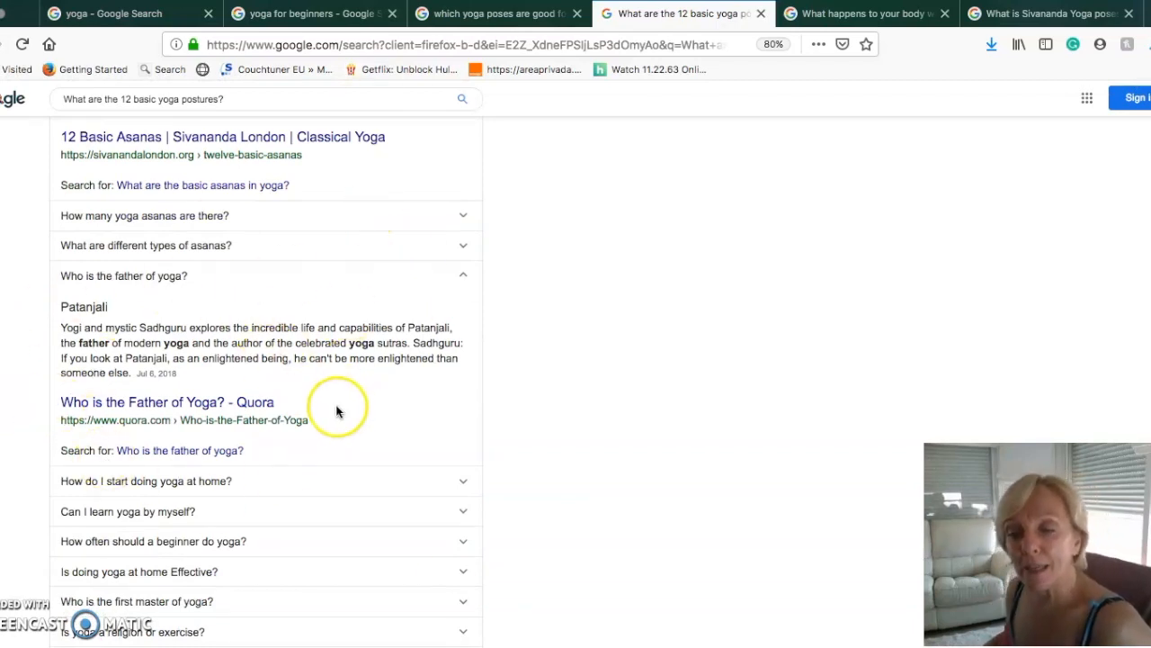
mouse_move(101, 433)
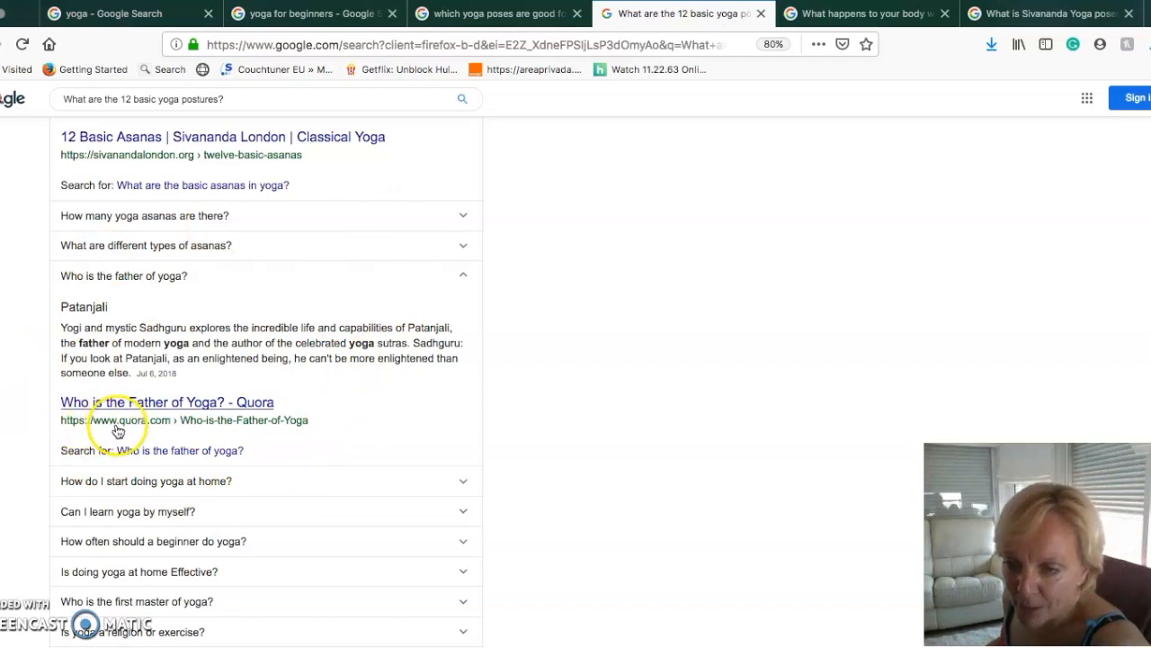
mouse_move(183, 430)
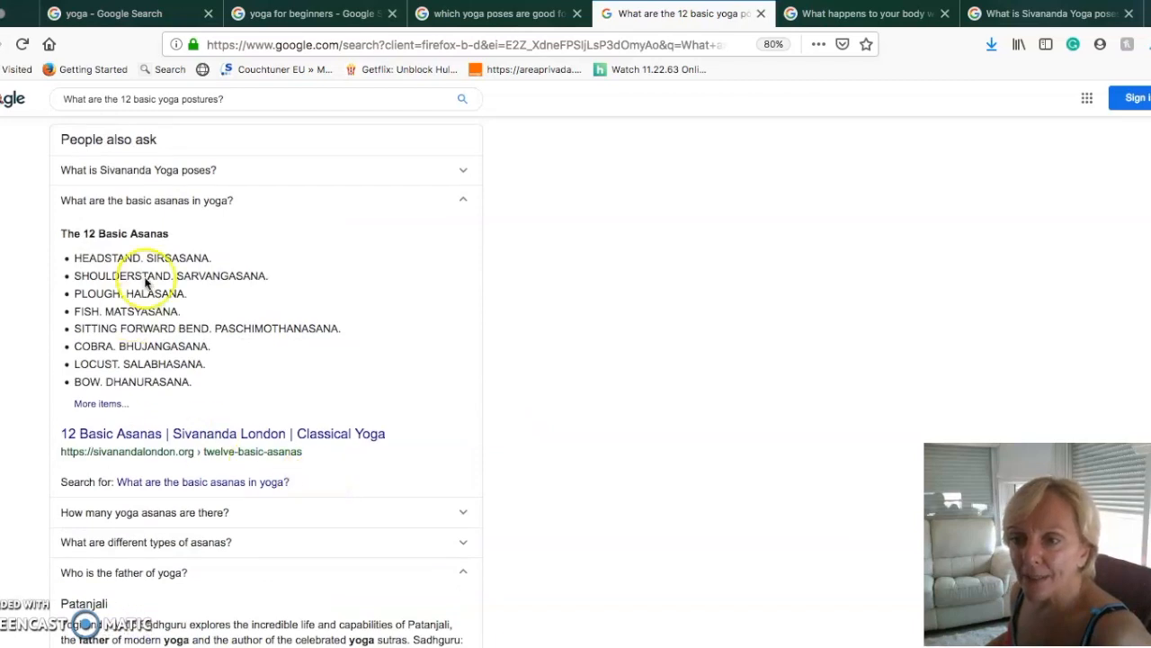
mouse_move(306, 191)
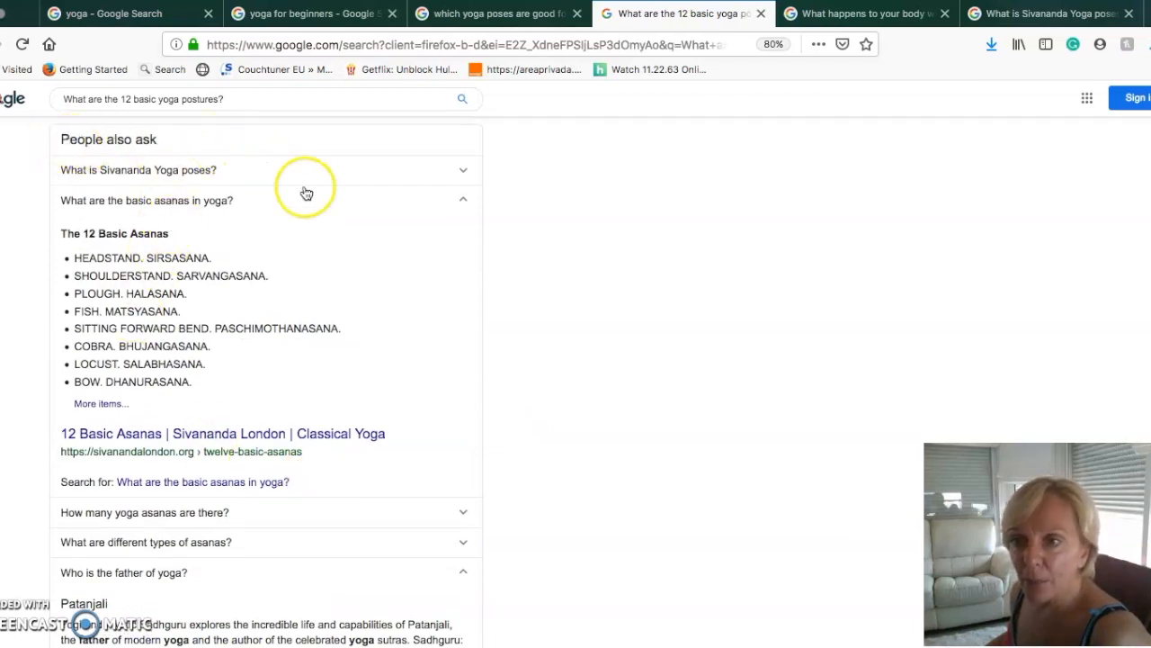
scroll(down, 3)
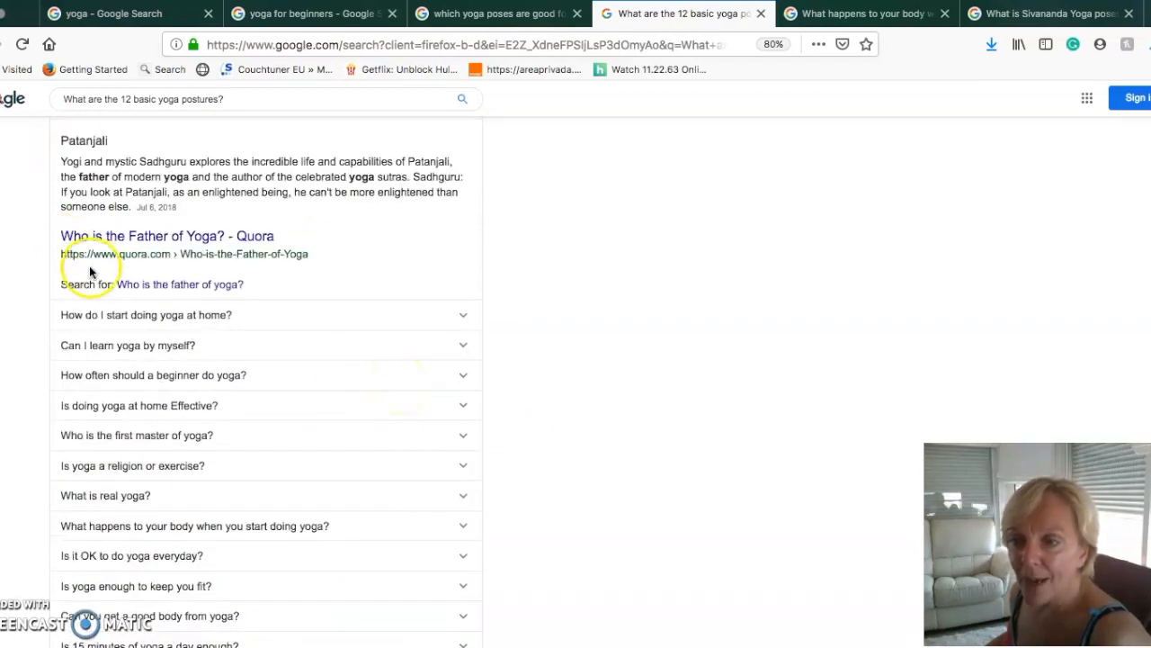
mouse_move(171, 295)
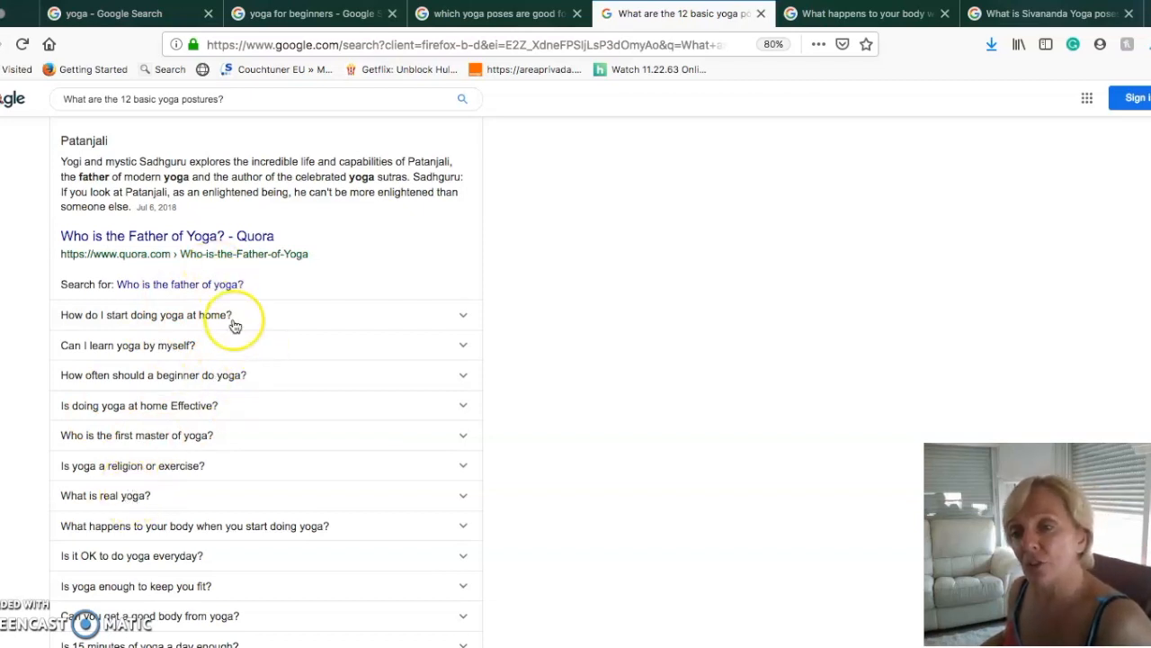
mouse_move(218, 376)
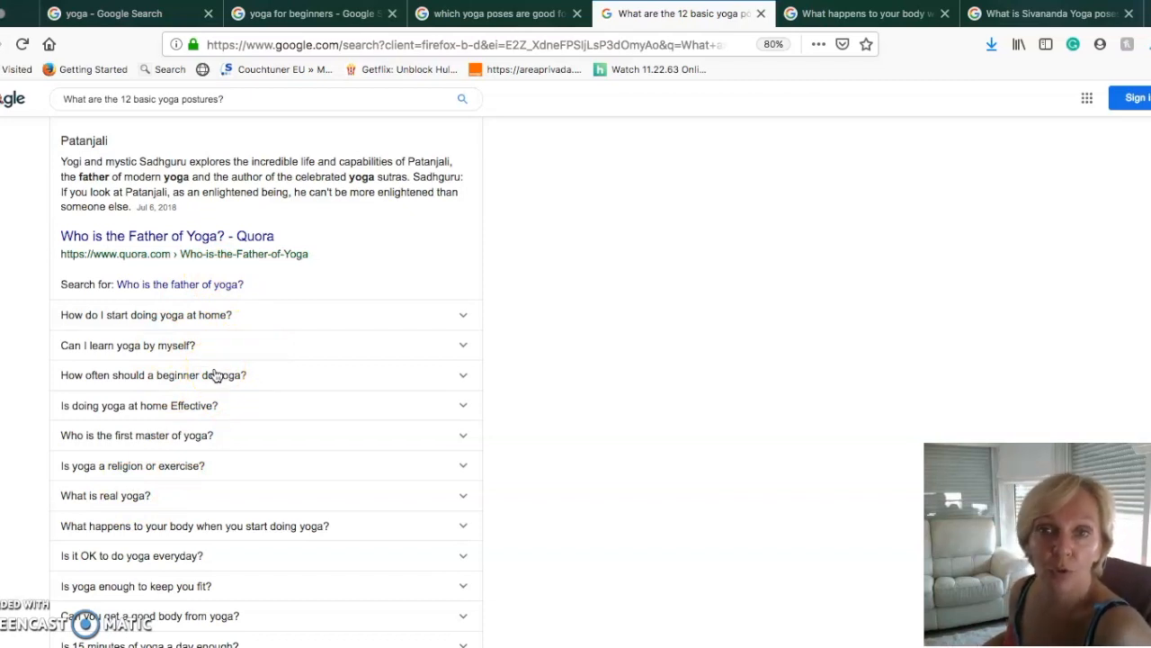
mouse_move(374, 486)
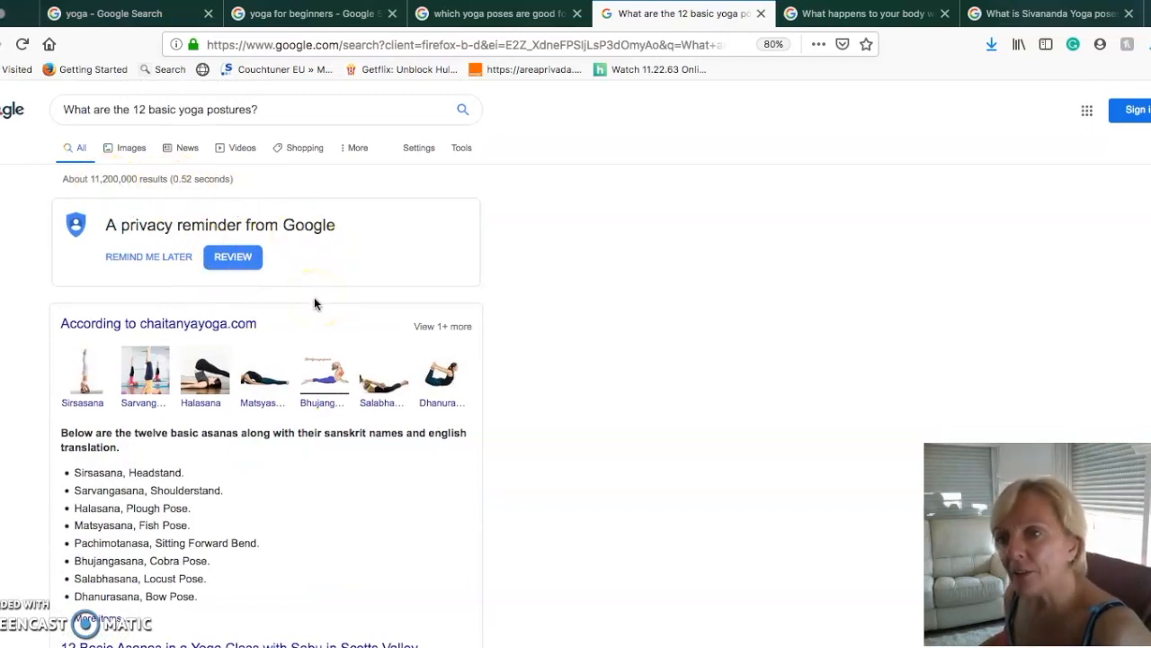
scroll(down, 3)
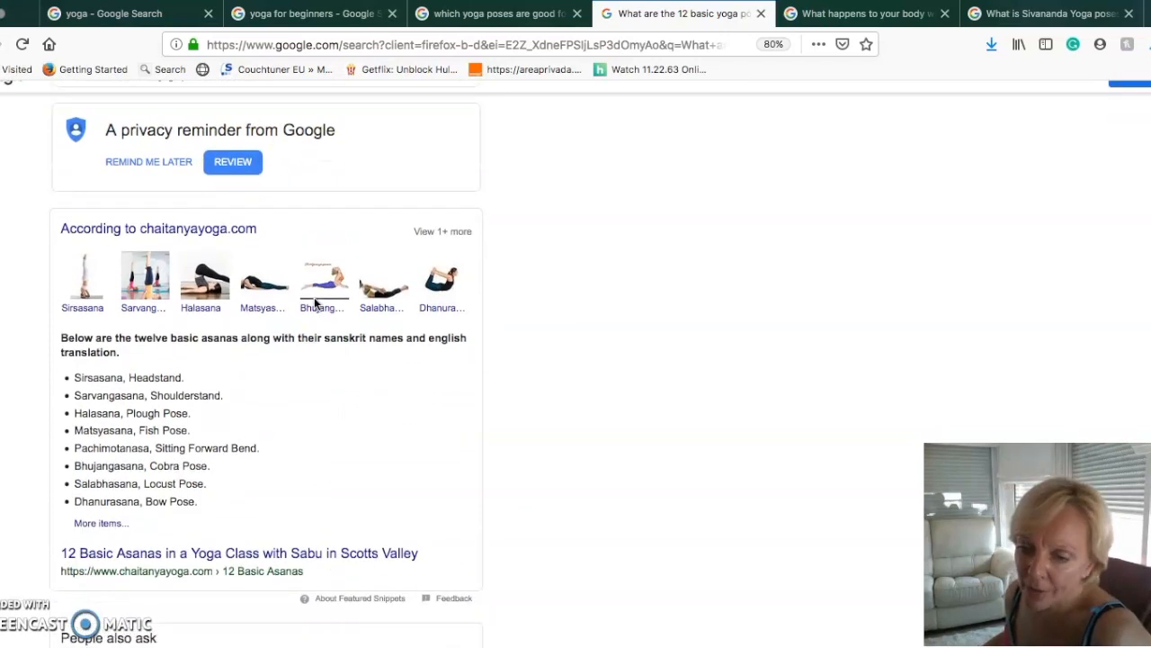
scroll(down, 3)
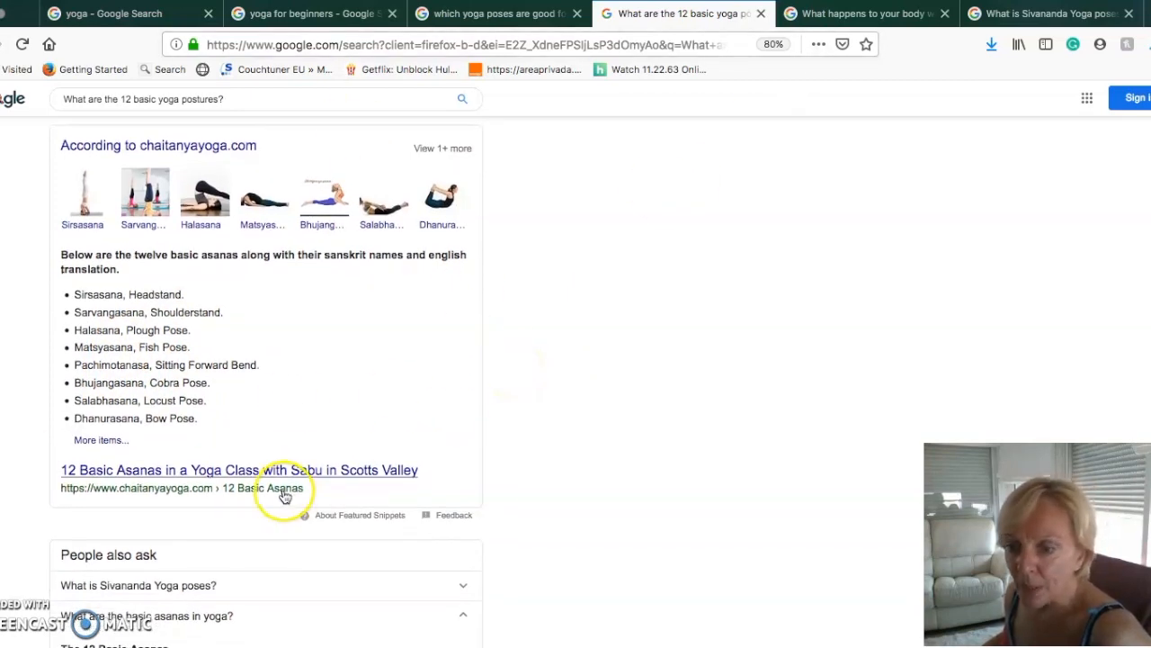
scroll(down, 3)
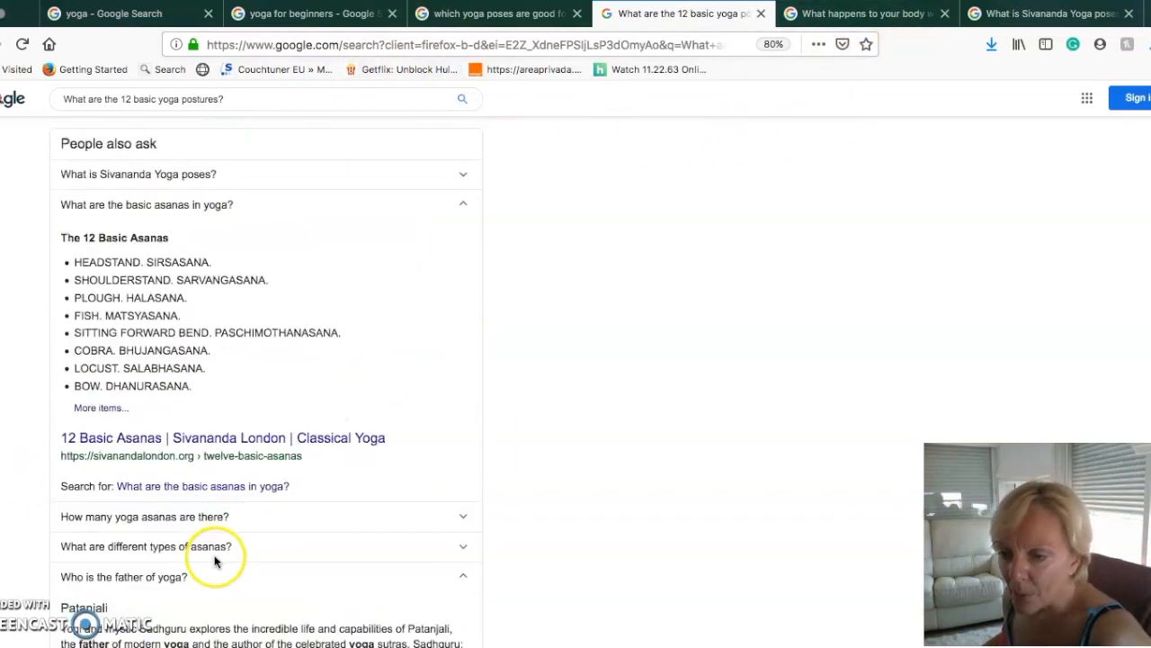
scroll(down, 3)
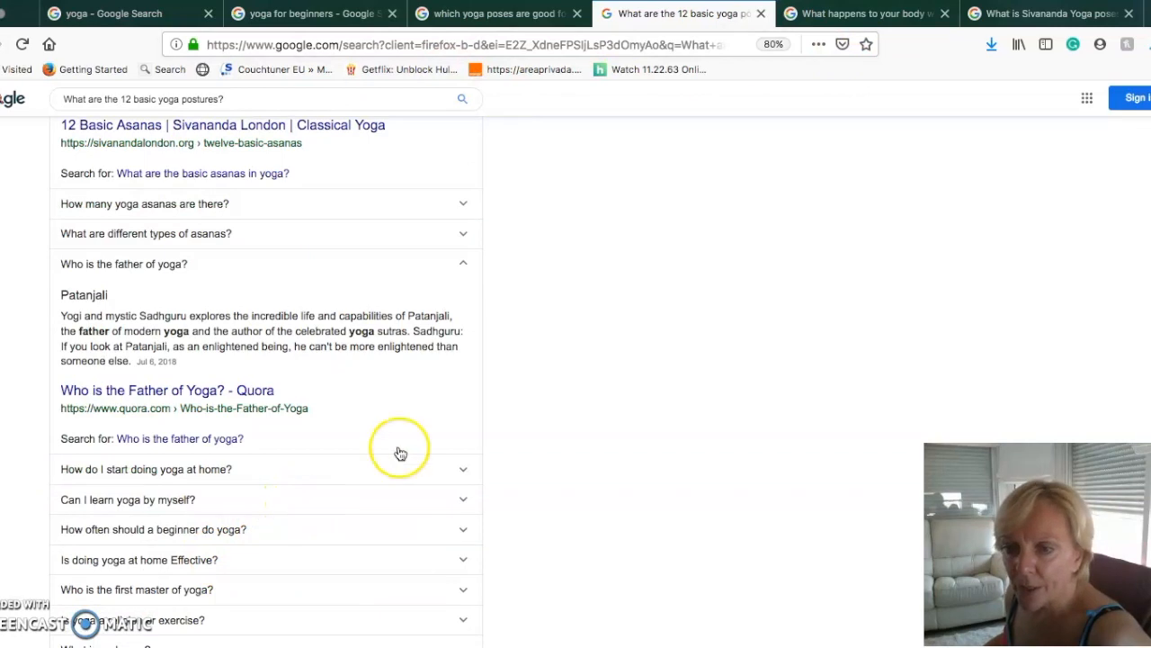
mouse_move(162, 513)
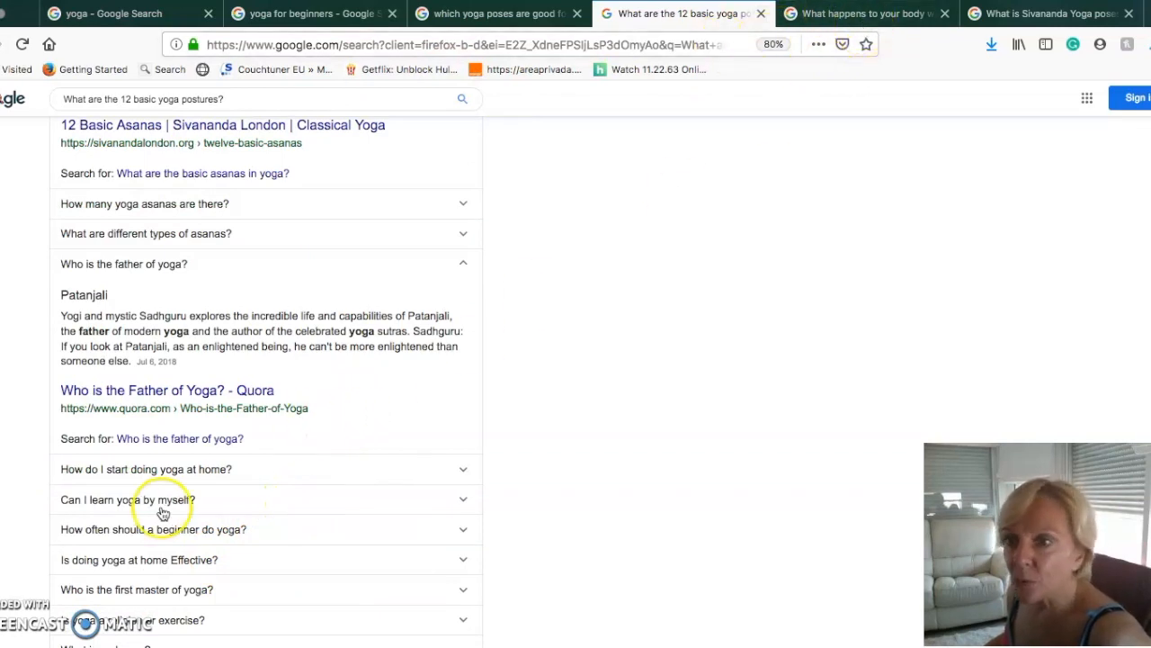
scroll(down, 3)
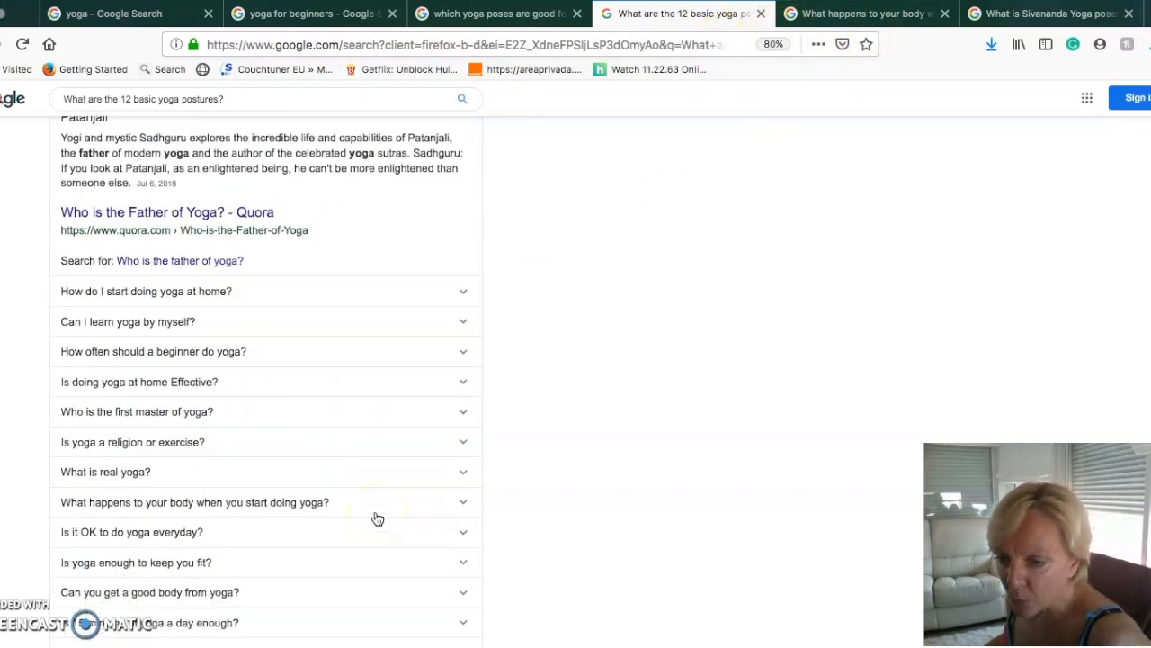
scroll(down, 3)
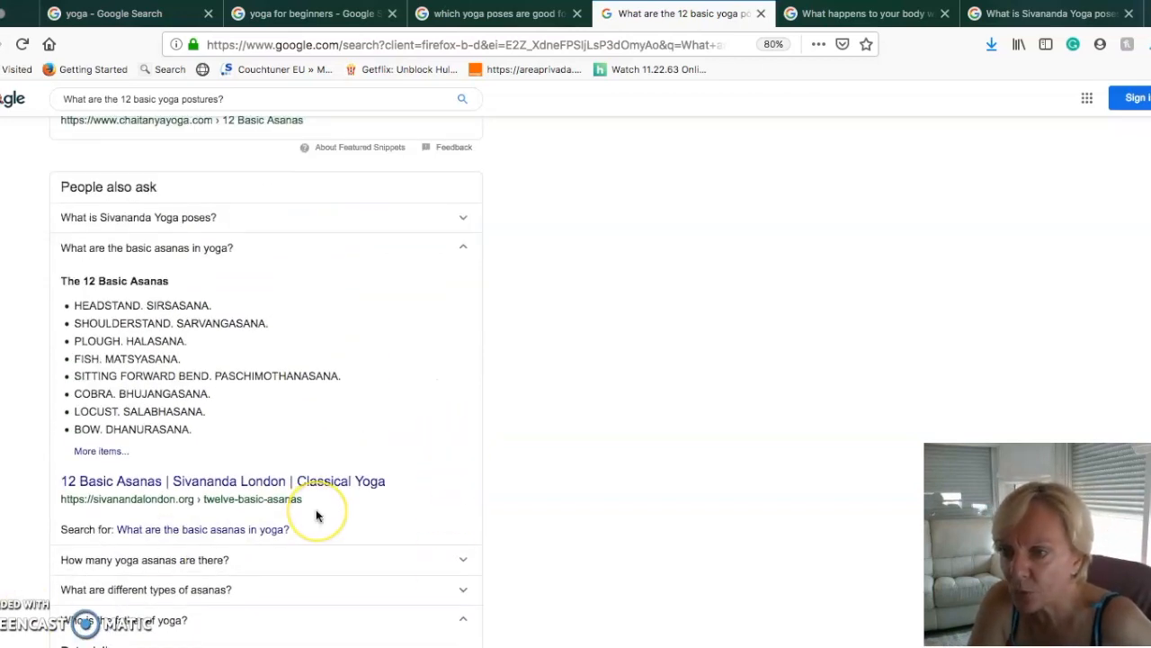
mouse_move(931, 116)
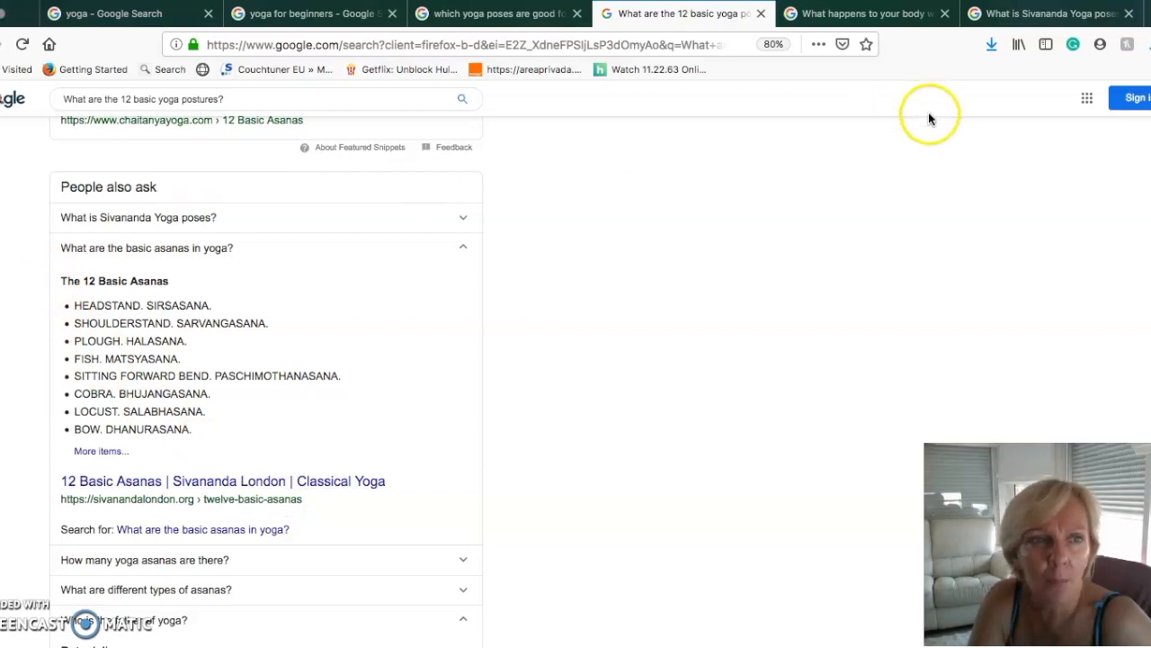
mouse_move(86, 225)
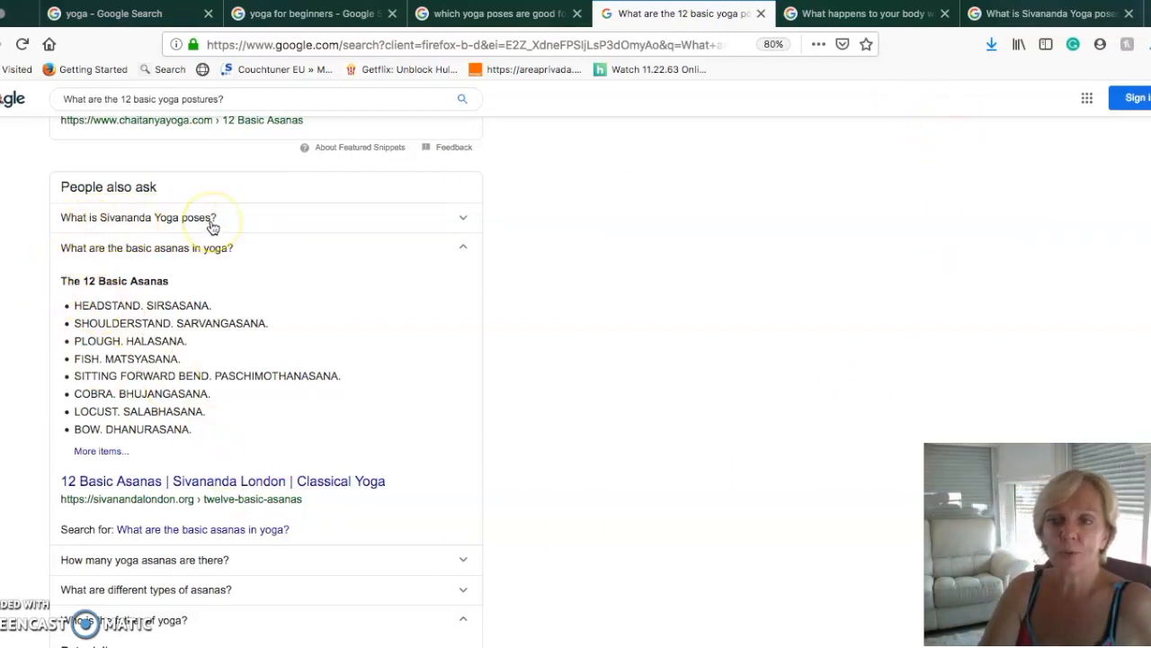
mouse_move(674, 470)
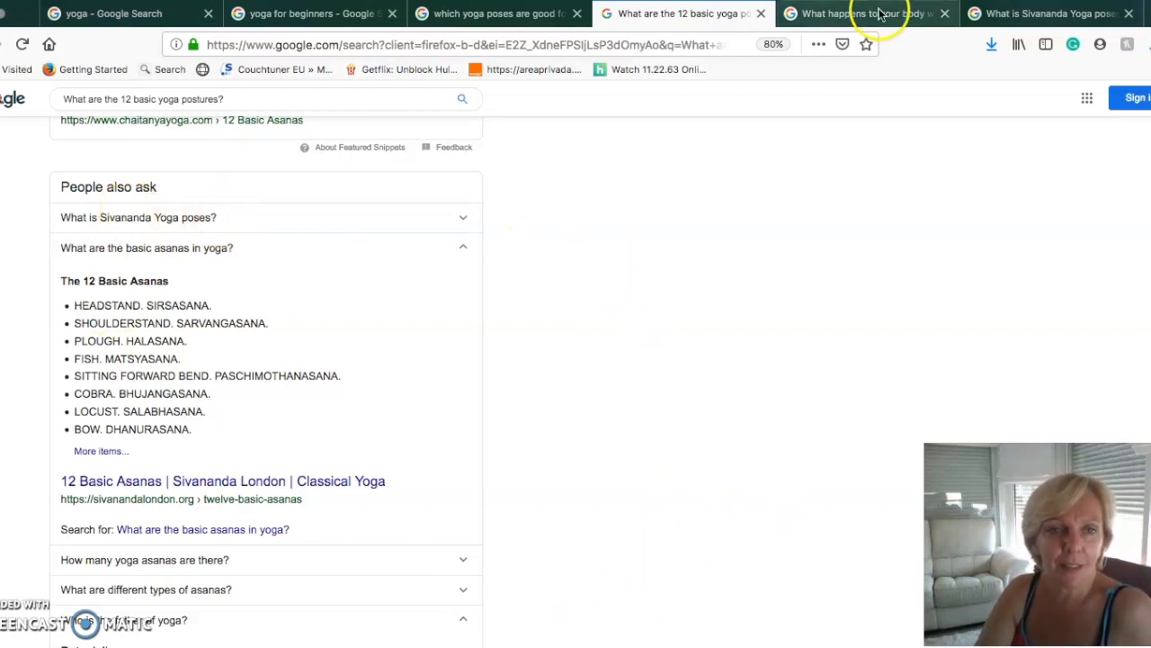
Step: Switch to 'What happens to your body when you start doing yoga?', about 630 million results
click(864, 15)
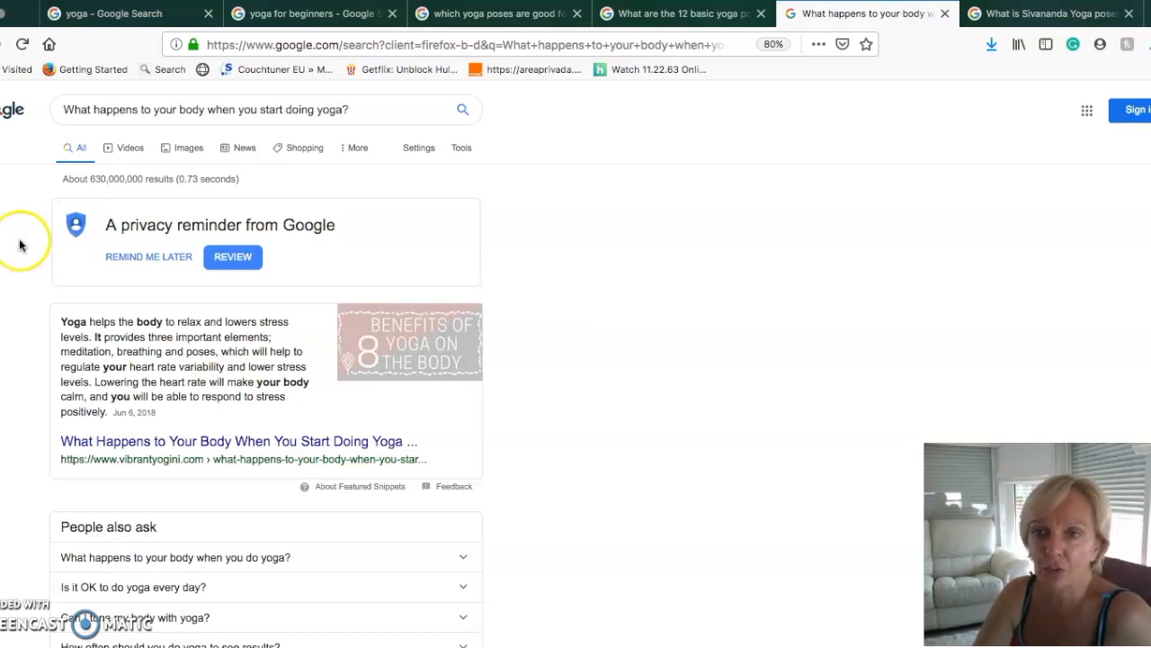
Step: View 'What is Sivananda Yoga poses?' with about 213,000 results, checking the 'yoga' tab between
click(1047, 15)
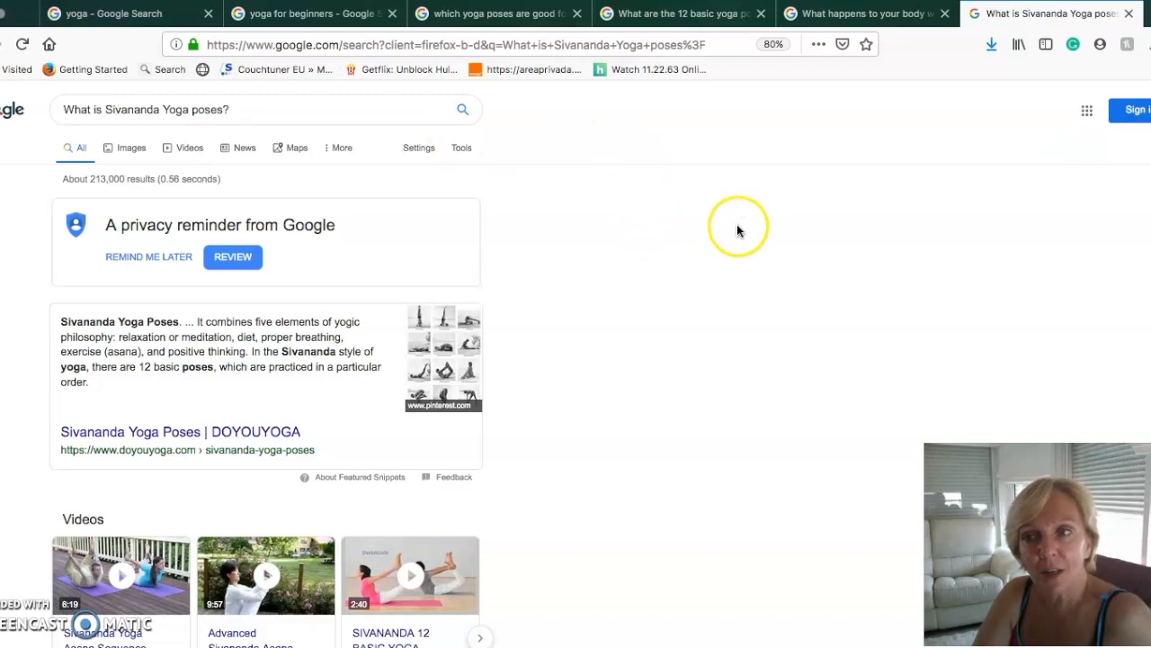
mouse_move(686, 249)
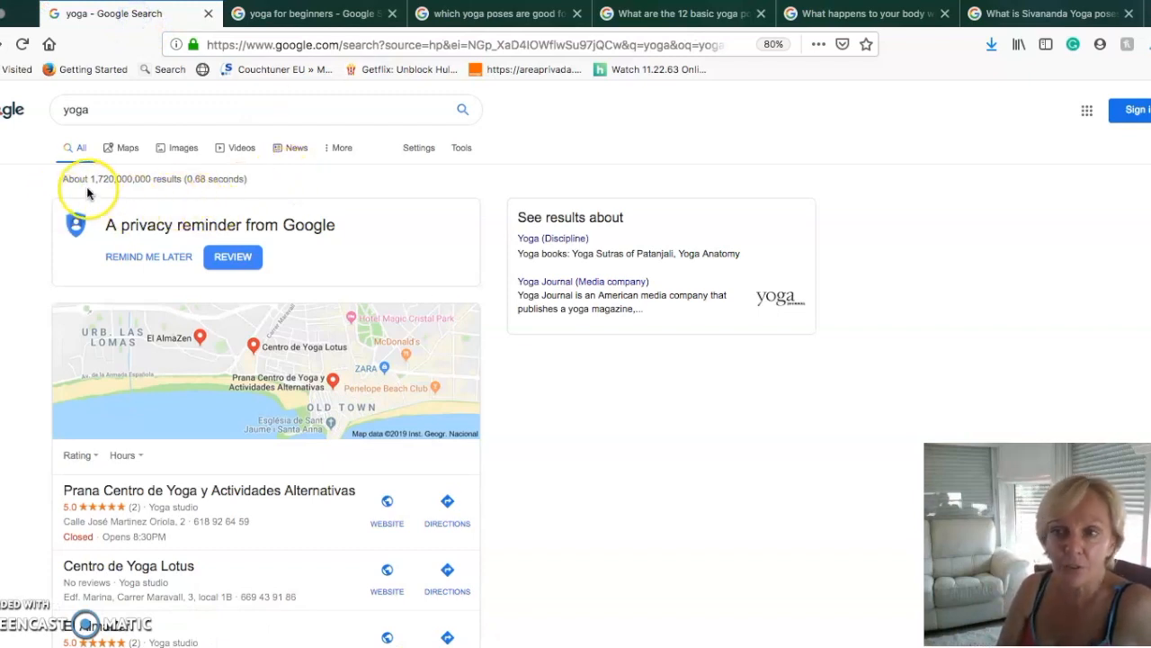
click(1047, 15)
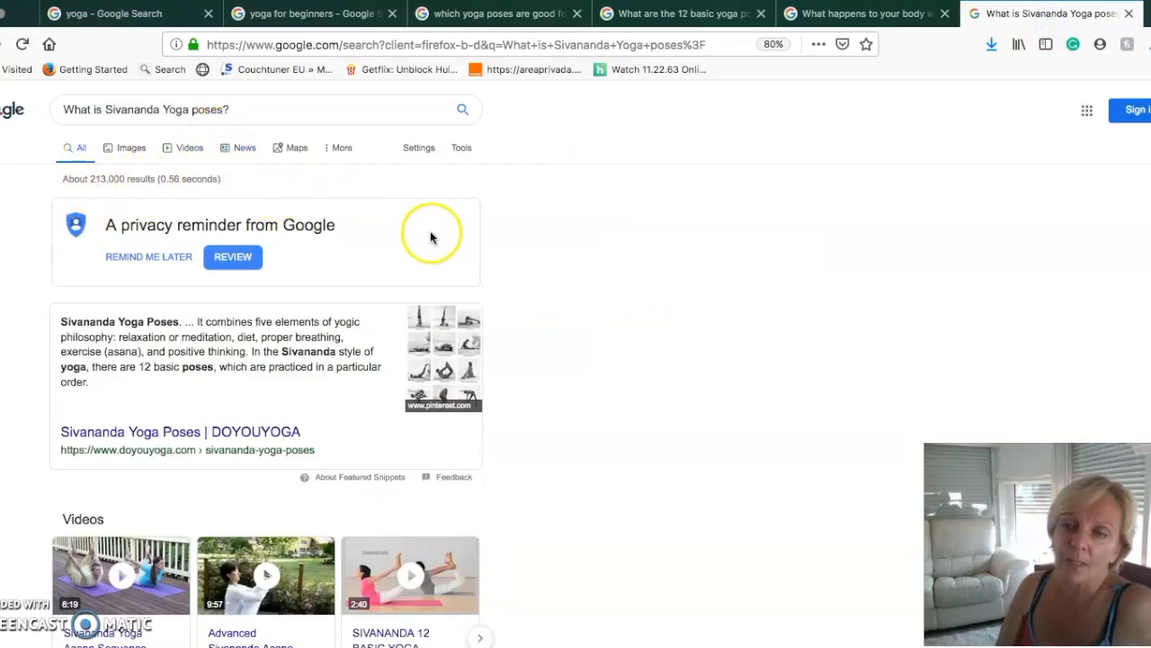
mouse_move(558, 304)
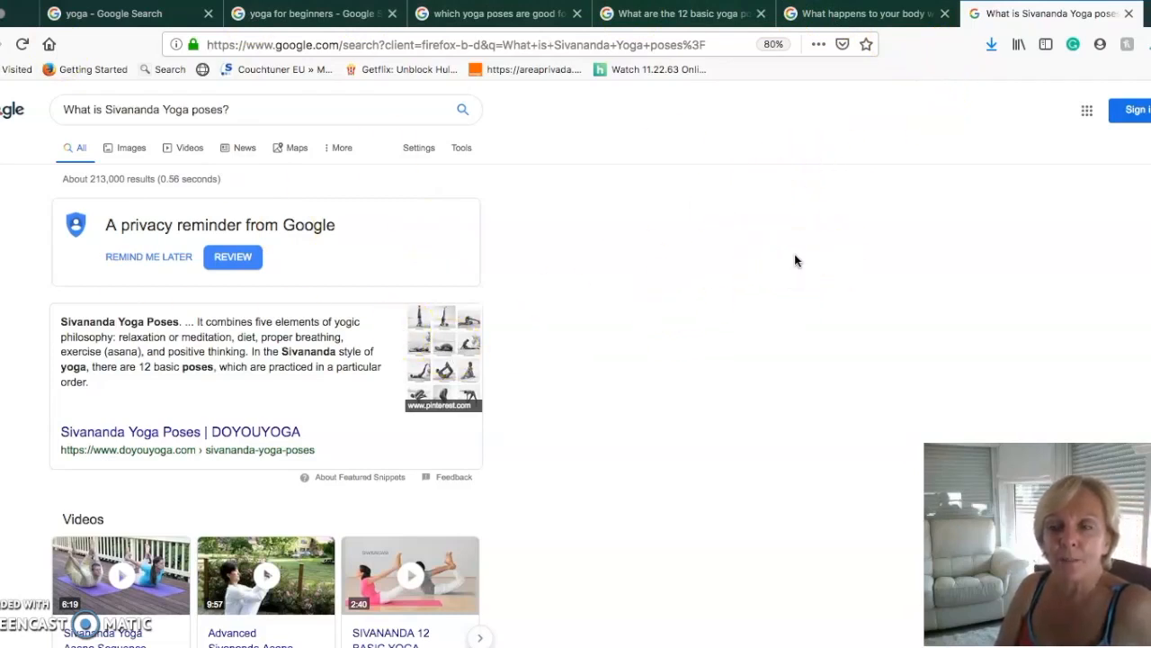
mouse_move(777, 251)
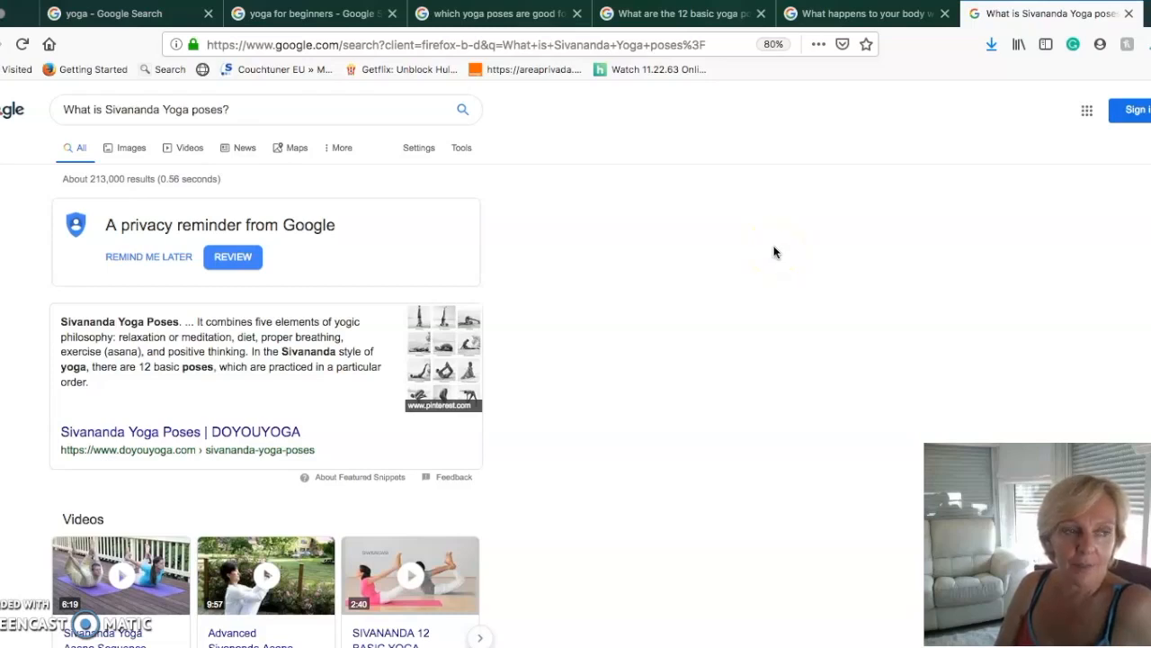